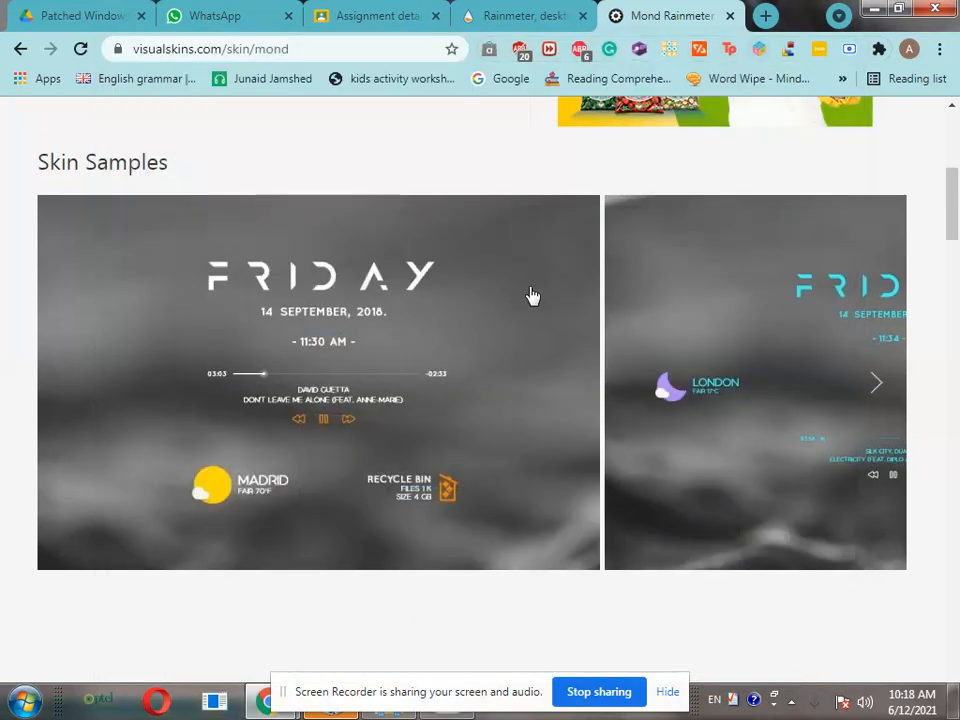
{"action": "mouse_move", "coordinate": [467, 180]}
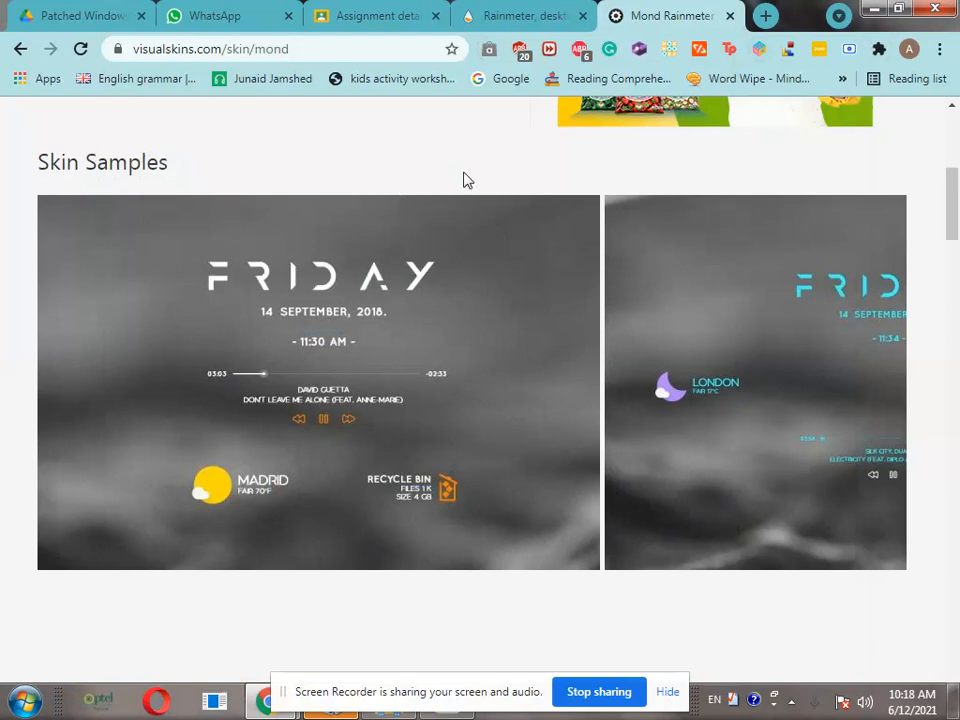
{"action": "mouse_move", "coordinate": [520, 15]}
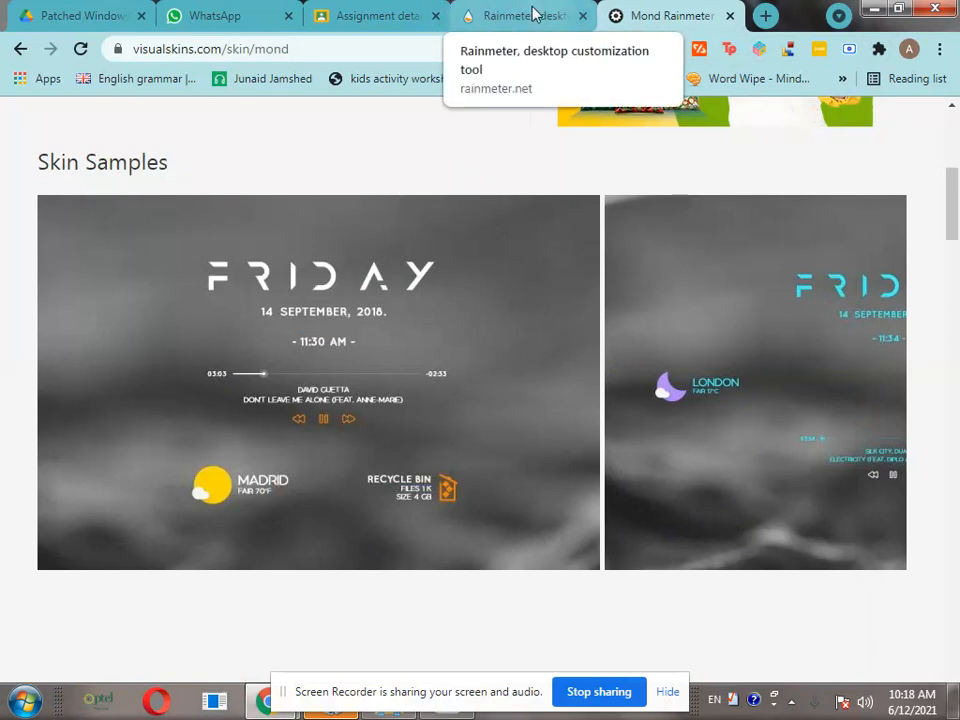
{"action": "mouse_move", "coordinate": [145, 215]}
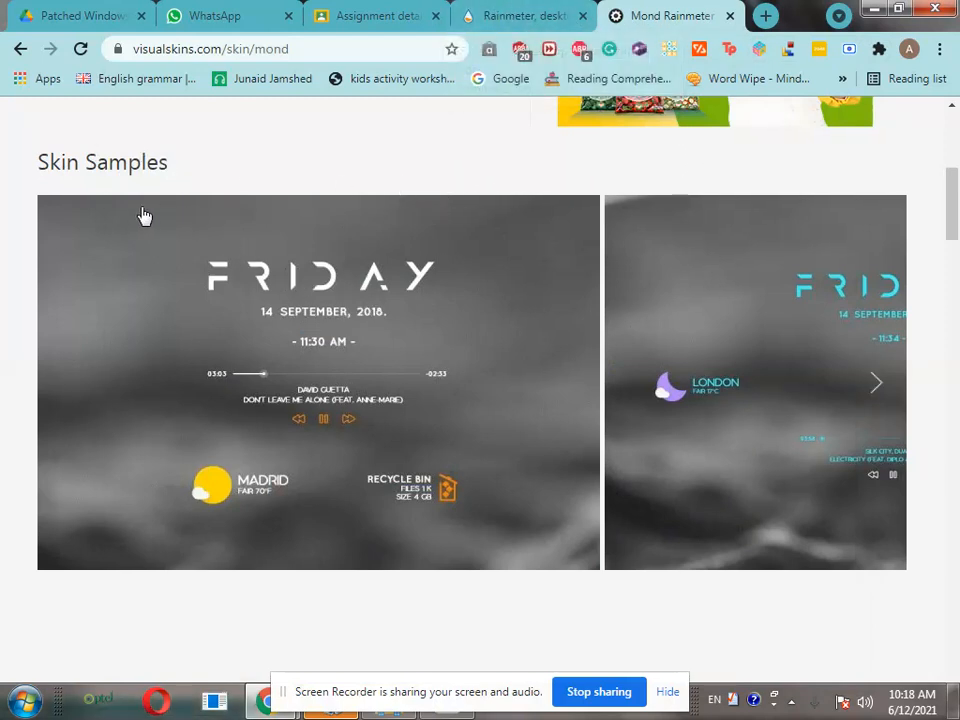
{"action": "mouse_move", "coordinate": [335, 653]}
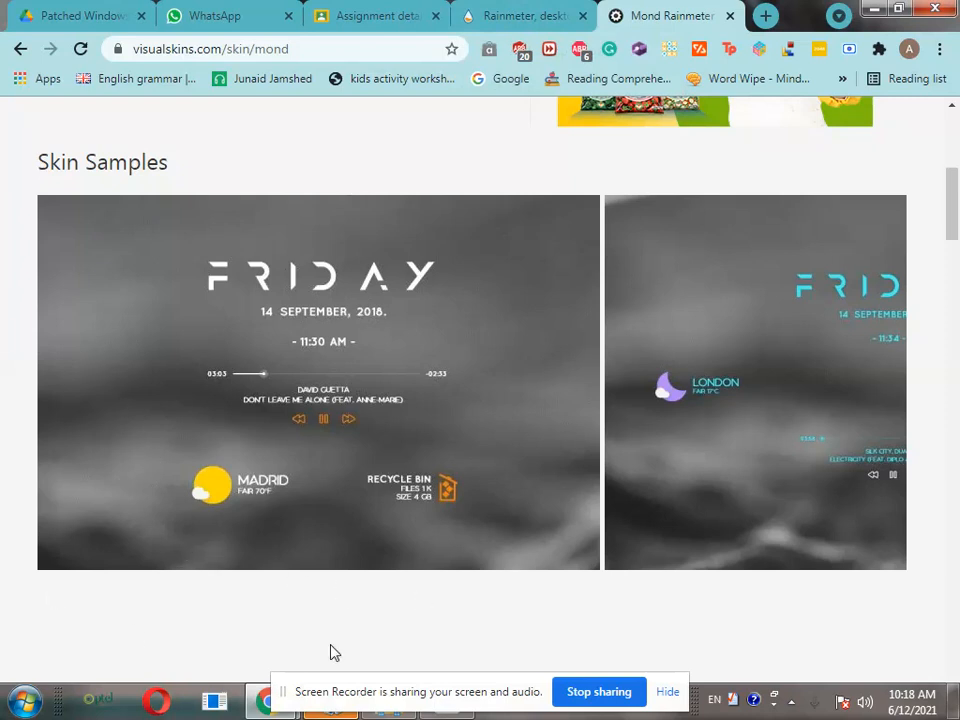
{"action": "mouse_move", "coordinate": [259, 227]}
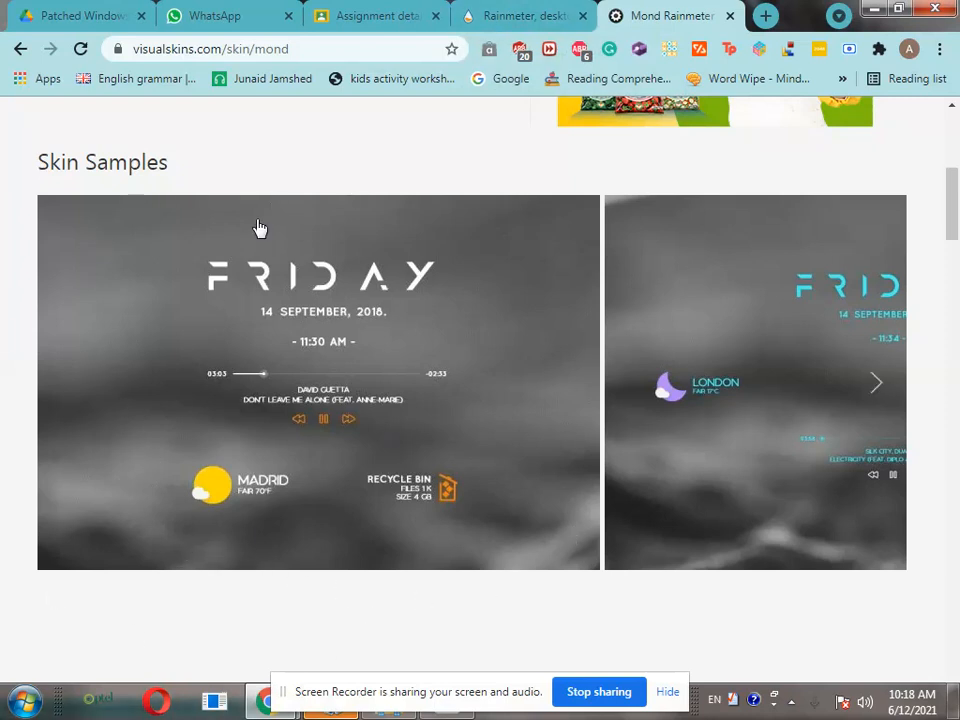
- Download and save the Rainmeter 4.3.1 final installer from rainmeter.net to Local Disk C
{"action": "left_click", "coordinate": [520, 15]}
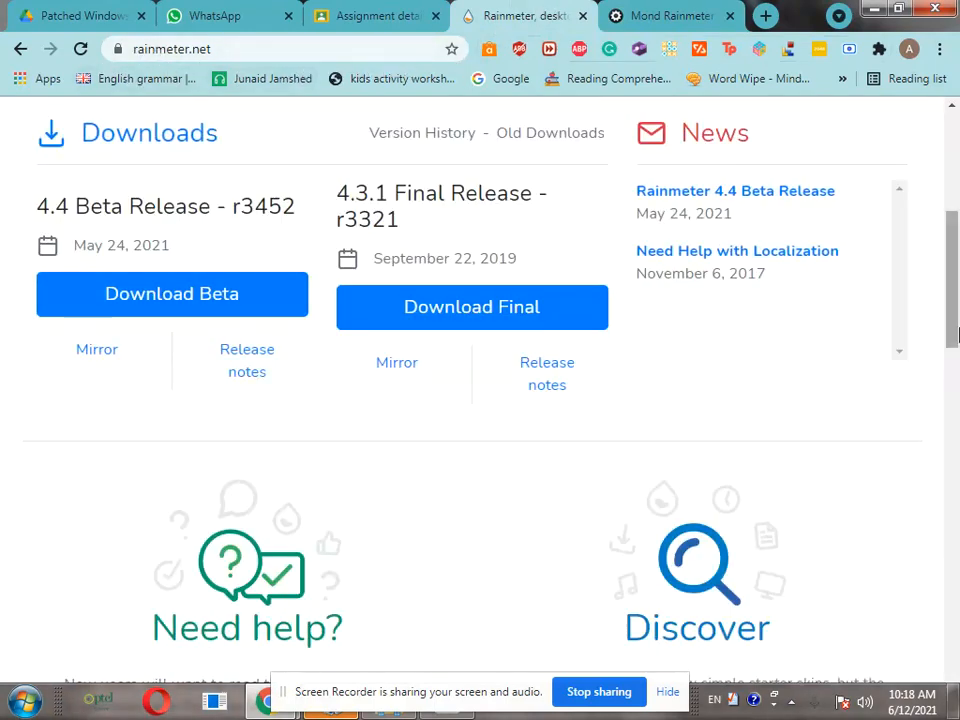
{"action": "scroll", "scroll_direction": "down", "scroll_amount": 3}
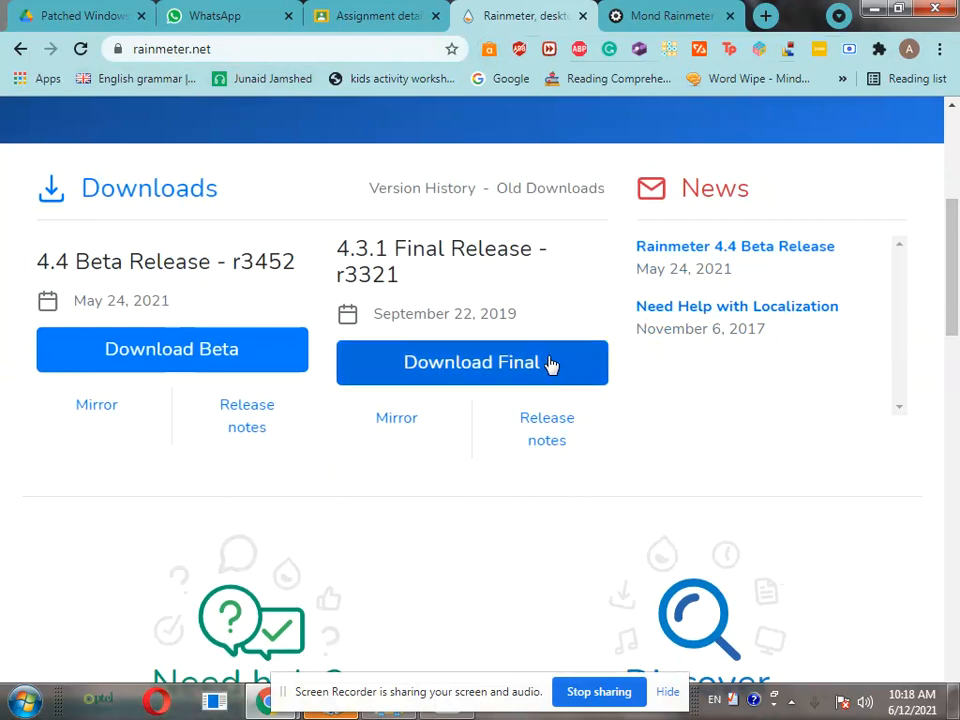
{"action": "left_click", "coordinate": [471, 362]}
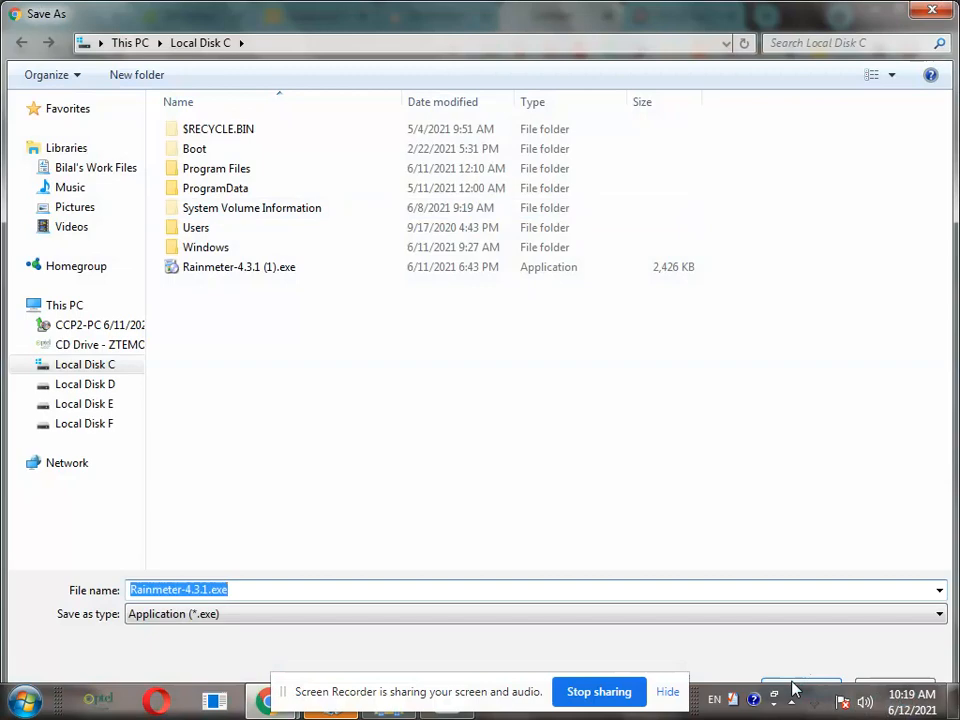
{"action": "left_click", "coordinate": [85, 403]}
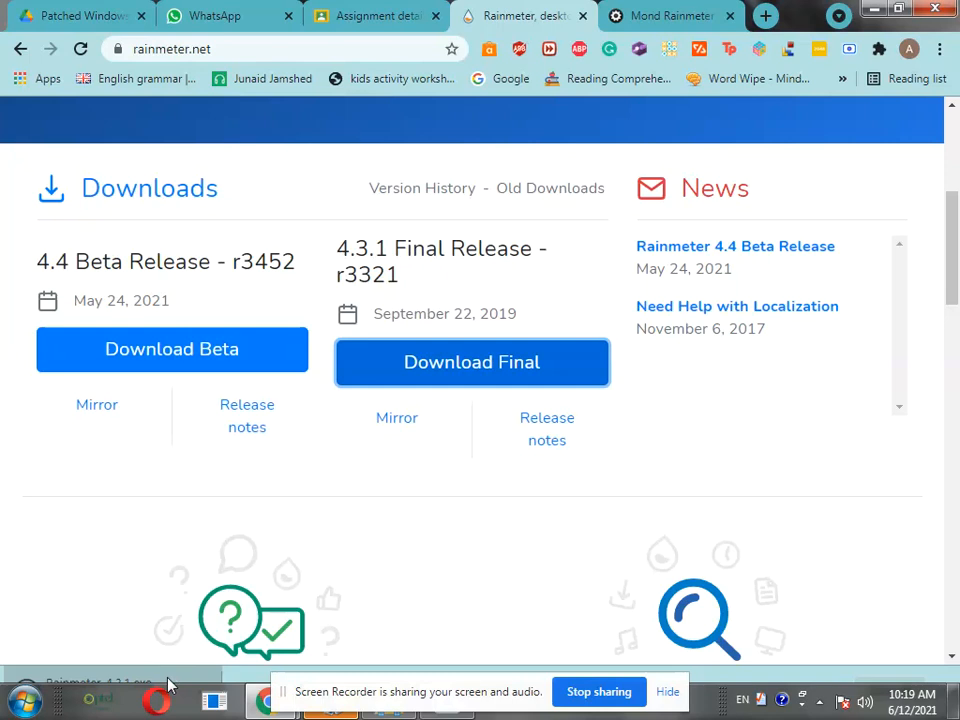
{"action": "mouse_move", "coordinate": [228, 681]}
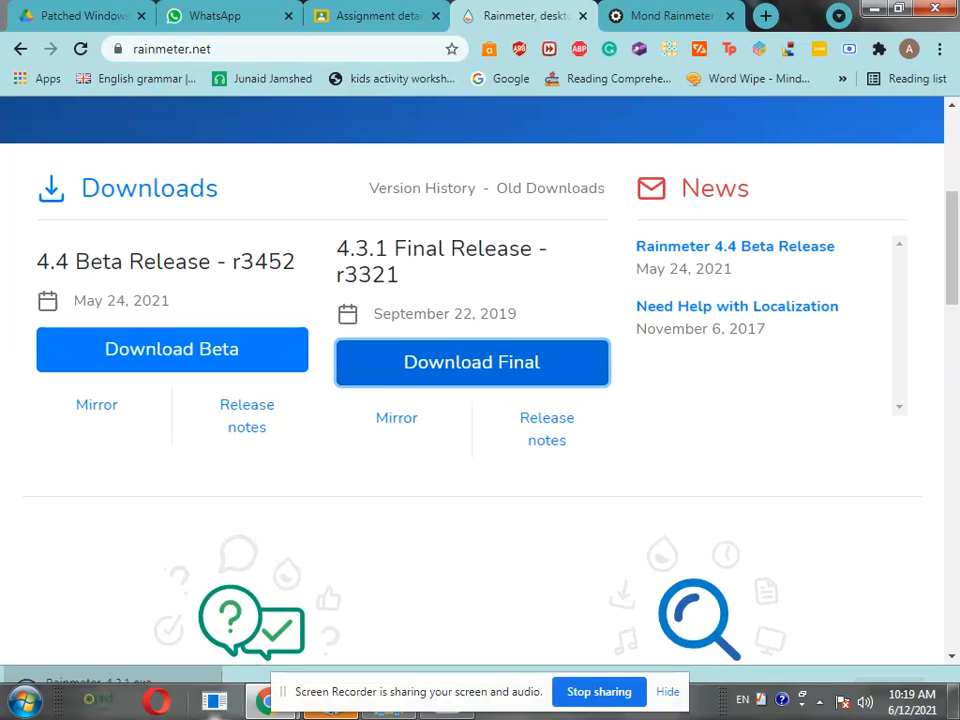
- Run the downloaded setup and complete a standard Rainmeter installation into E:\windows theme
{"action": "left_click", "coordinate": [471, 362]}
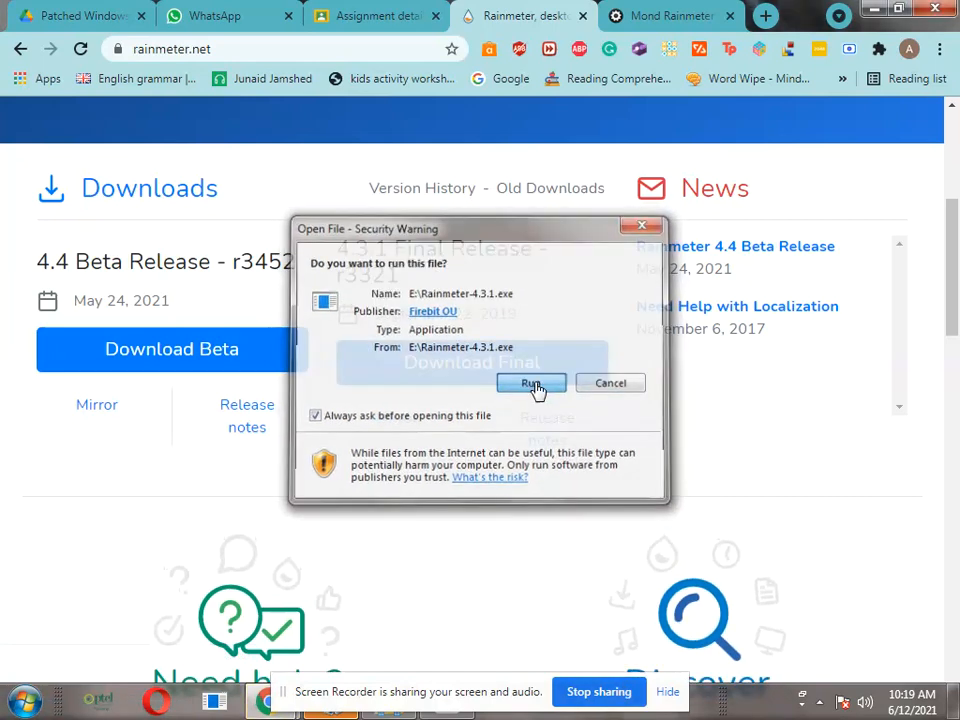
{"action": "left_click", "coordinate": [531, 383]}
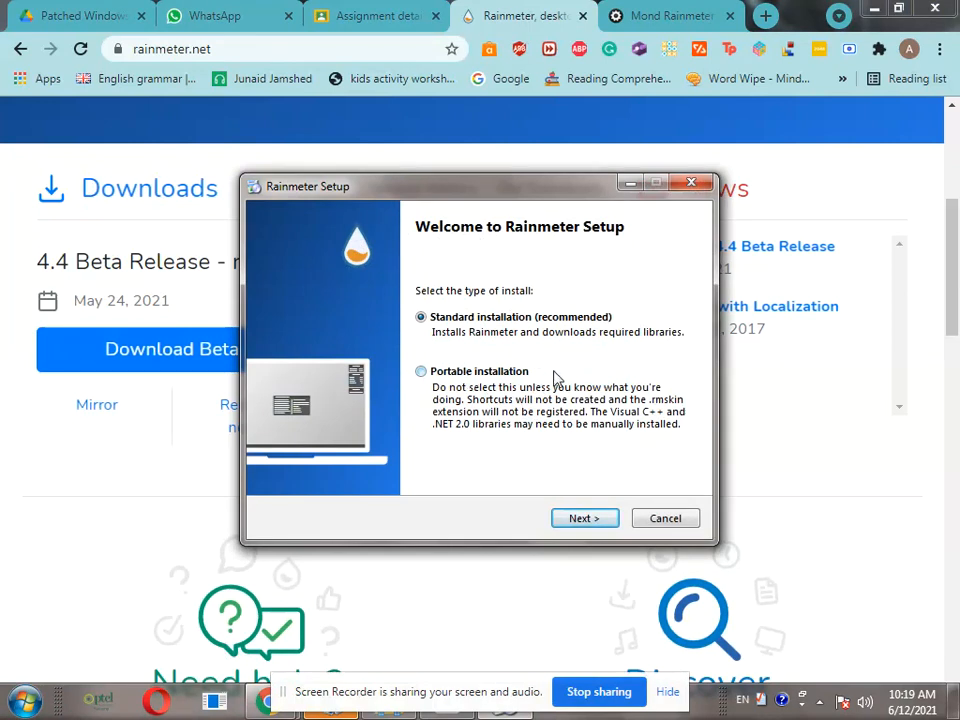
{"action": "left_click", "coordinate": [420, 371]}
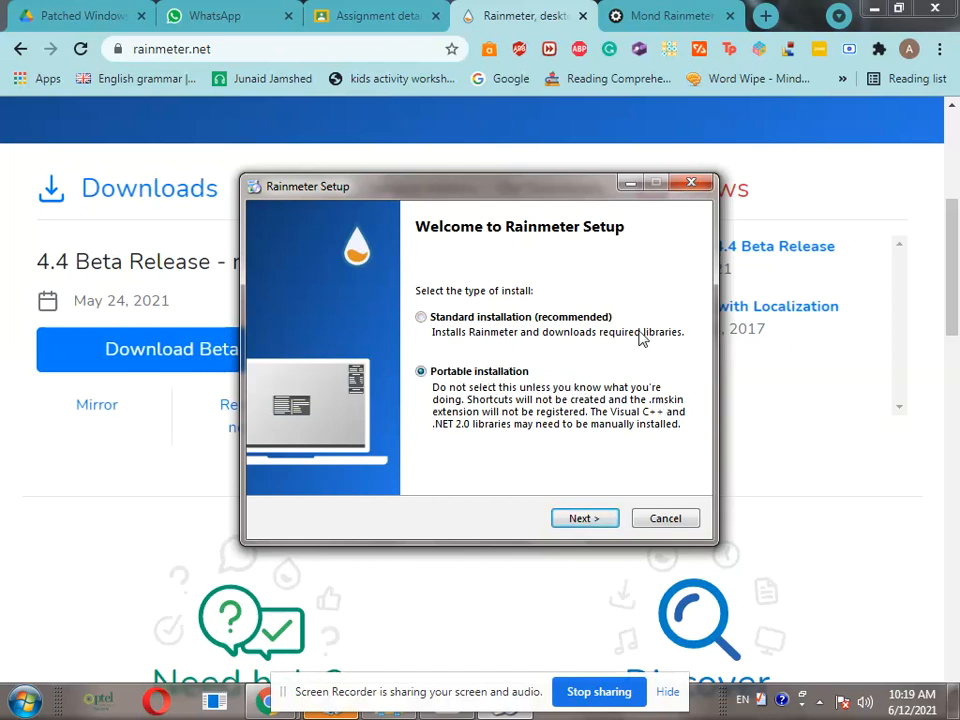
{"action": "left_click", "coordinate": [420, 317]}
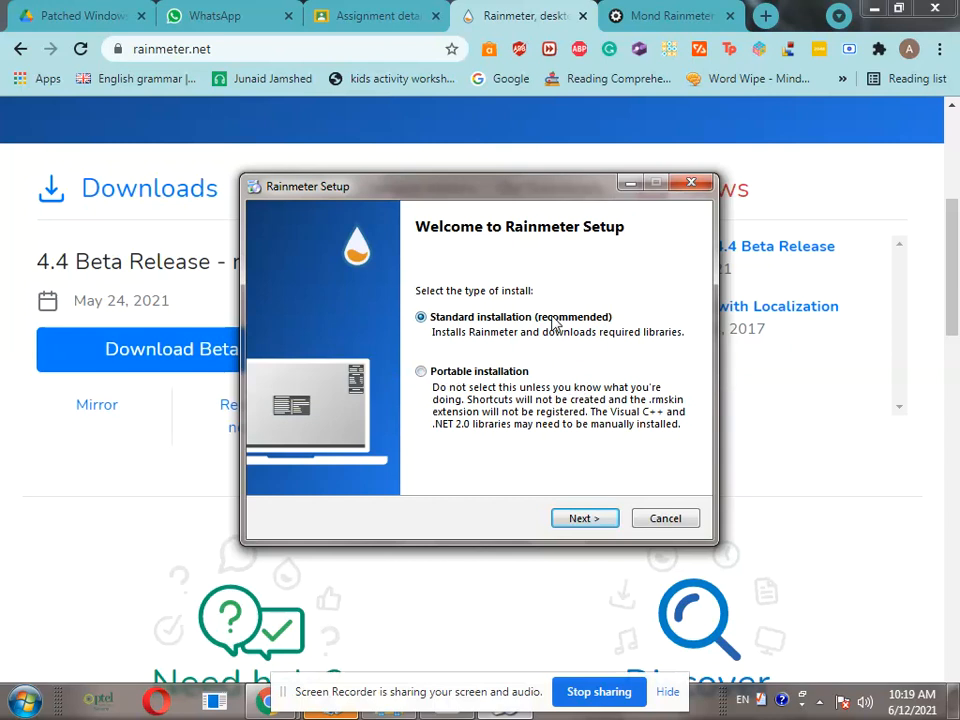
{"action": "mouse_move", "coordinate": [585, 437]}
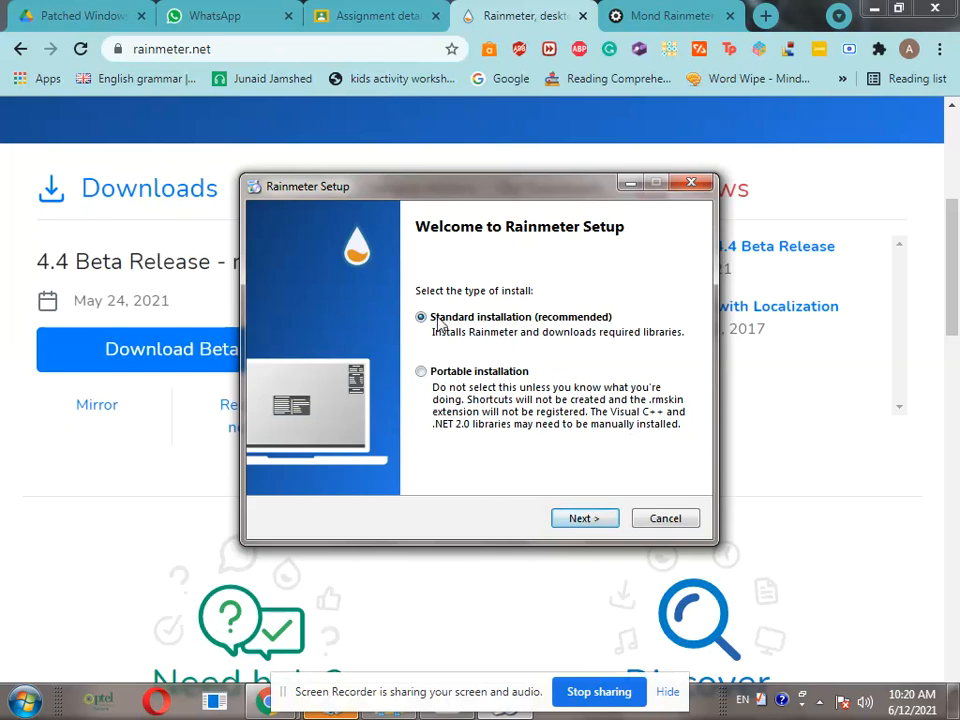
{"action": "left_click", "coordinate": [584, 518]}
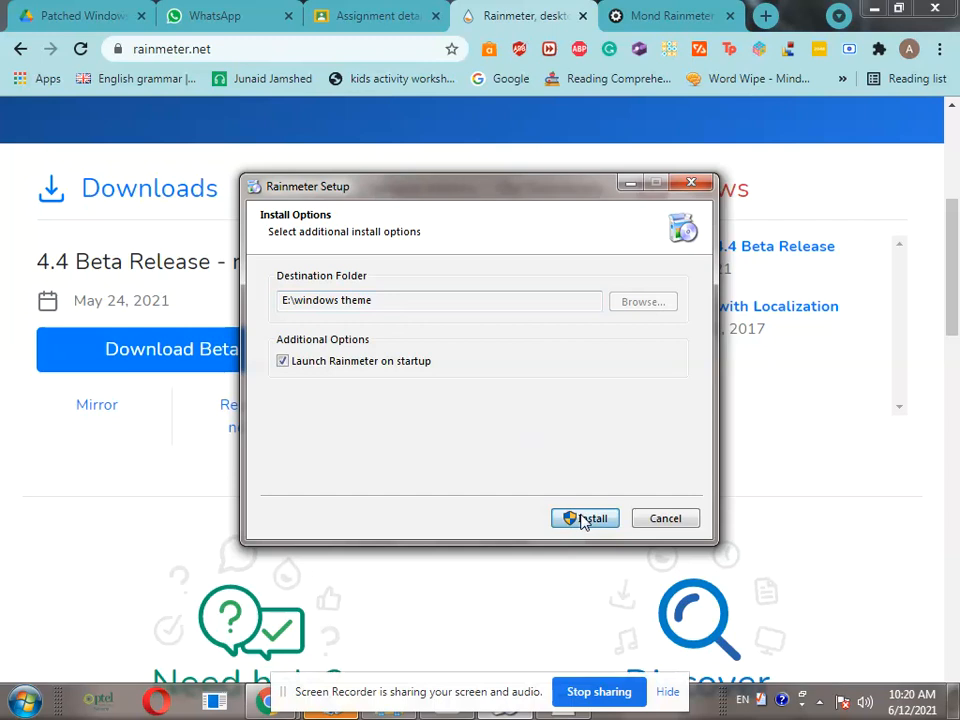
{"action": "left_click", "coordinate": [585, 518]}
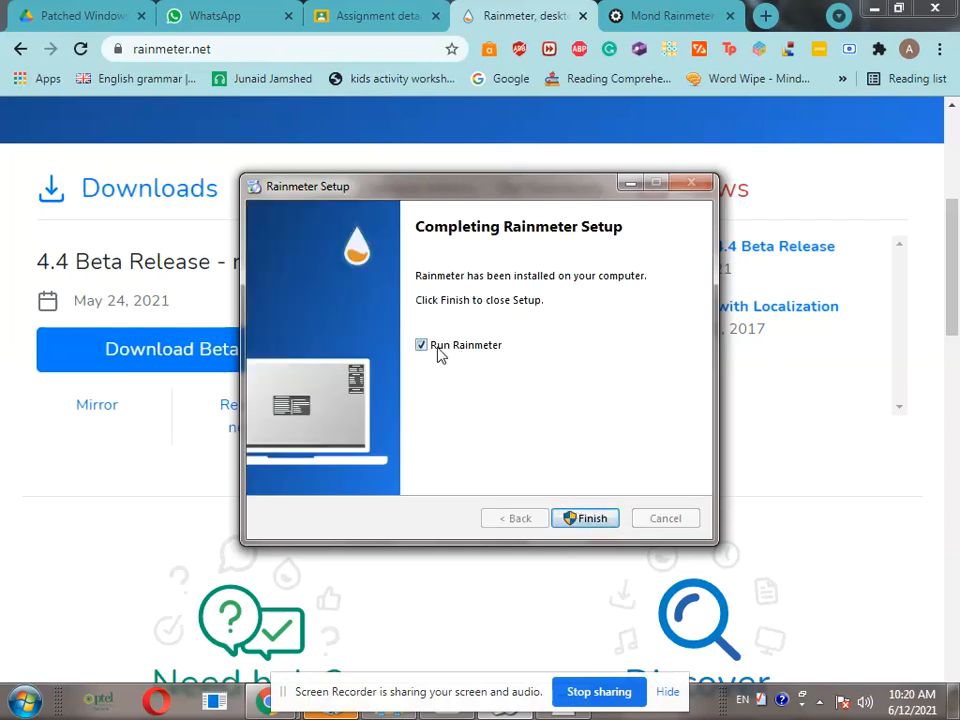
{"action": "left_click", "coordinate": [585, 517]}
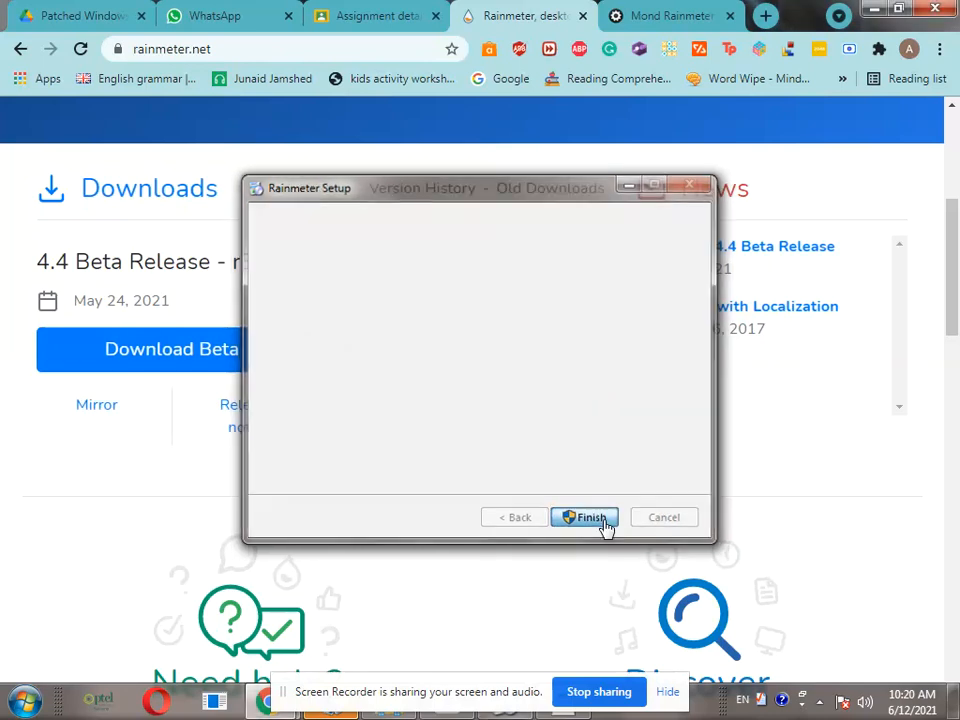
- Open the windows theme folder on Local Disk E in Windows Explorer
{"action": "left_click", "coordinate": [585, 517]}
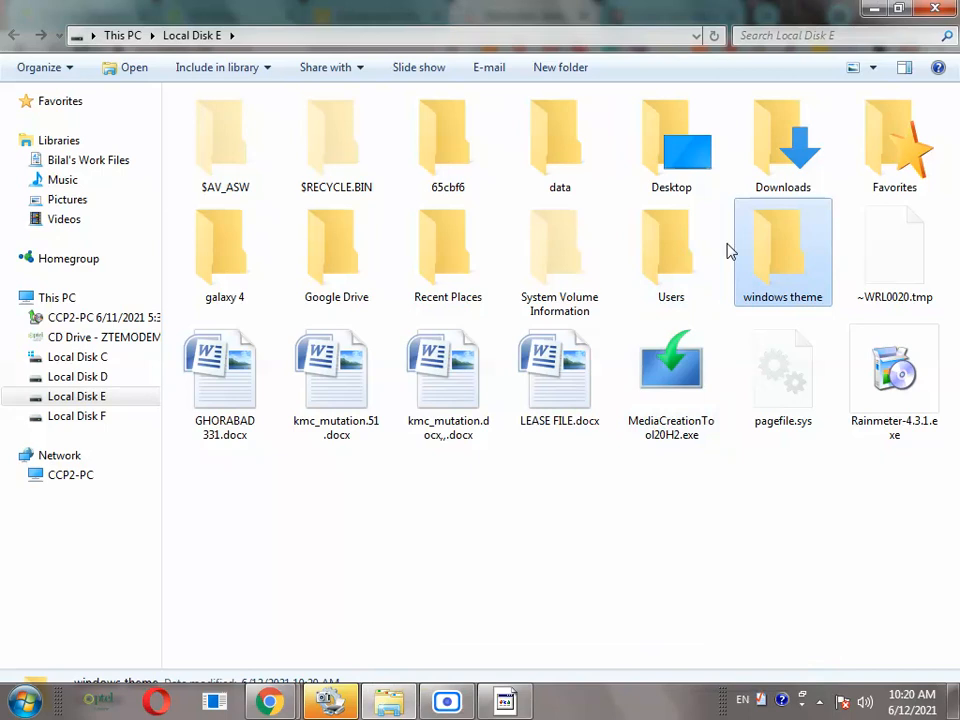
{"action": "double_click", "coordinate": [783, 250]}
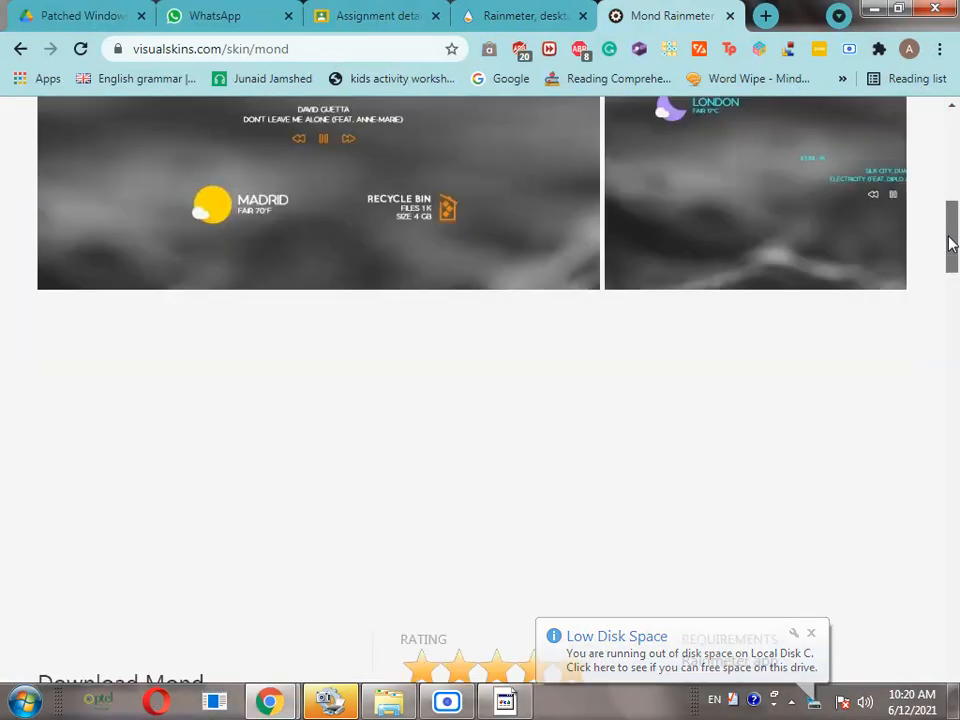
- Scroll to Download Mond and start downloading mond.rmskin
{"action": "scroll", "scroll_direction": "down", "scroll_amount": 3}
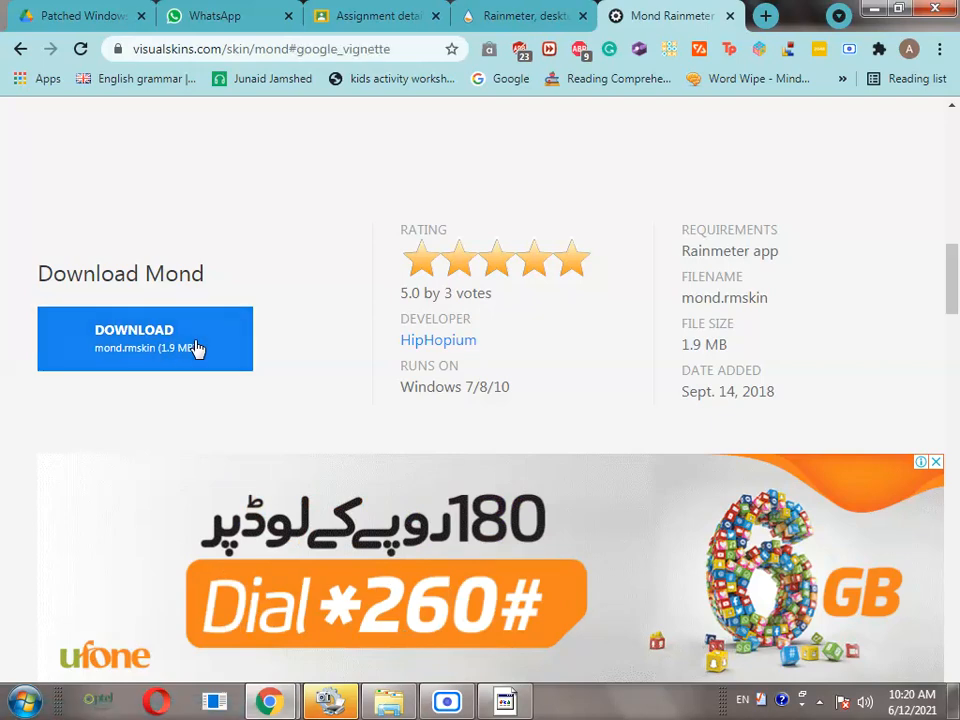
{"action": "left_click", "coordinate": [145, 338]}
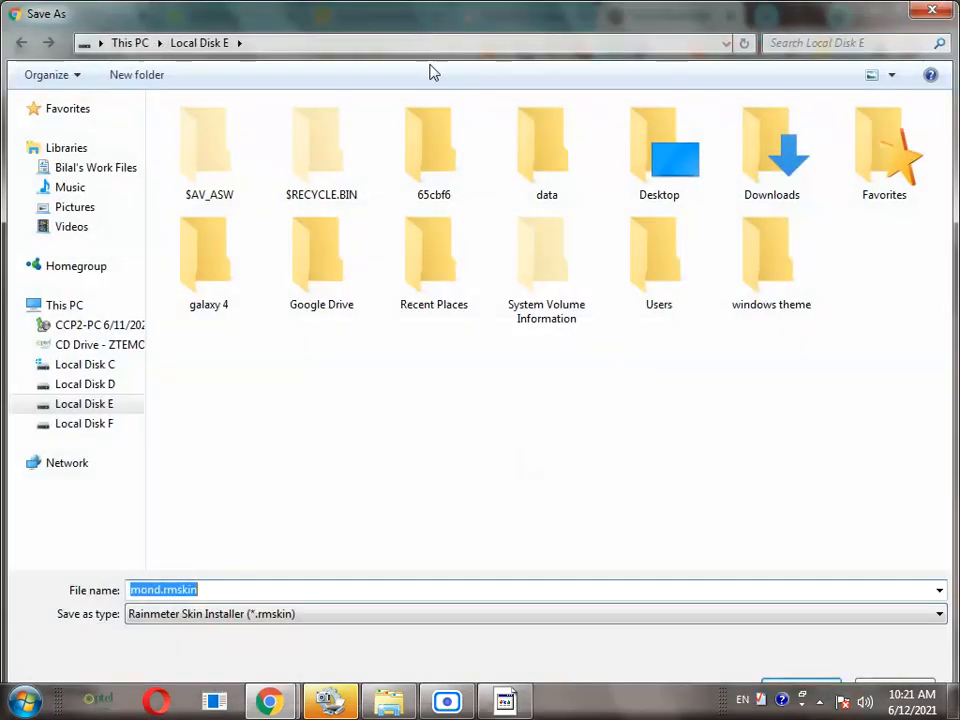
- Create a Mond folder inside E:\windows theme and save mond.rmskin there
{"action": "double_click", "coordinate": [771, 255]}
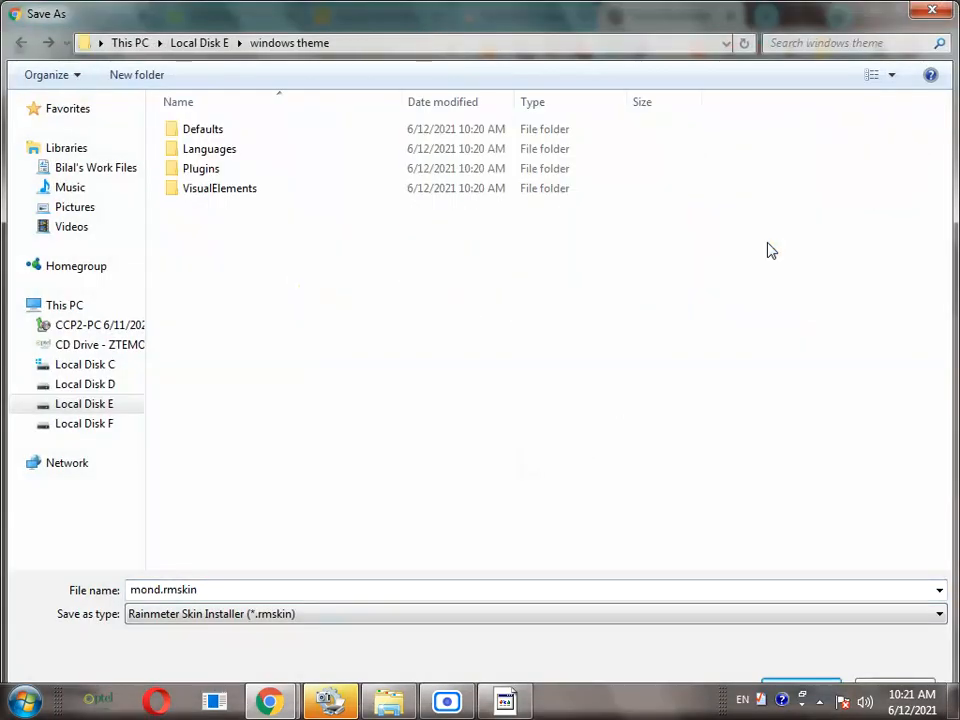
{"action": "mouse_move", "coordinate": [137, 75]}
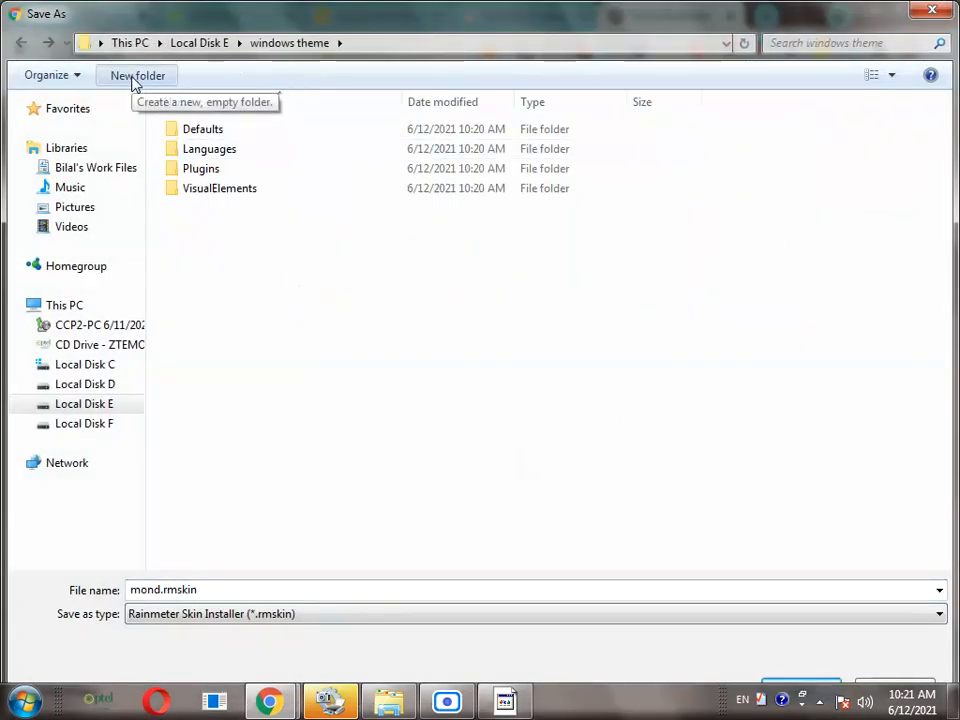
{"action": "left_click", "coordinate": [137, 75]}
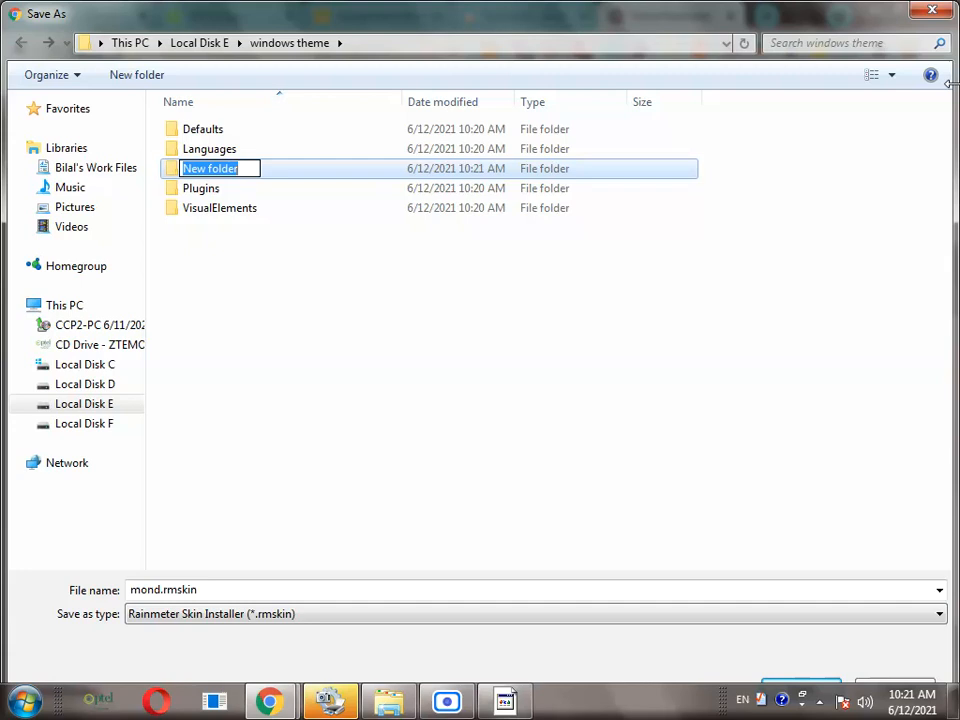
{"action": "type", "text": "Mond"}
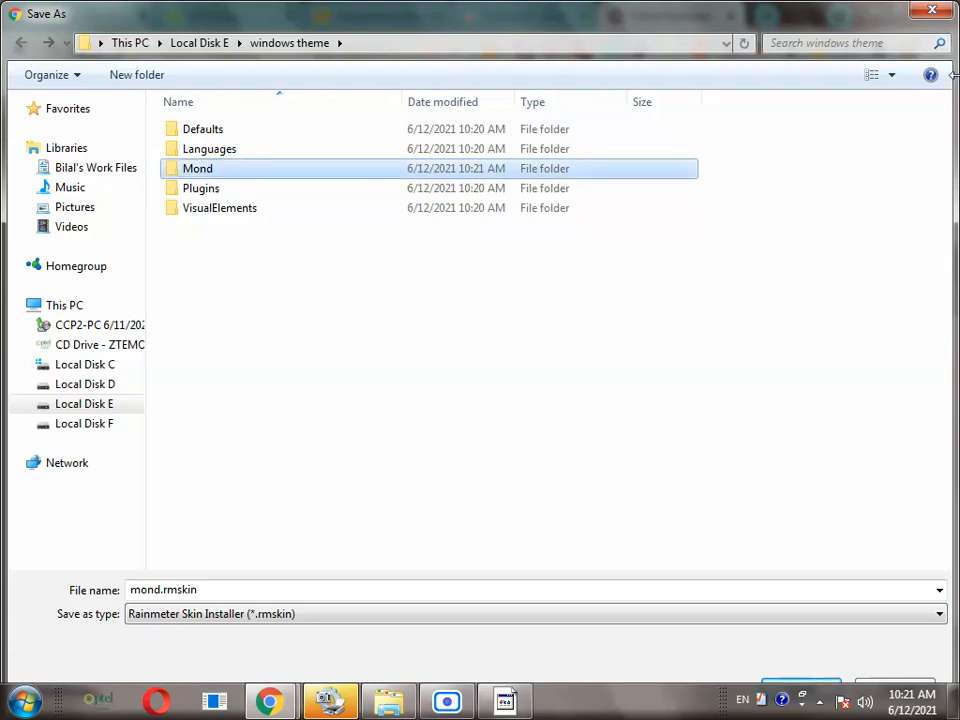
{"action": "double_click", "coordinate": [197, 168]}
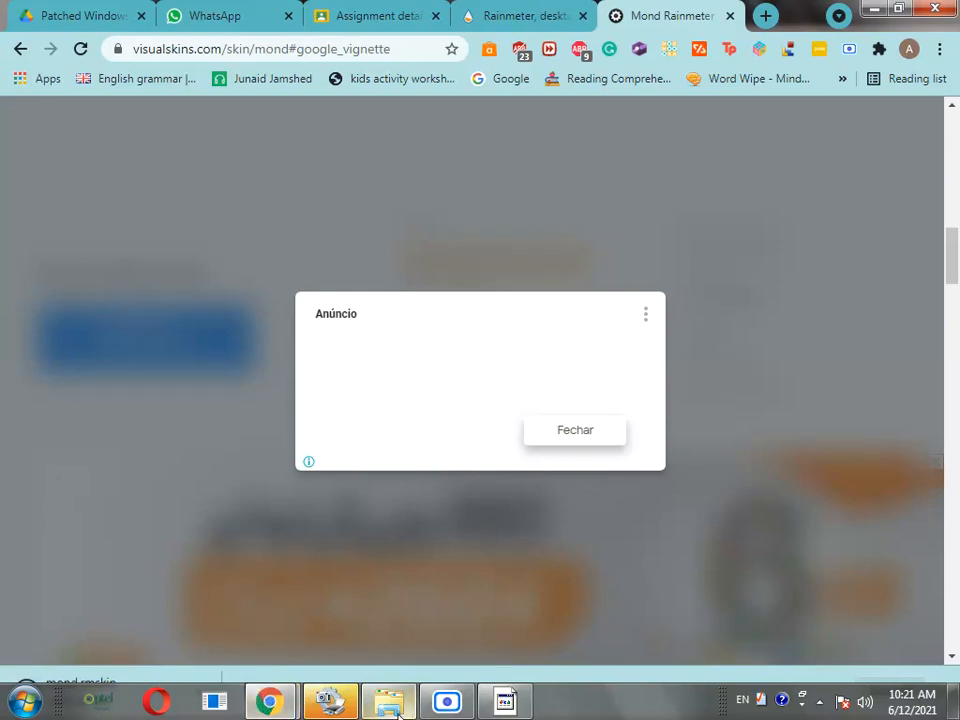
- Open mond.rmskin from the Mond folder and install it with 'Apply included layout' unticked
{"action": "left_click", "coordinate": [388, 700]}
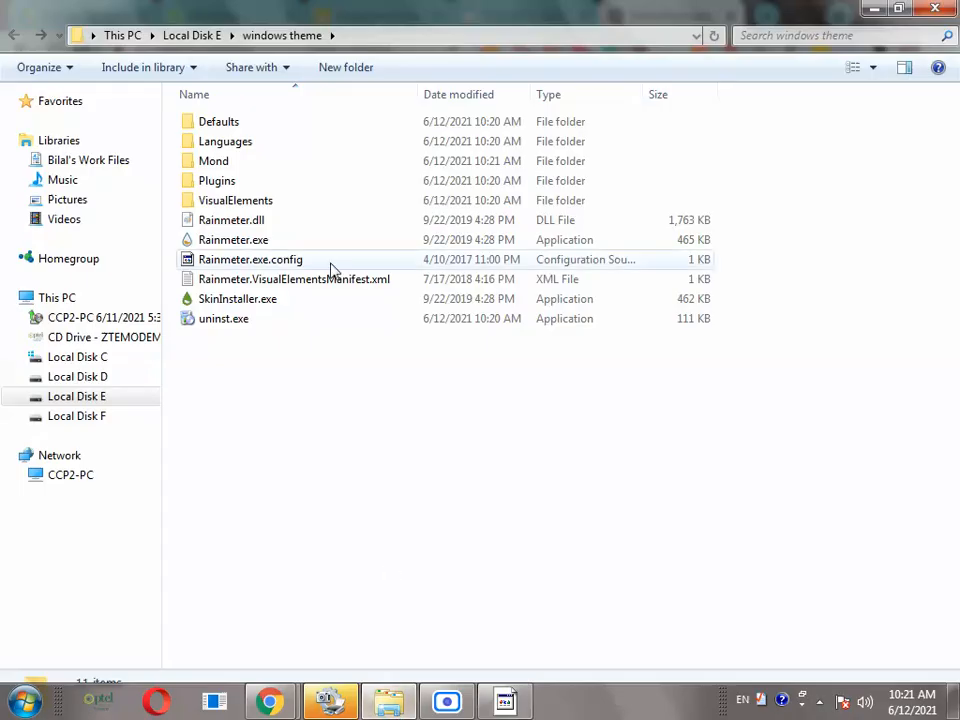
{"action": "double_click", "coordinate": [213, 160]}
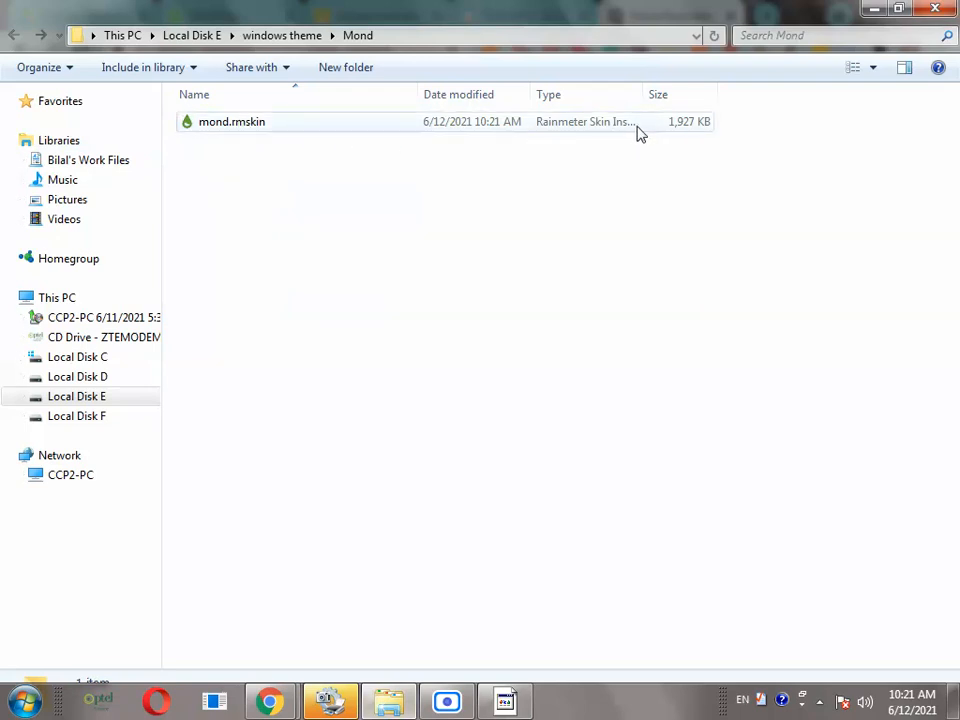
{"action": "left_click", "coordinate": [231, 121]}
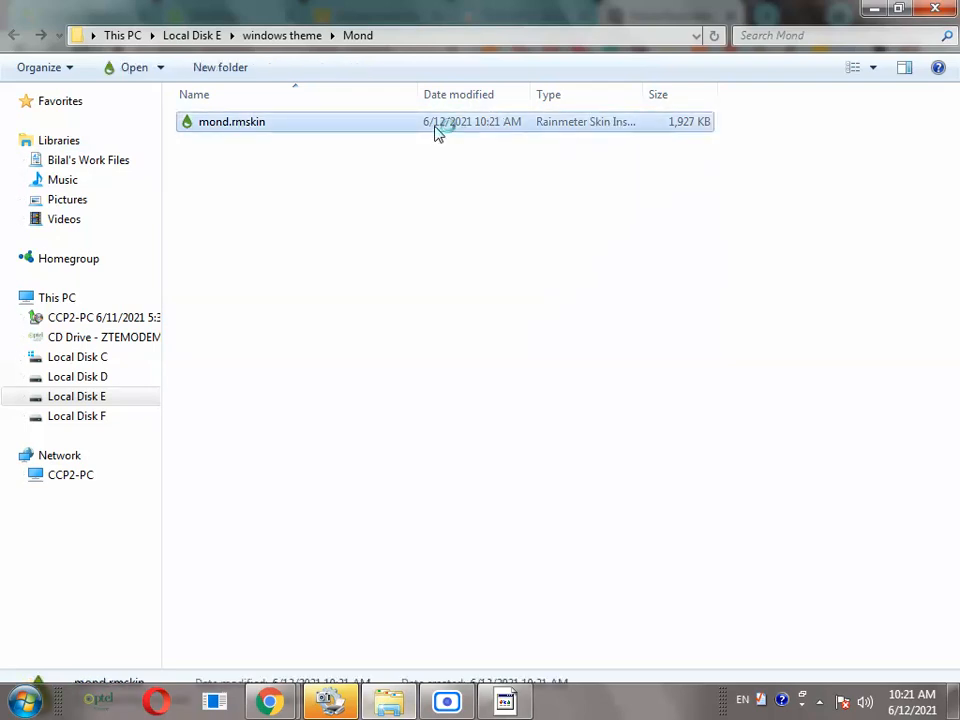
{"action": "double_click", "coordinate": [231, 121]}
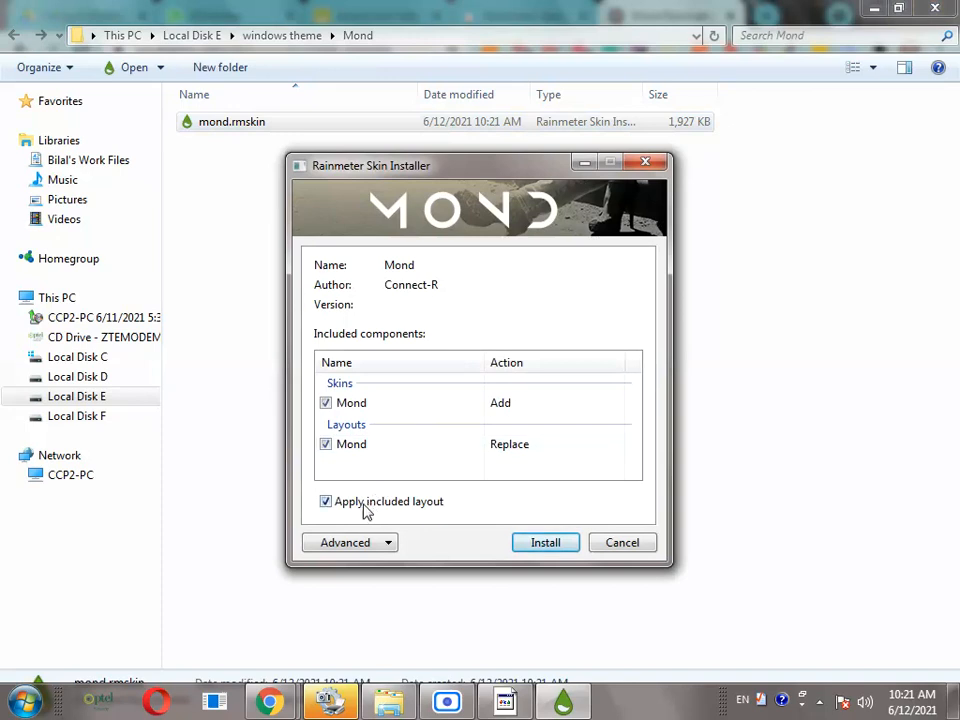
{"action": "left_click", "coordinate": [325, 501]}
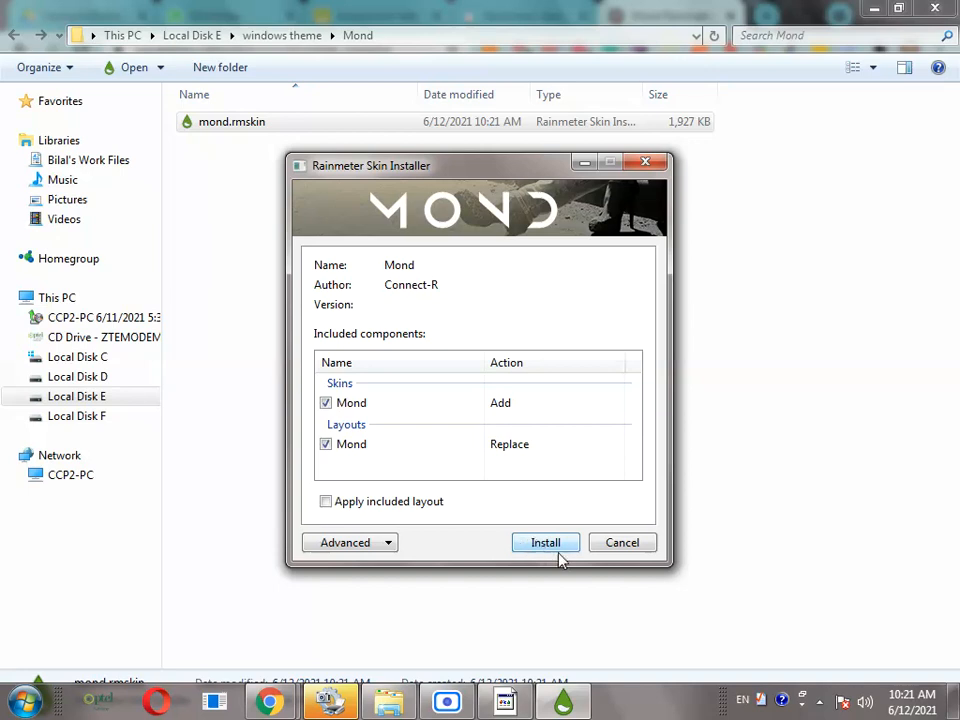
{"action": "left_click", "coordinate": [545, 542]}
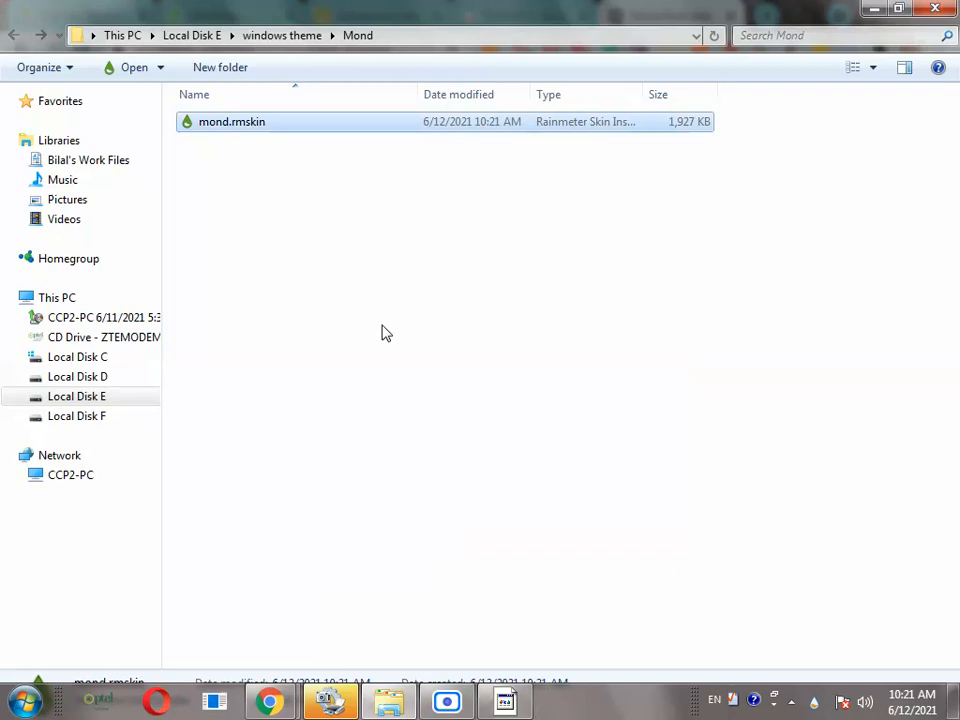
- Tick 'Auto-hide the taskbar' in taskbar properties and confirm with OK
{"action": "left_click", "coordinate": [14, 35]}
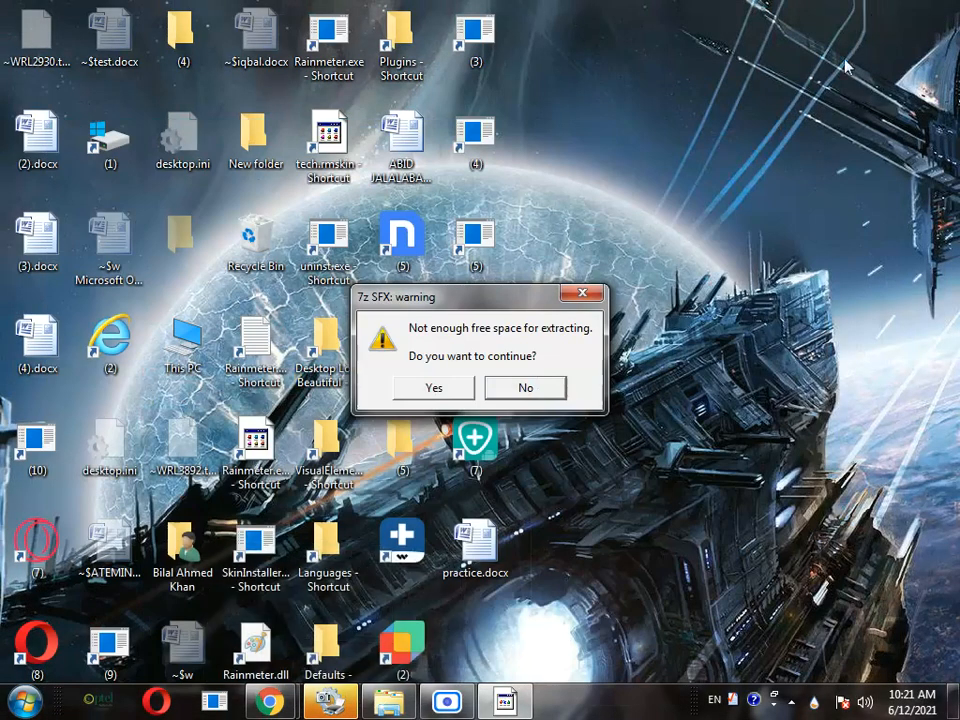
{"action": "mouse_move", "coordinate": [525, 388]}
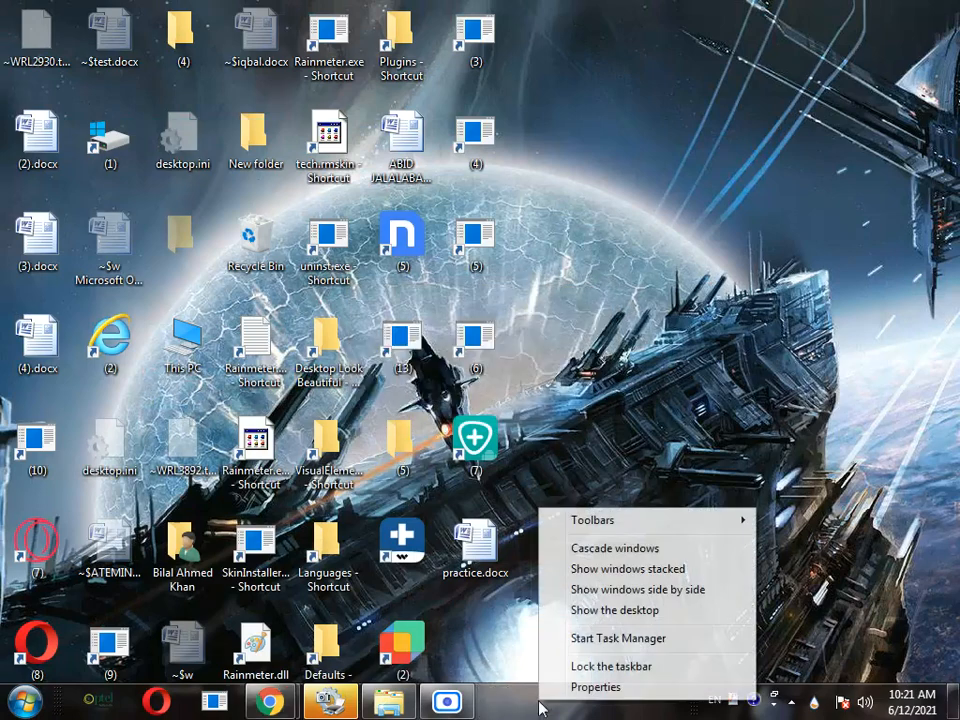
{"action": "left_click", "coordinate": [596, 687]}
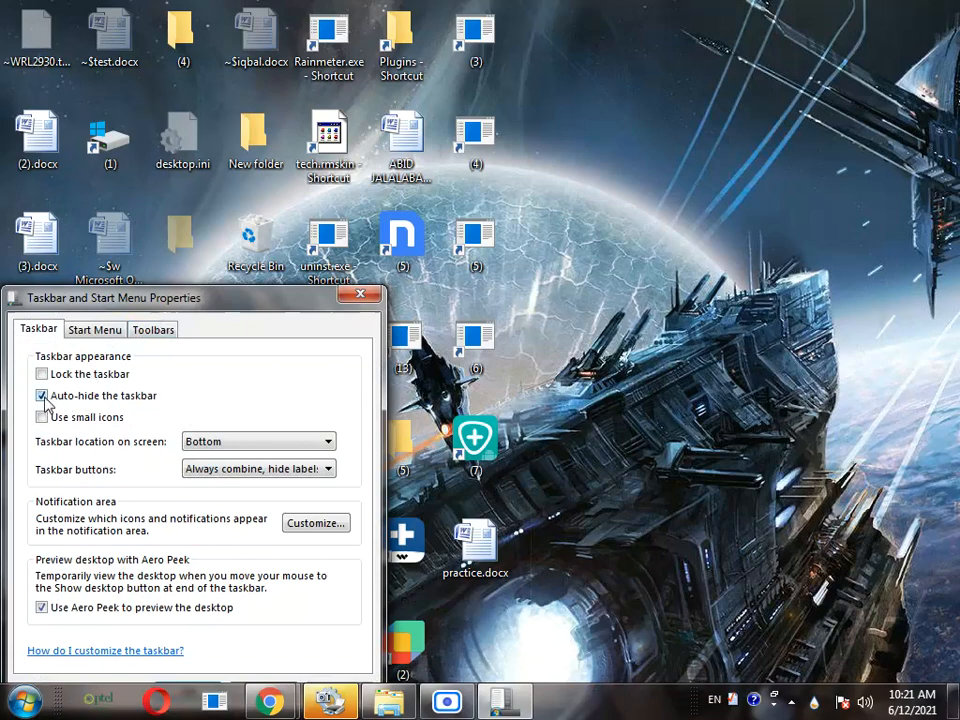
{"action": "left_click", "coordinate": [42, 395]}
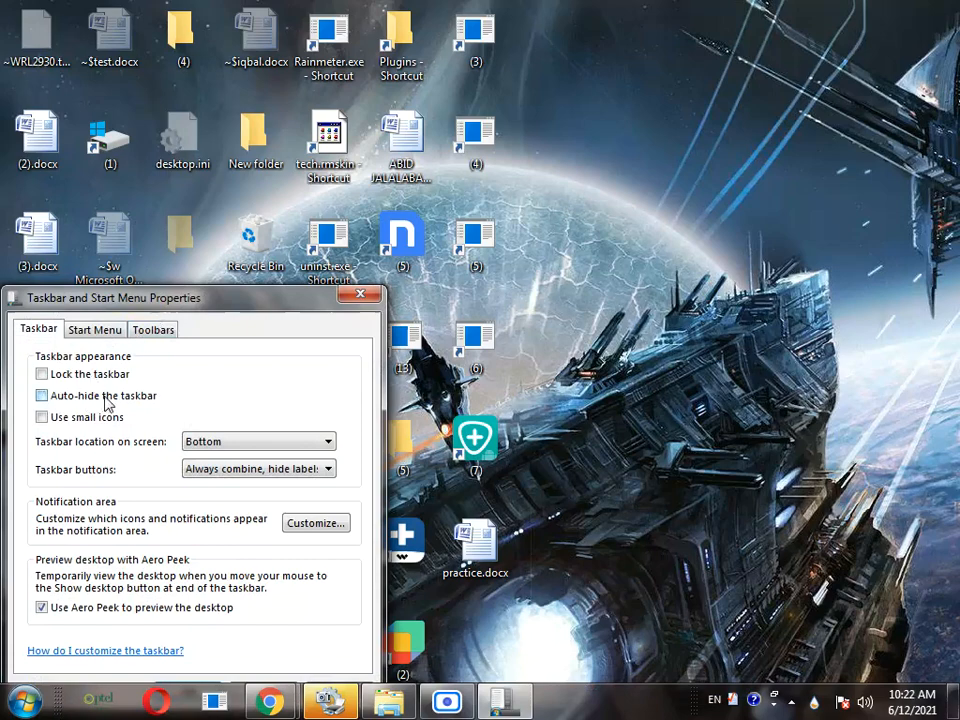
{"action": "left_click", "coordinate": [42, 395]}
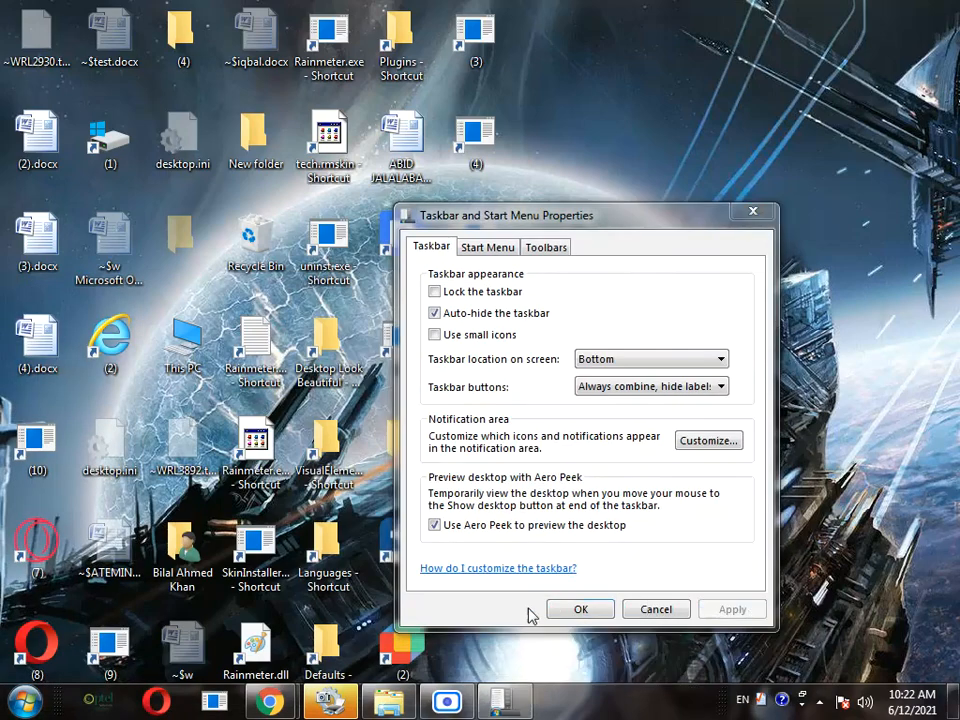
{"action": "left_click", "coordinate": [580, 609]}
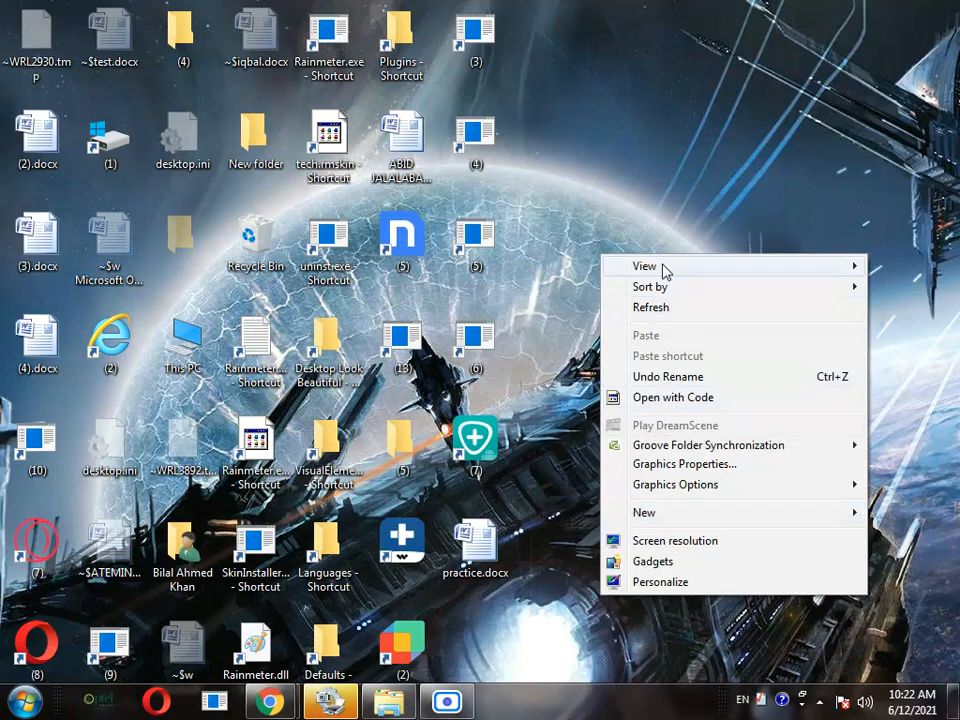
- Untick 'Show desktop icons' in the desktop View menu
{"action": "left_click", "coordinate": [644, 266]}
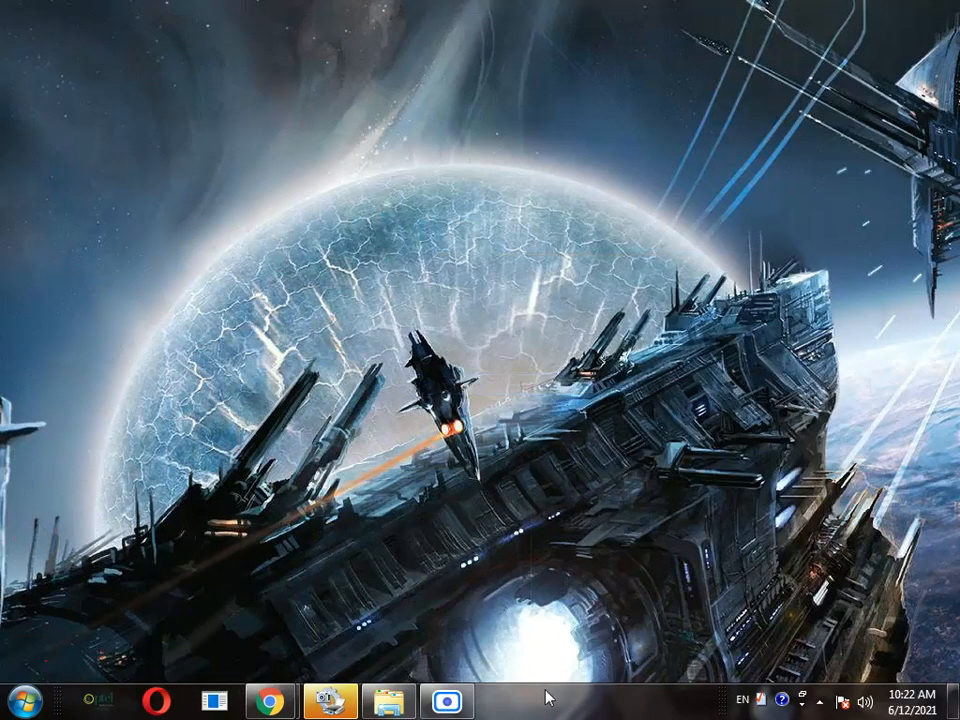
{"action": "right_click", "coordinate": [545, 697]}
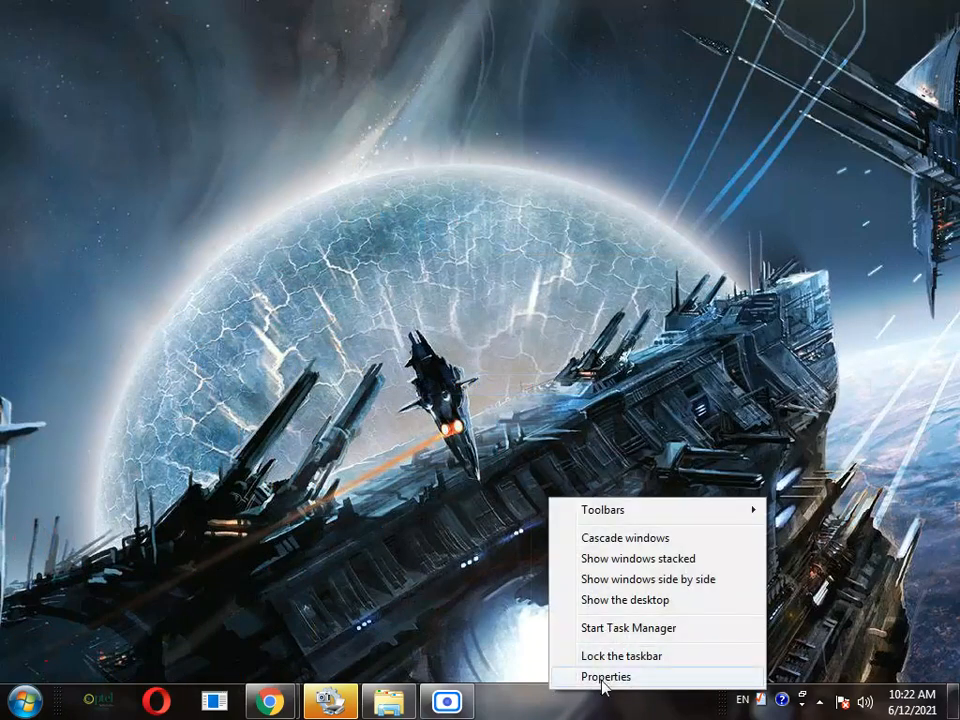
{"action": "left_click", "coordinate": [605, 677]}
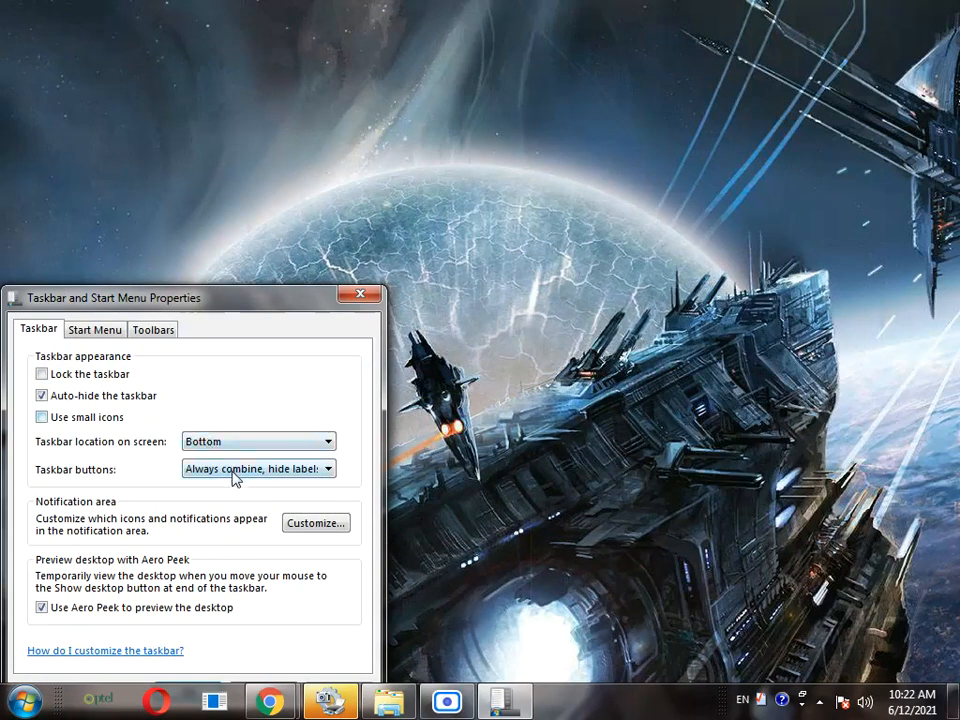
{"action": "mouse_move", "coordinate": [63, 390]}
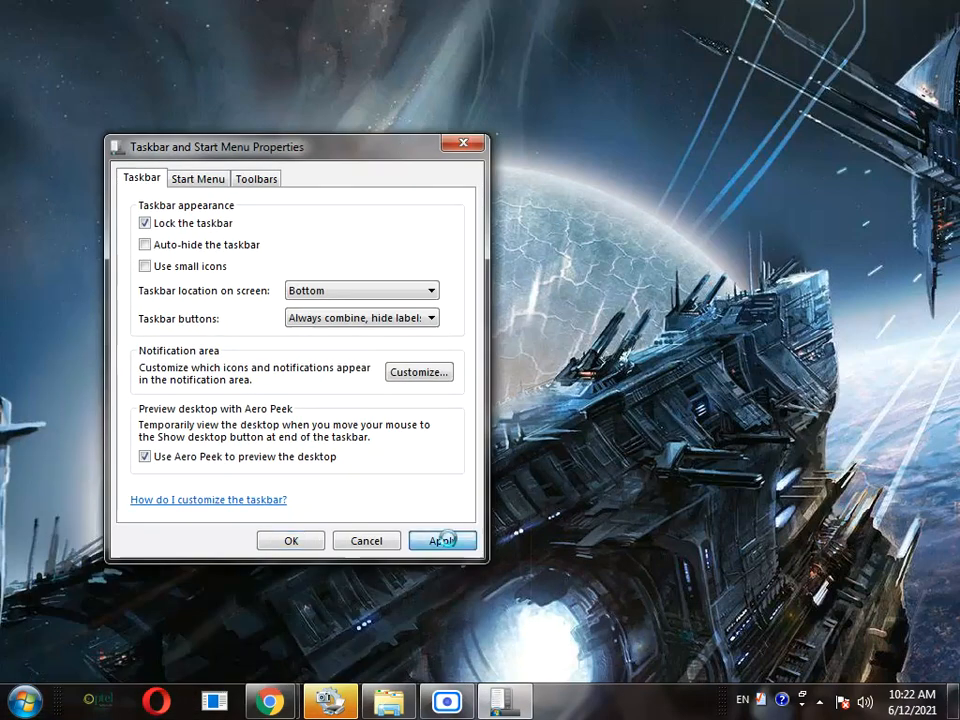
{"action": "left_click", "coordinate": [442, 540]}
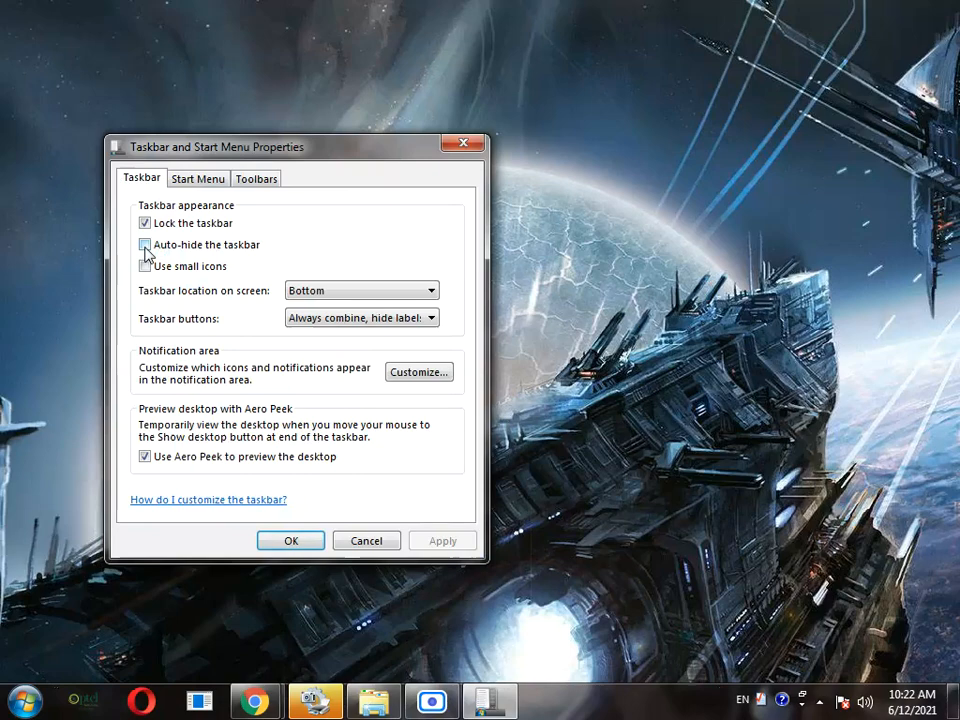
{"action": "left_click", "coordinate": [145, 245]}
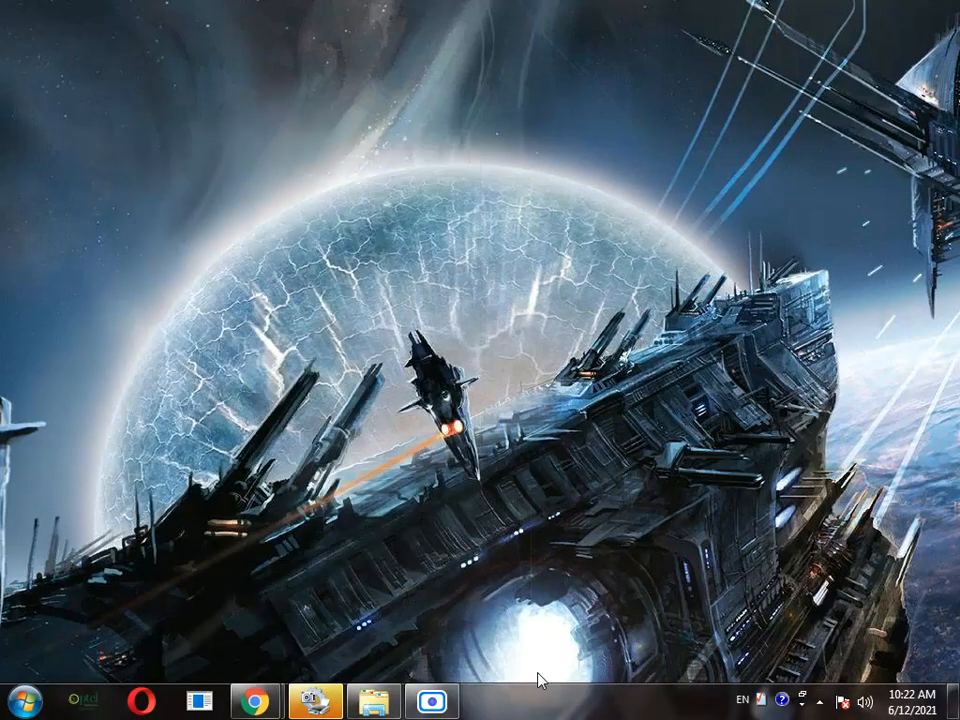
{"action": "right_click", "coordinate": [540, 681]}
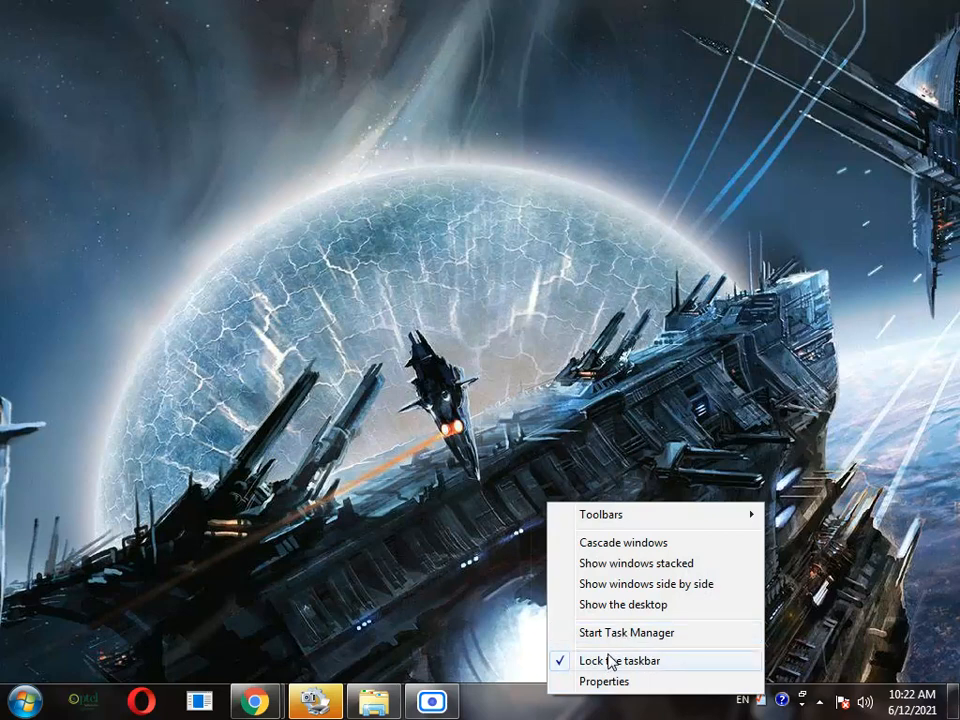
{"action": "left_click", "coordinate": [620, 660]}
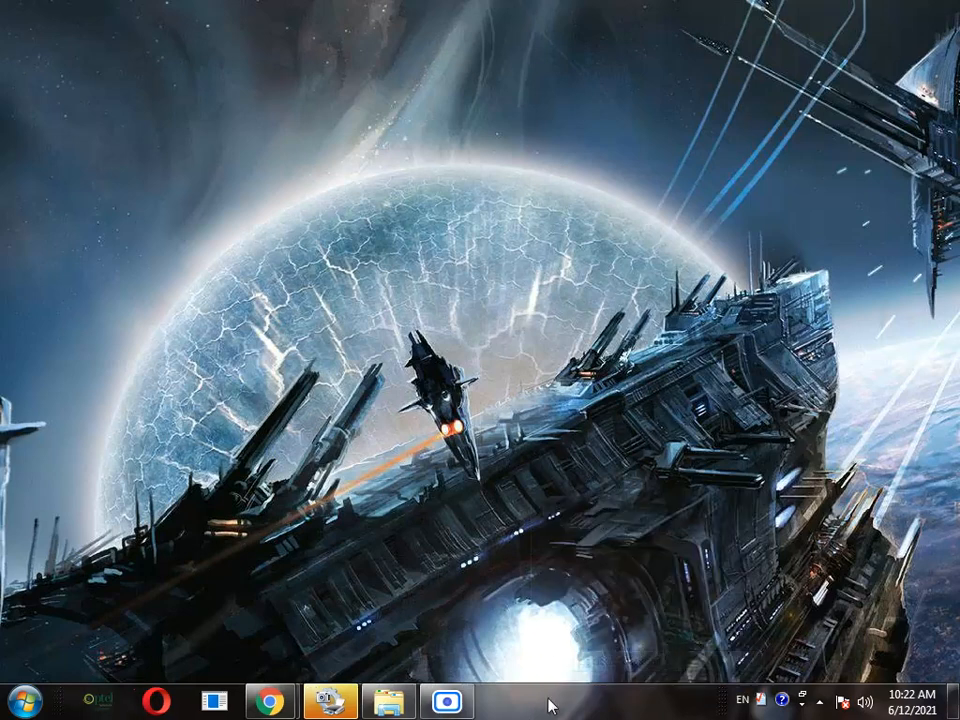
{"action": "right_click", "coordinate": [548, 705]}
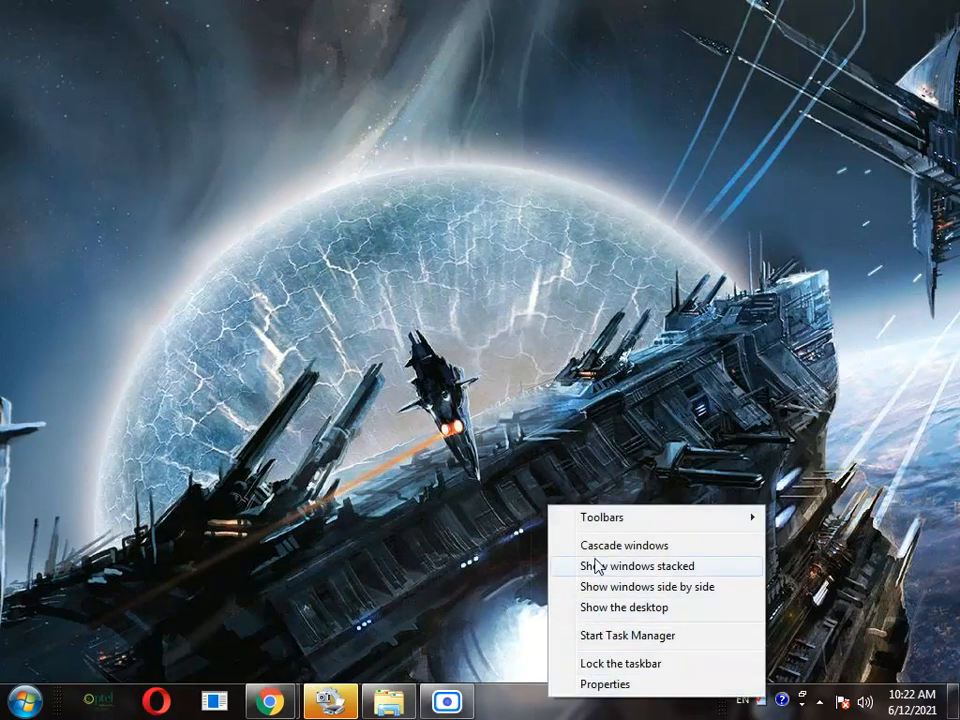
{"action": "left_click", "coordinate": [606, 684]}
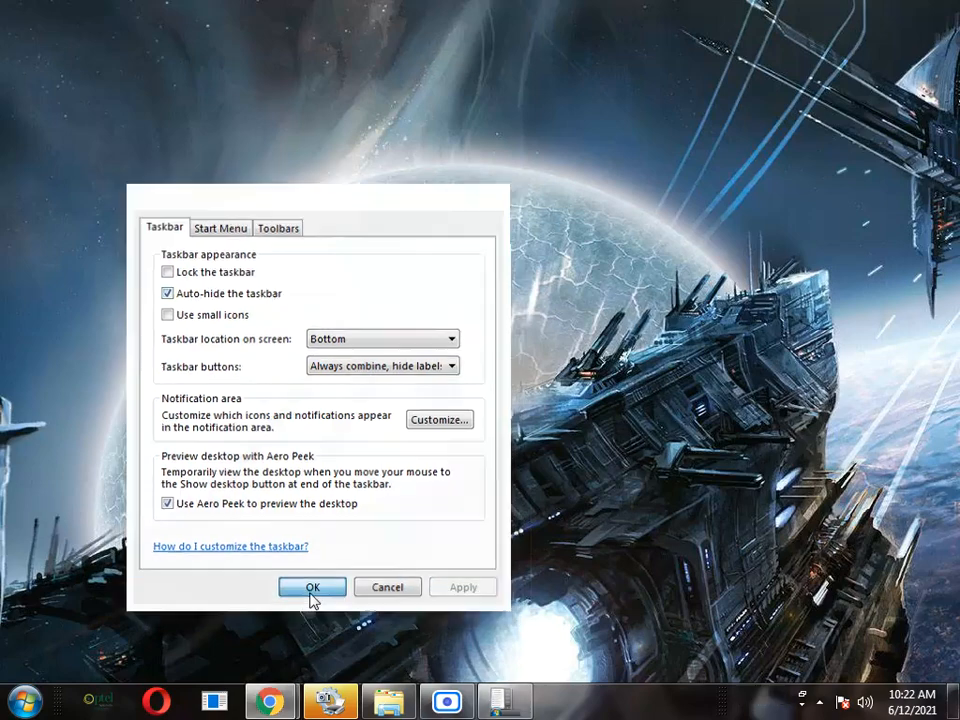
{"action": "left_click", "coordinate": [311, 587]}
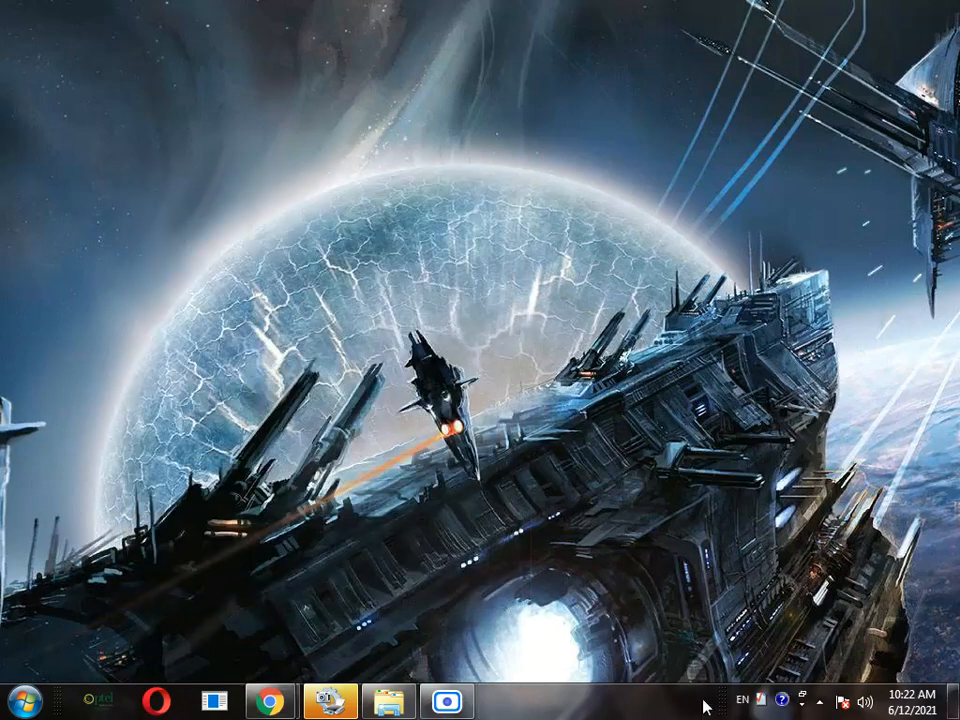
{"action": "mouse_move", "coordinate": [585, 670]}
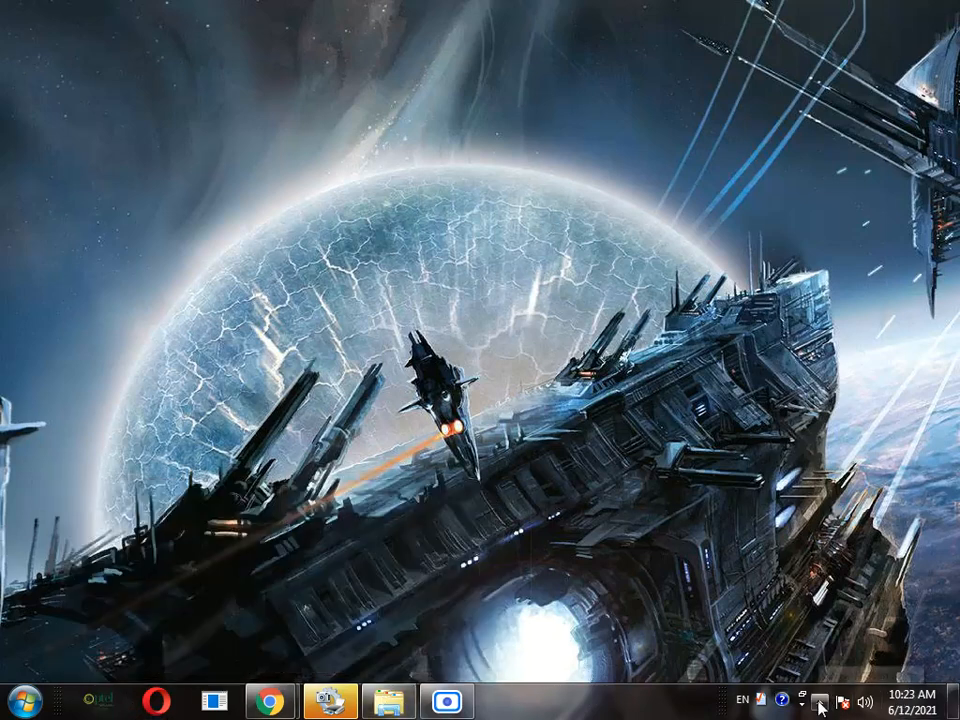
- Load Mond's Clock.ini from the tray Rainmeter manager, showing Saturday 12 June 2021
{"action": "left_click", "coordinate": [808, 699]}
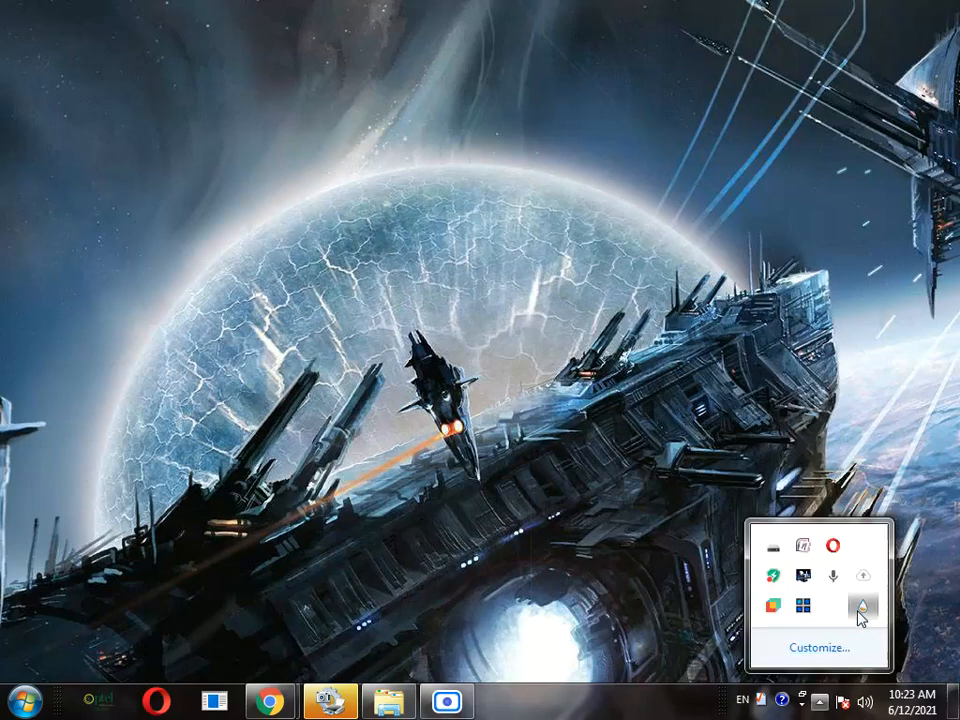
{"action": "left_click", "coordinate": [863, 605]}
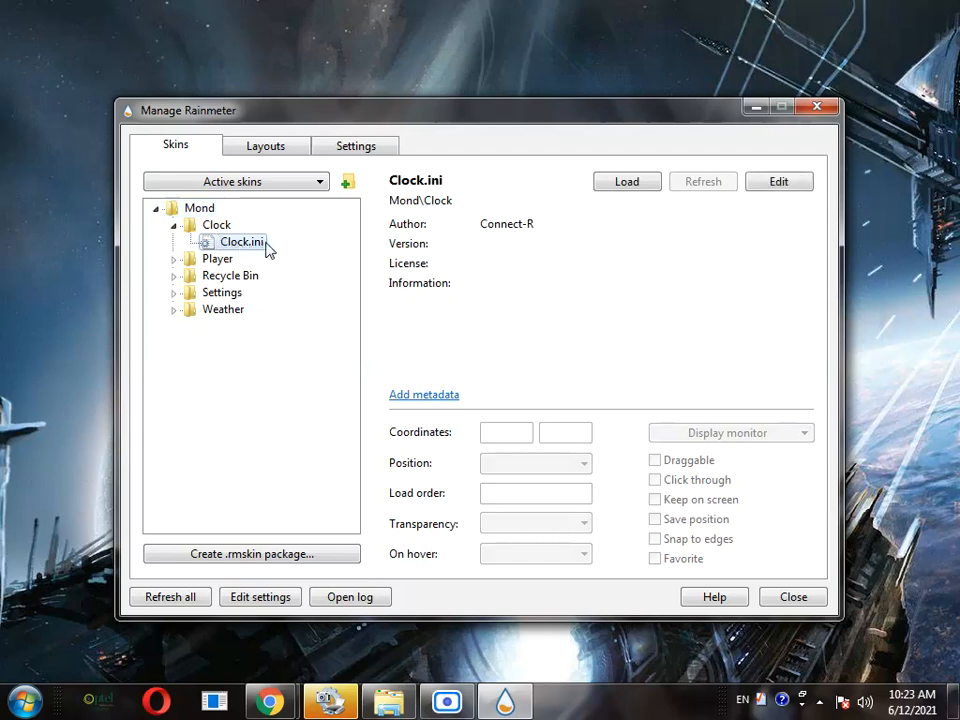
{"action": "left_click", "coordinate": [626, 181]}
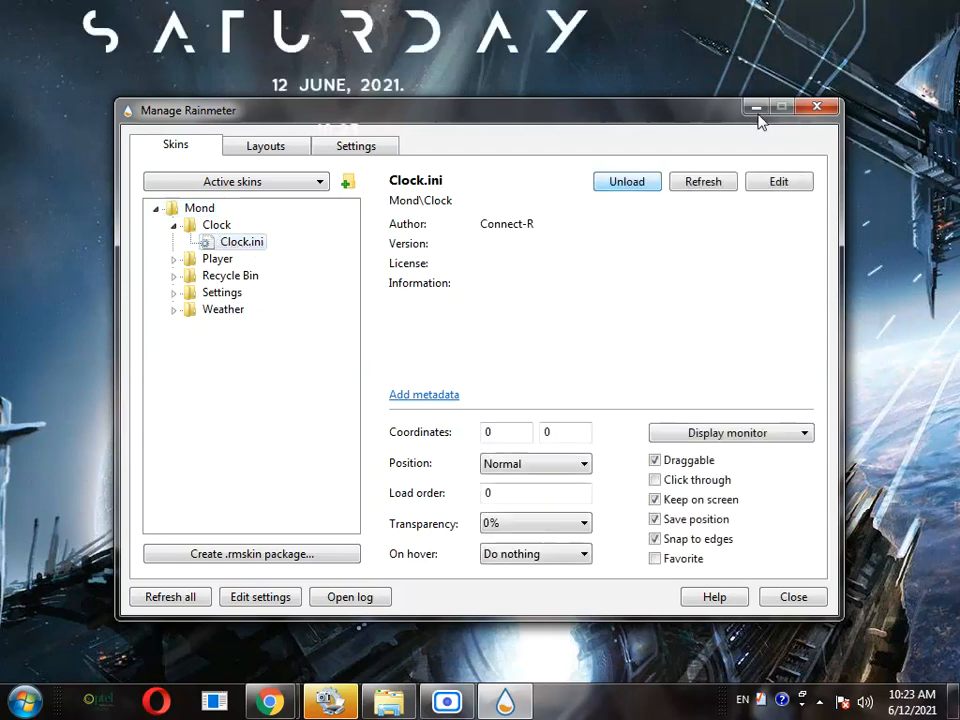
{"action": "left_click", "coordinate": [816, 107]}
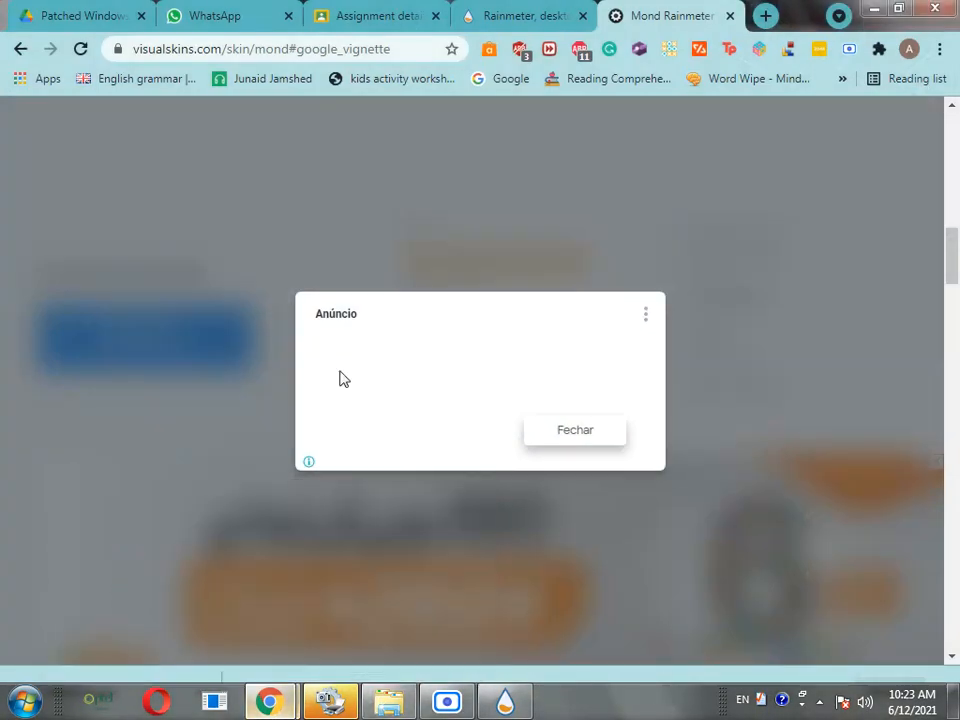
- Close the Mond page advert, browse skin samples and related skins, then go to Classroom
{"action": "left_click", "coordinate": [575, 429]}
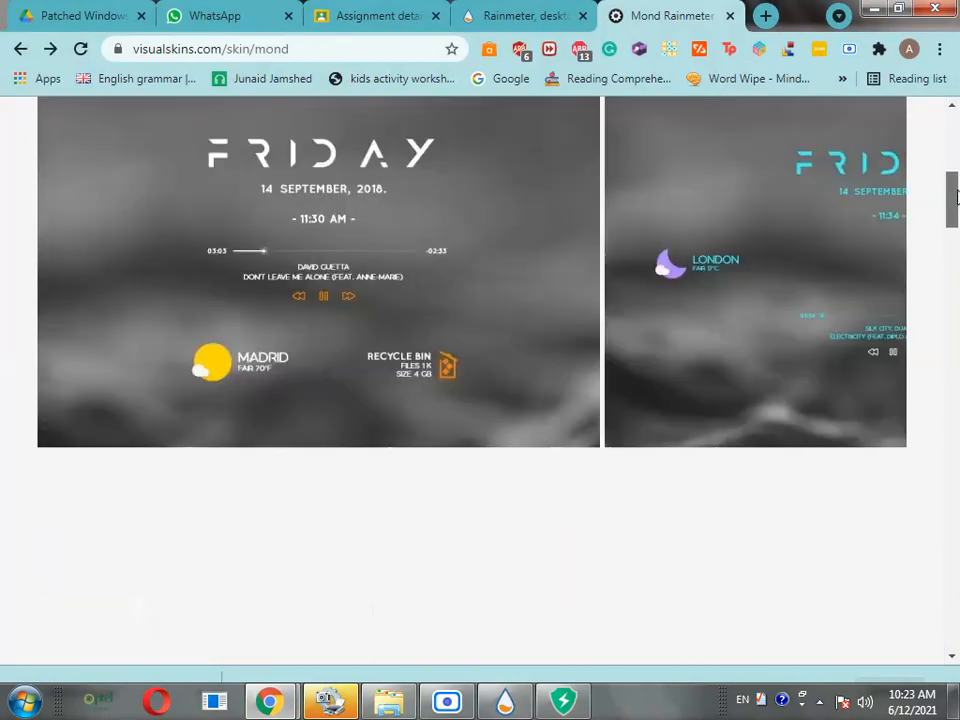
{"action": "scroll", "scroll_direction": "down", "scroll_amount": 3}
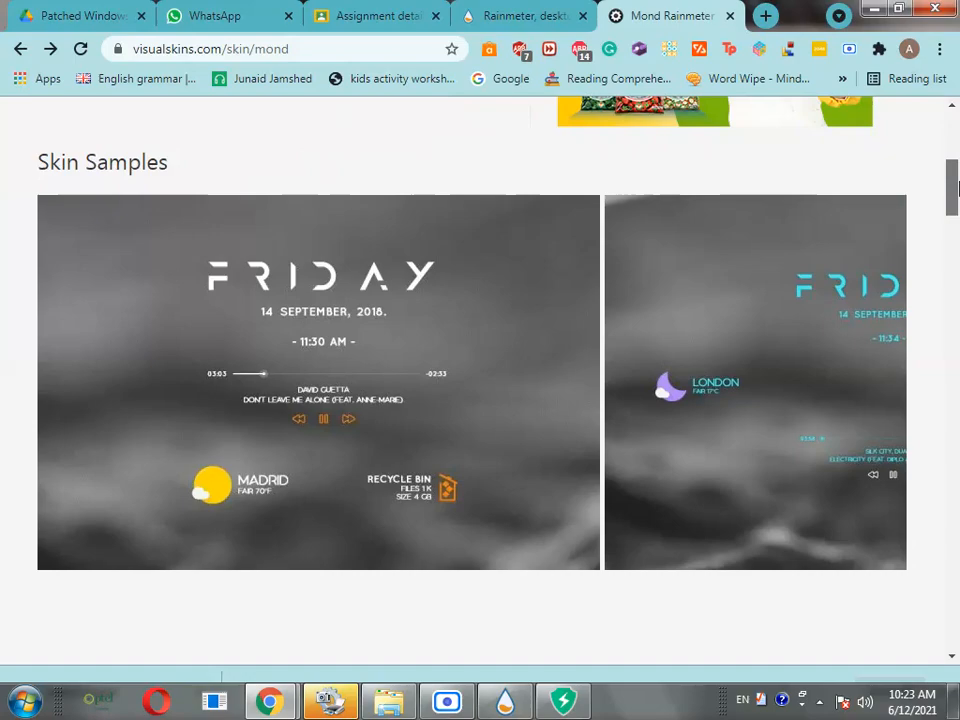
{"action": "scroll", "scroll_direction": "down", "scroll_amount": 3}
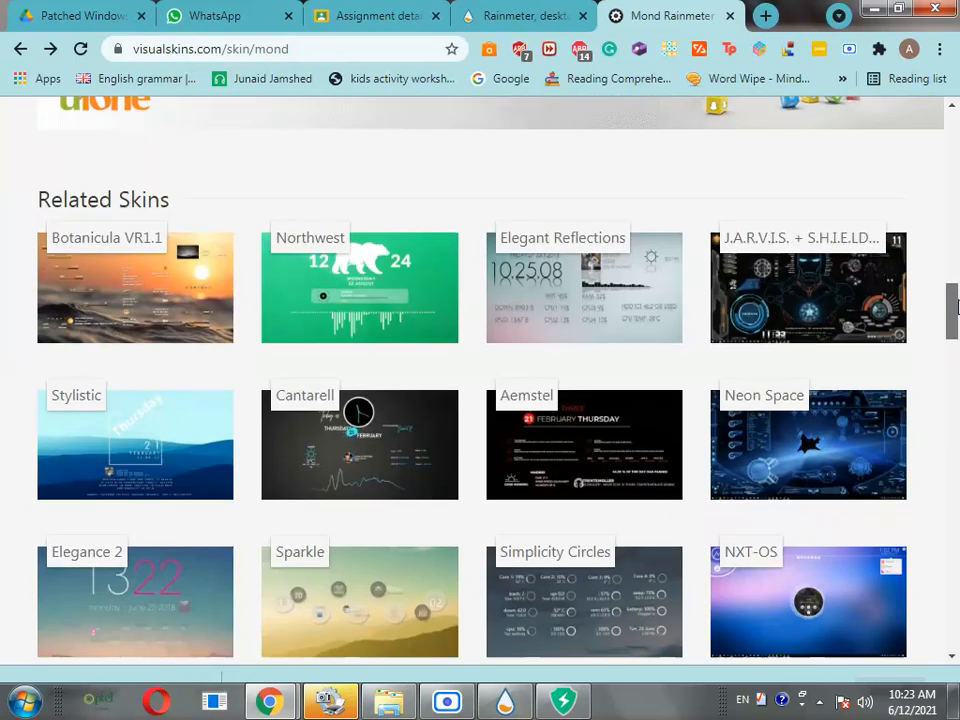
{"action": "scroll", "scroll_direction": "up", "scroll_amount": 3}
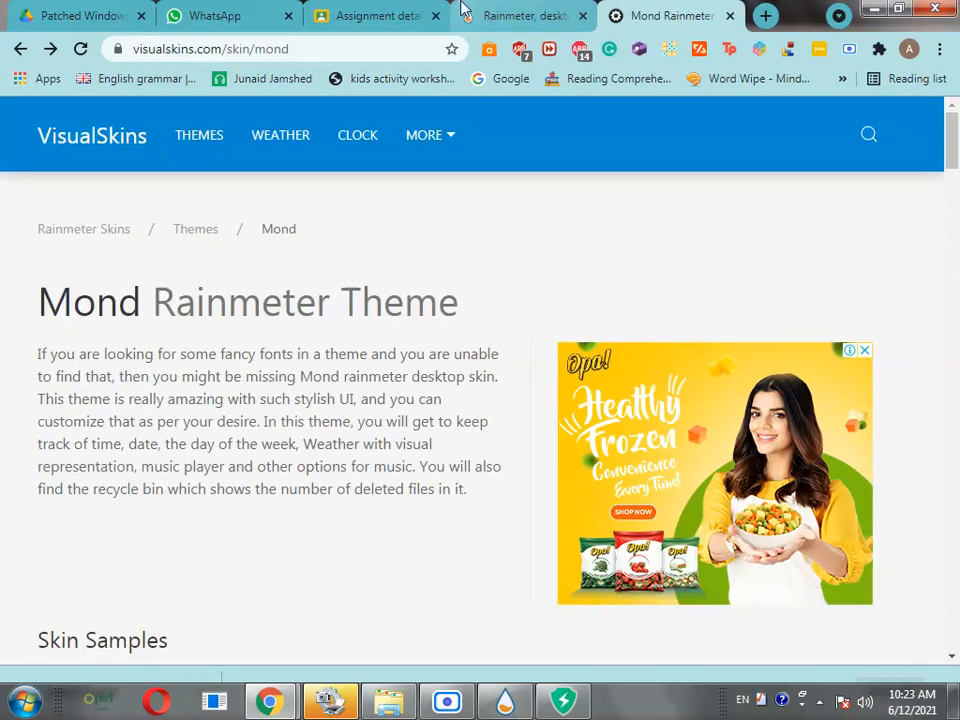
{"action": "left_click", "coordinate": [375, 15]}
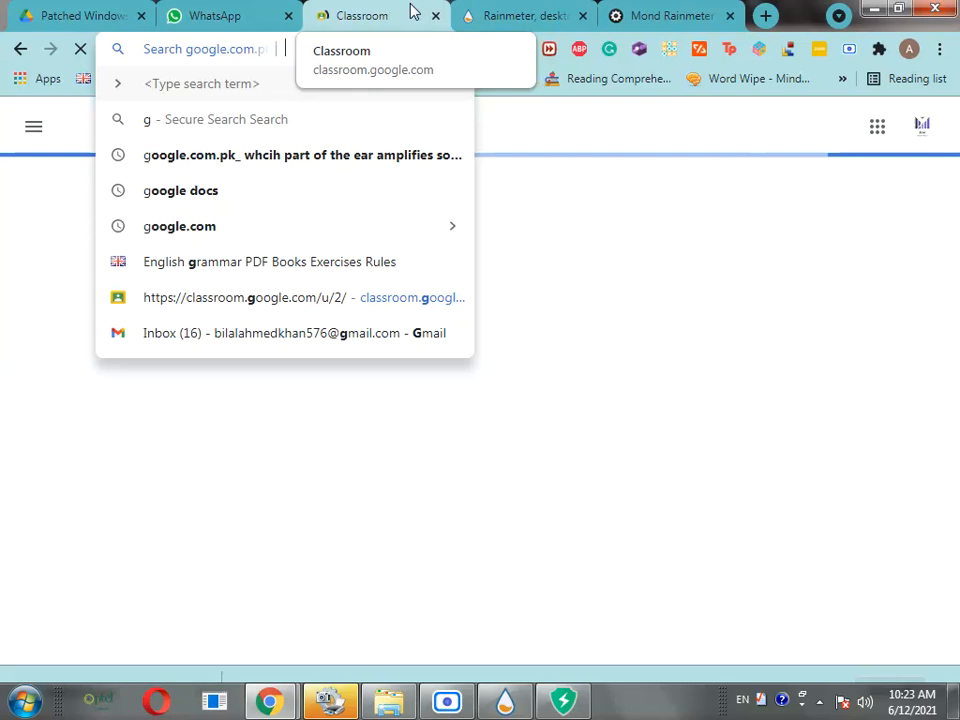
- Show image results for 'rainy background' and open save options for the blurred building rain picture
{"action": "type", "text": "rainy backg"}
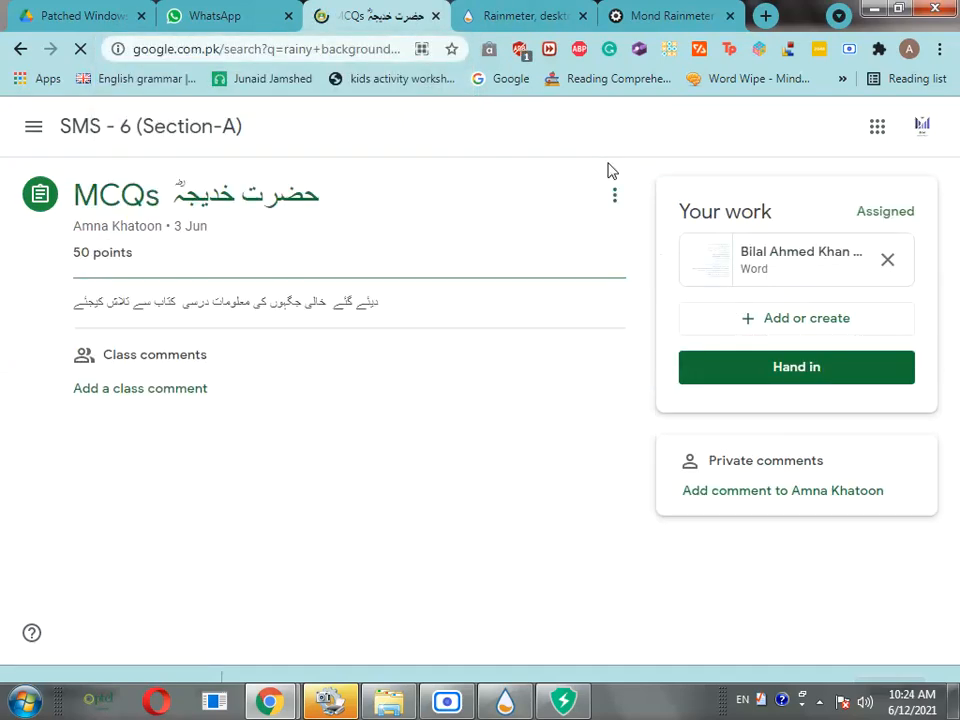
{"action": "left_click", "coordinate": [375, 16]}
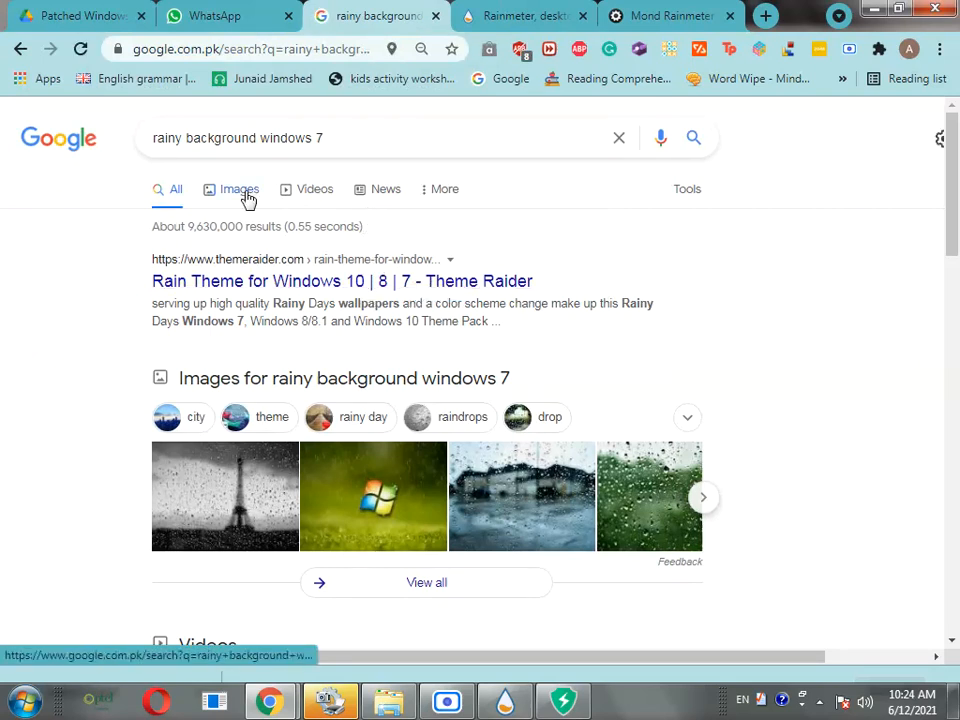
{"action": "left_click", "coordinate": [238, 189]}
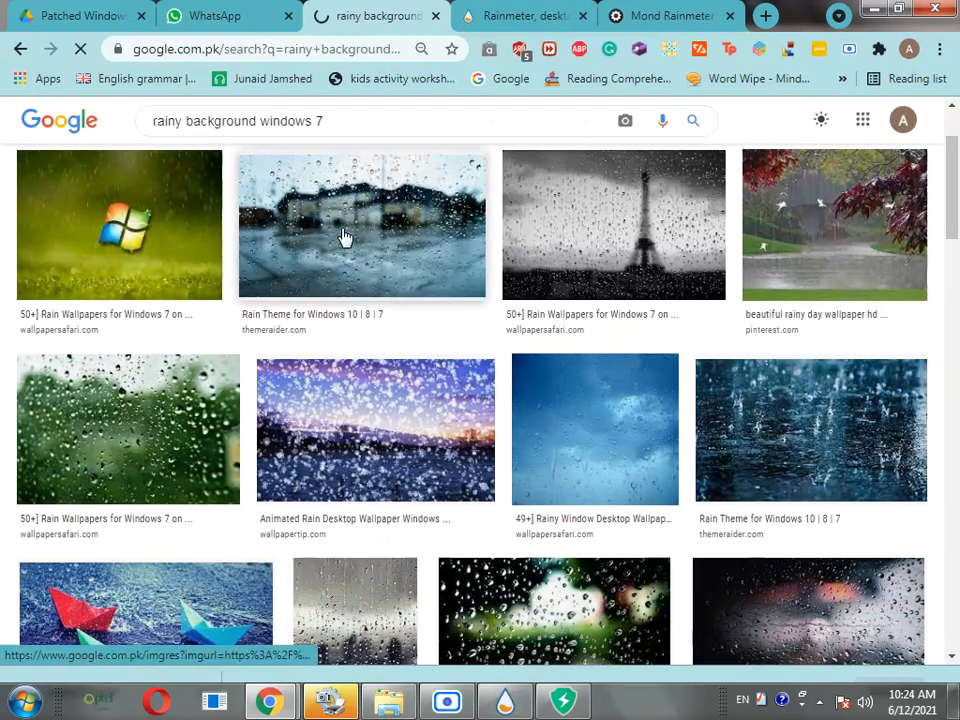
{"action": "left_click", "coordinate": [362, 223]}
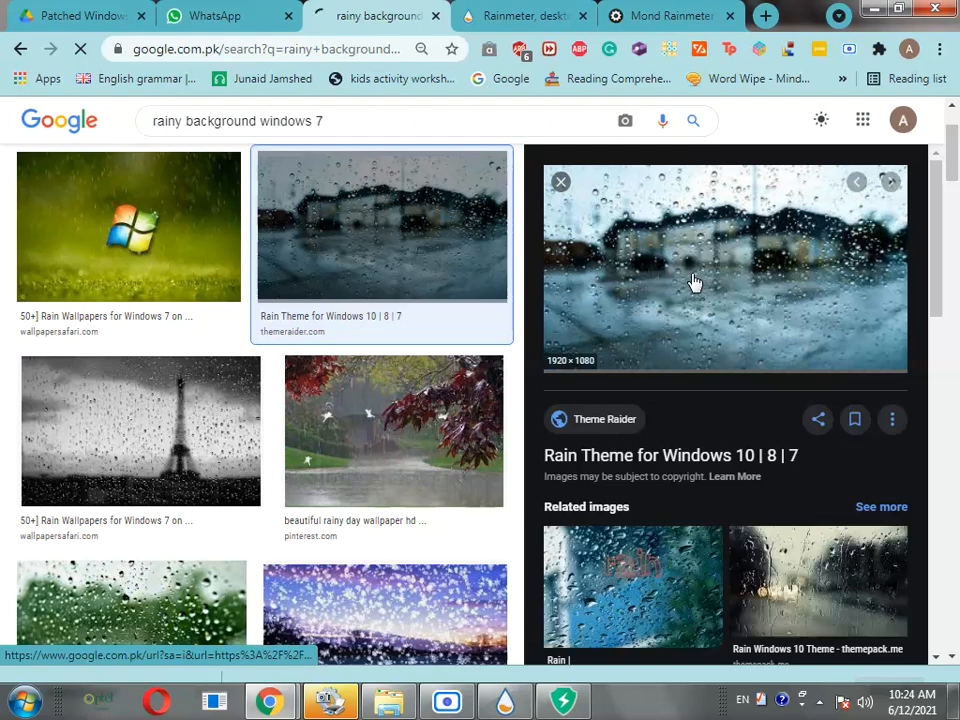
{"action": "right_click", "coordinate": [695, 282]}
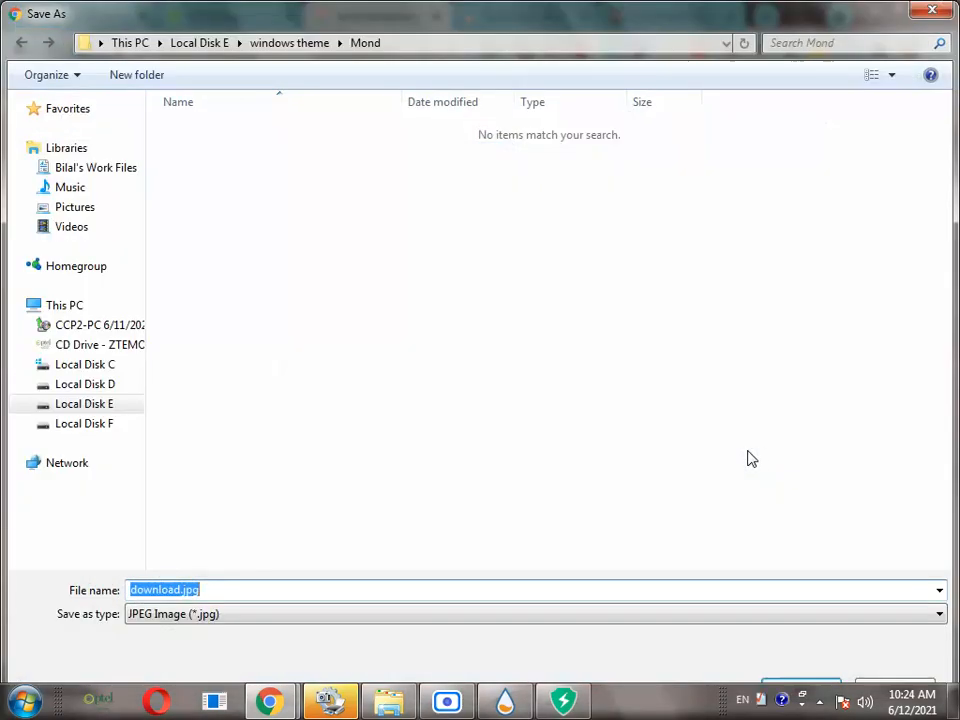
{"action": "mouse_move", "coordinate": [165, 585]}
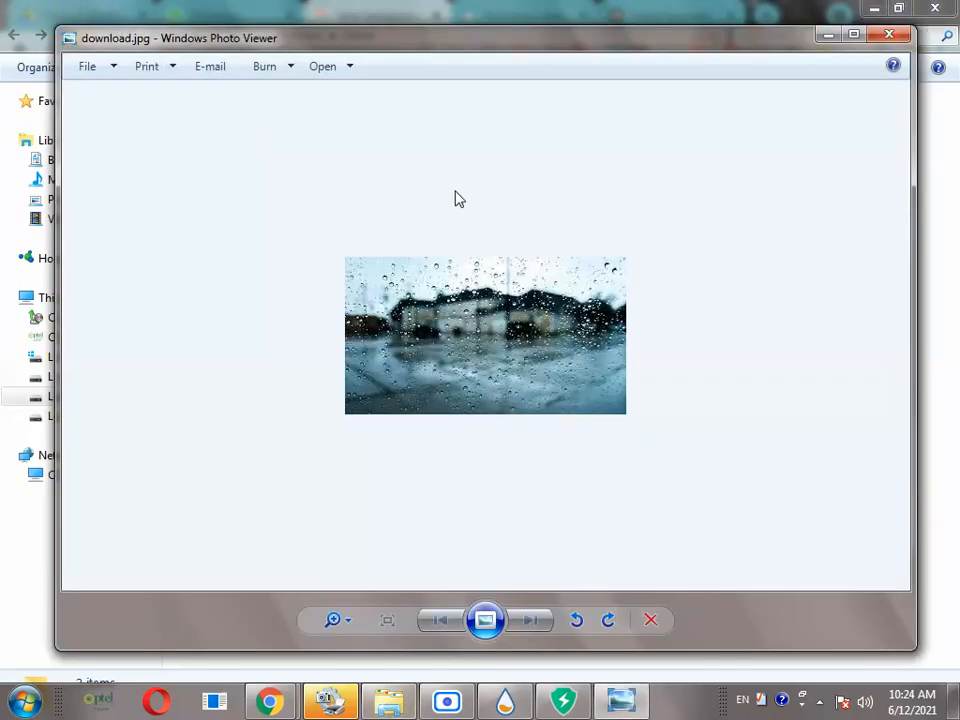
- Set download.jpg as the desktop background and ignore the ByteFence anti-malware alert
{"action": "left_click", "coordinate": [888, 37]}
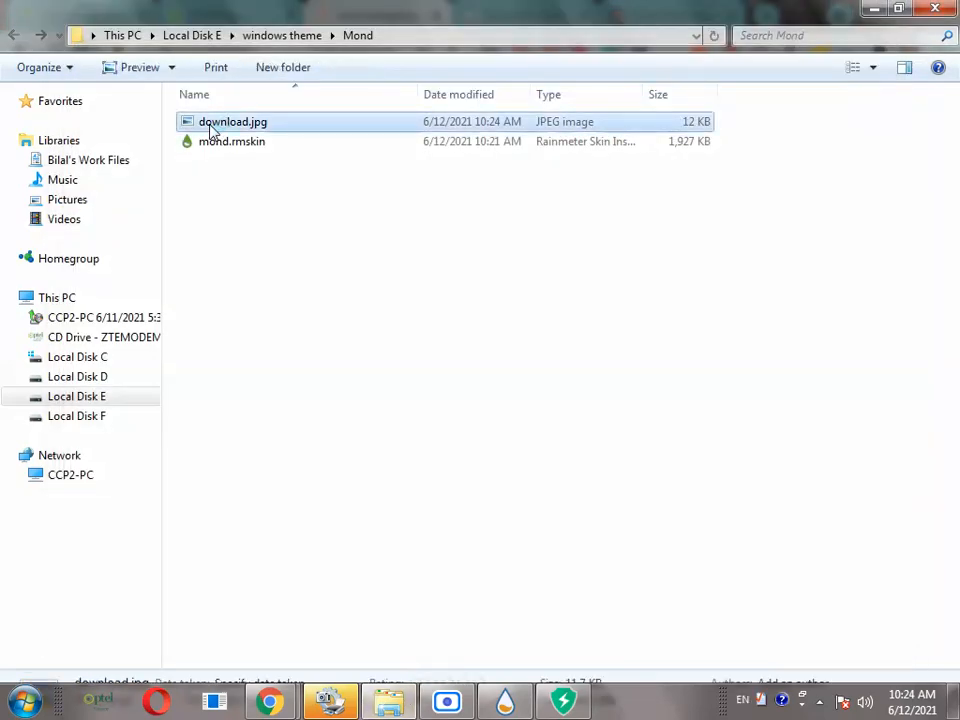
{"action": "right_click", "coordinate": [232, 121]}
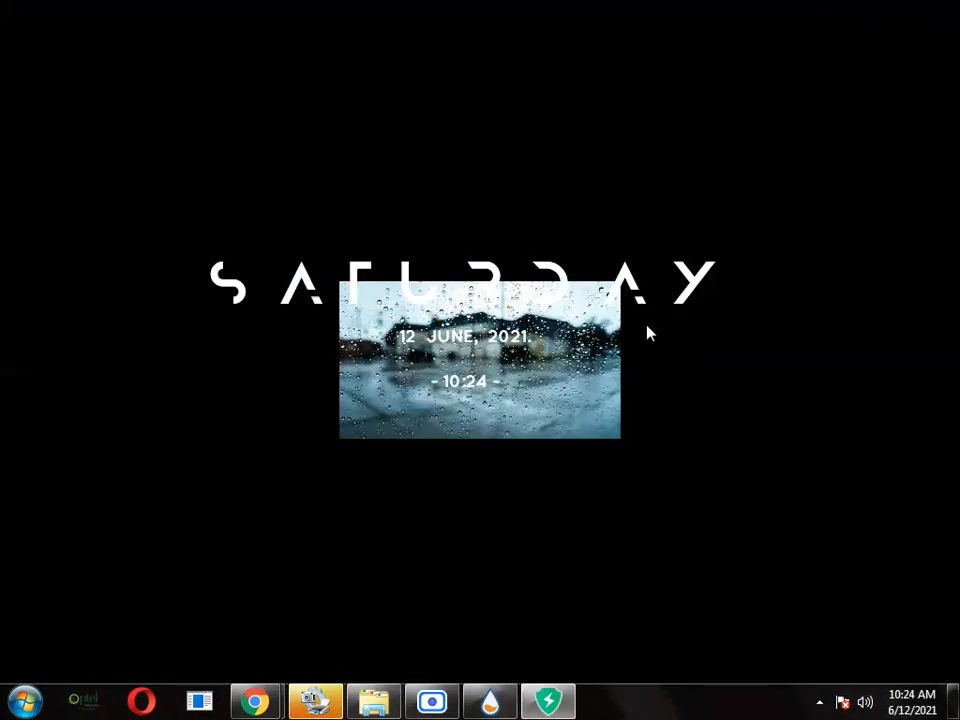
{"action": "mouse_move", "coordinate": [512, 502]}
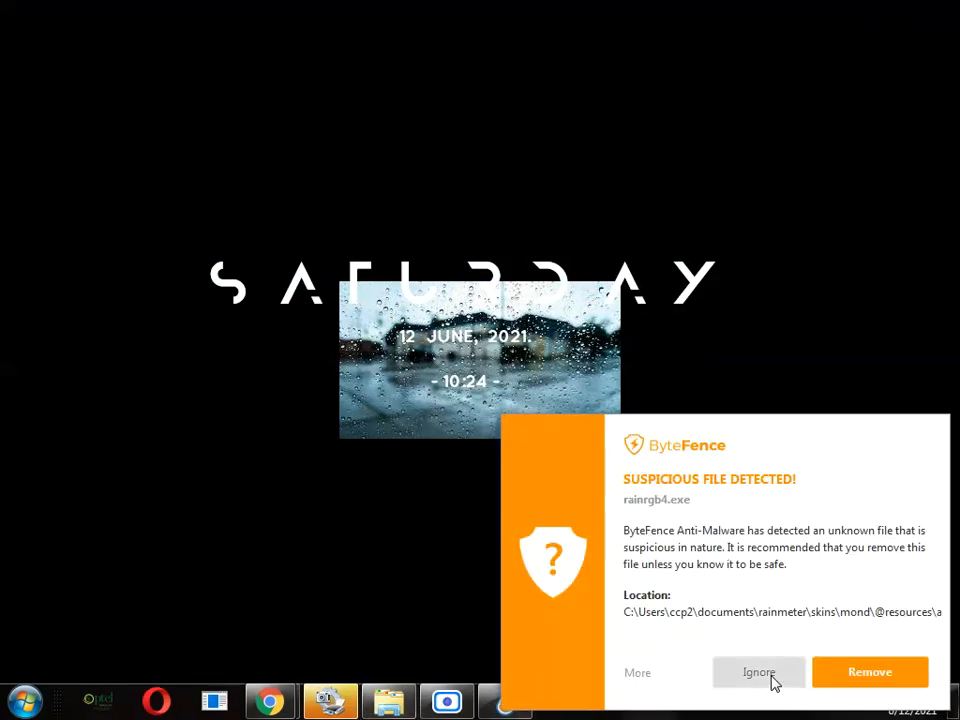
{"action": "left_click", "coordinate": [759, 672]}
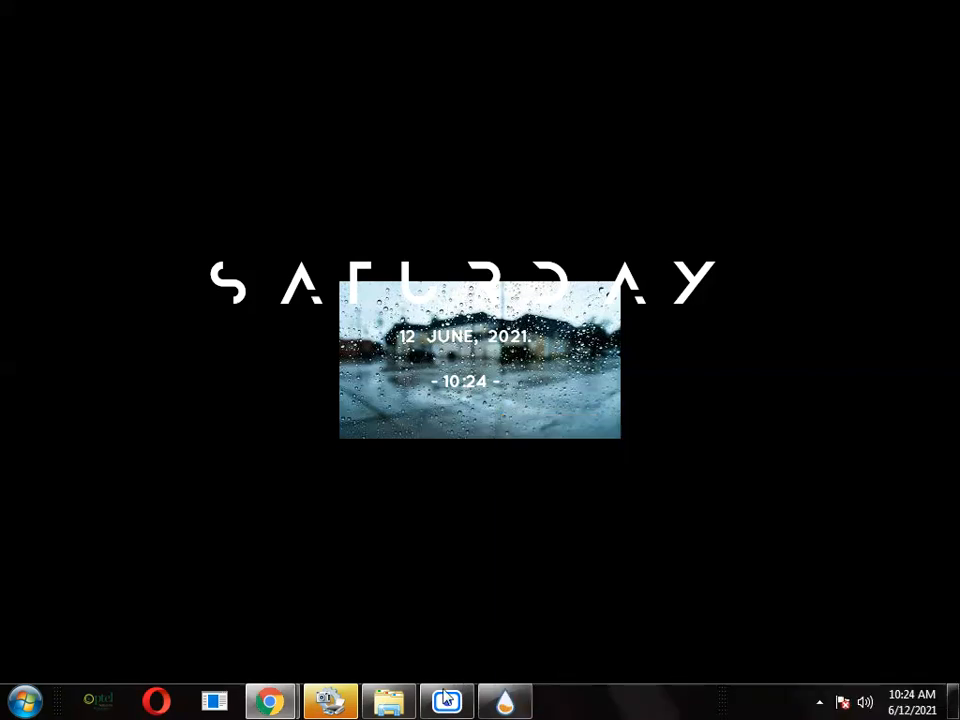
- Move download.jpg from the Mond folder to the Recycle Bin
{"action": "left_click", "coordinate": [389, 700]}
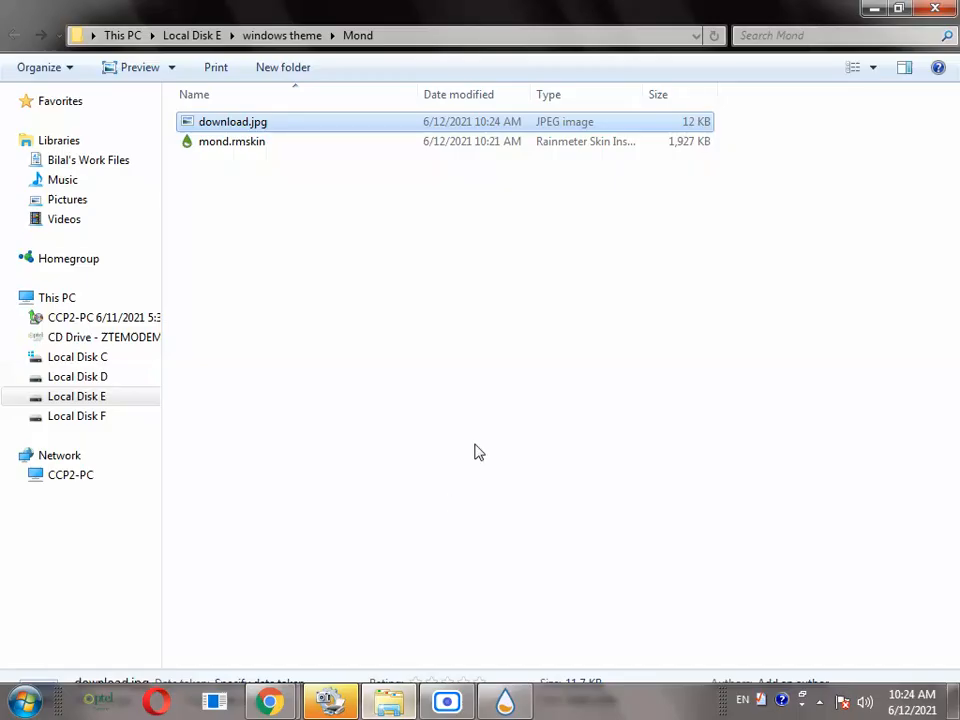
{"action": "key", "text": "Delete"}
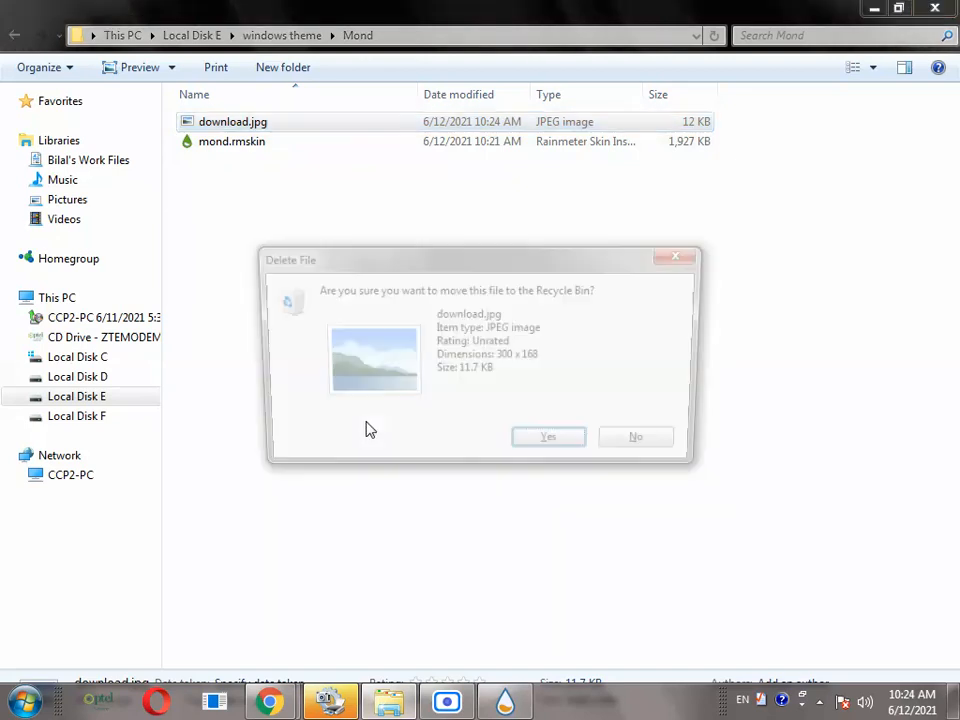
{"action": "left_click", "coordinate": [548, 436]}
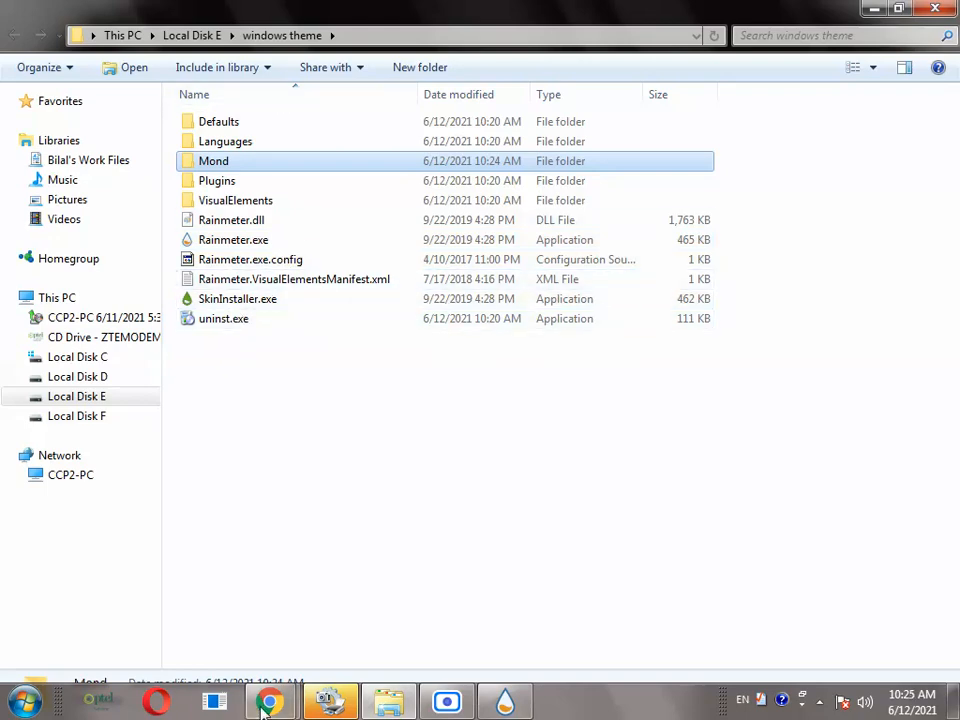
- Preview the Eiffel Tower, blue rainy window and dark window rain images
{"action": "left_click", "coordinate": [270, 700]}
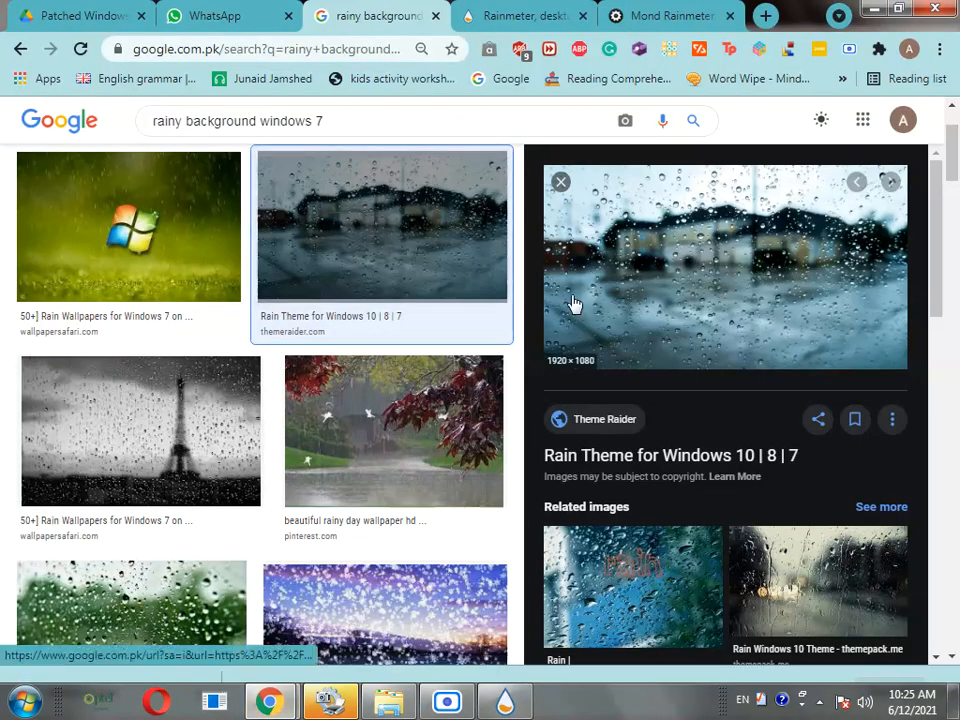
{"action": "mouse_move", "coordinate": [160, 478]}
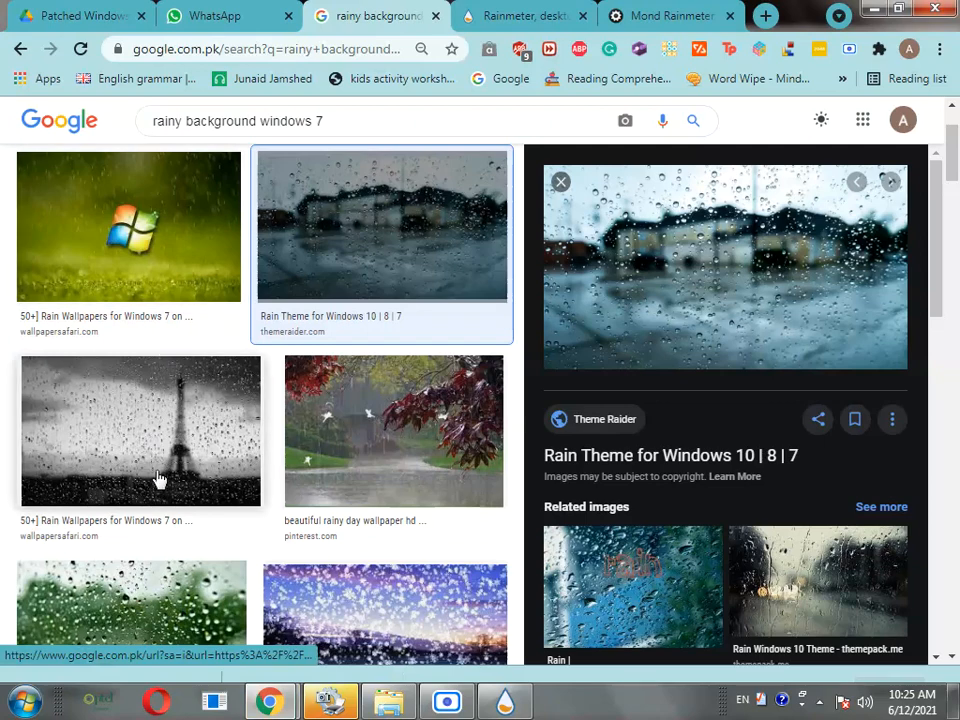
{"action": "left_click", "coordinate": [140, 430]}
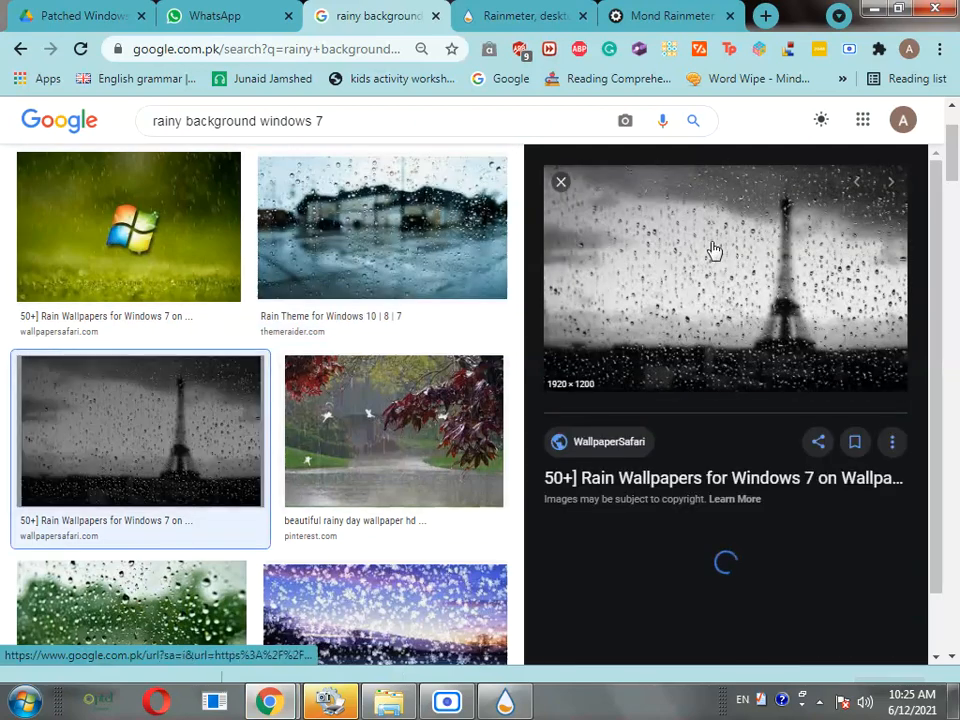
{"action": "scroll", "scroll_direction": "down", "scroll_amount": 3}
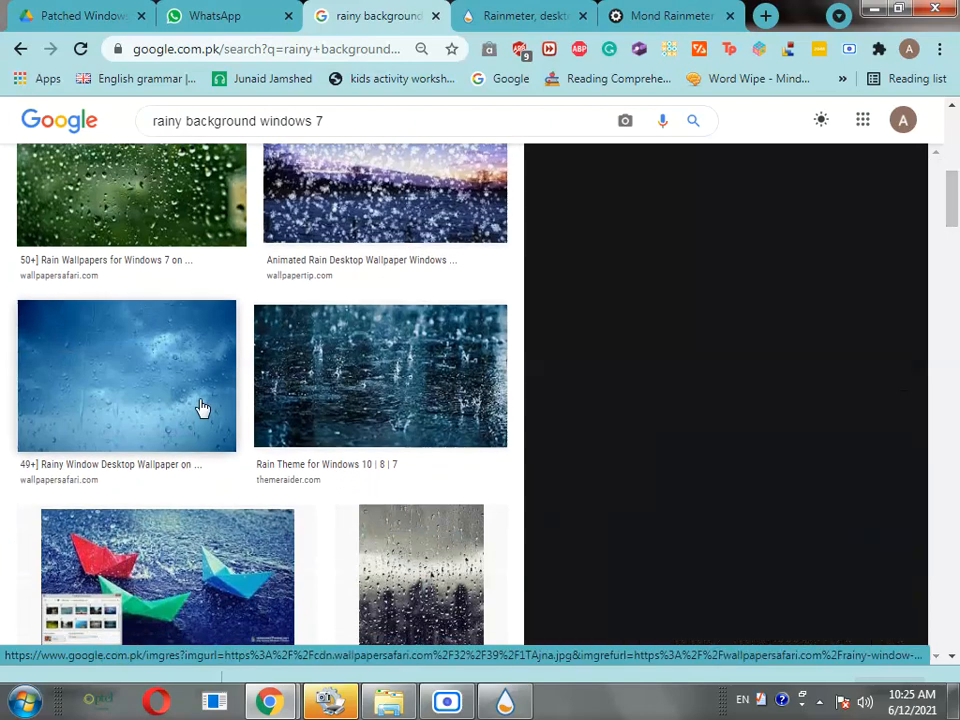
{"action": "left_click", "coordinate": [127, 375]}
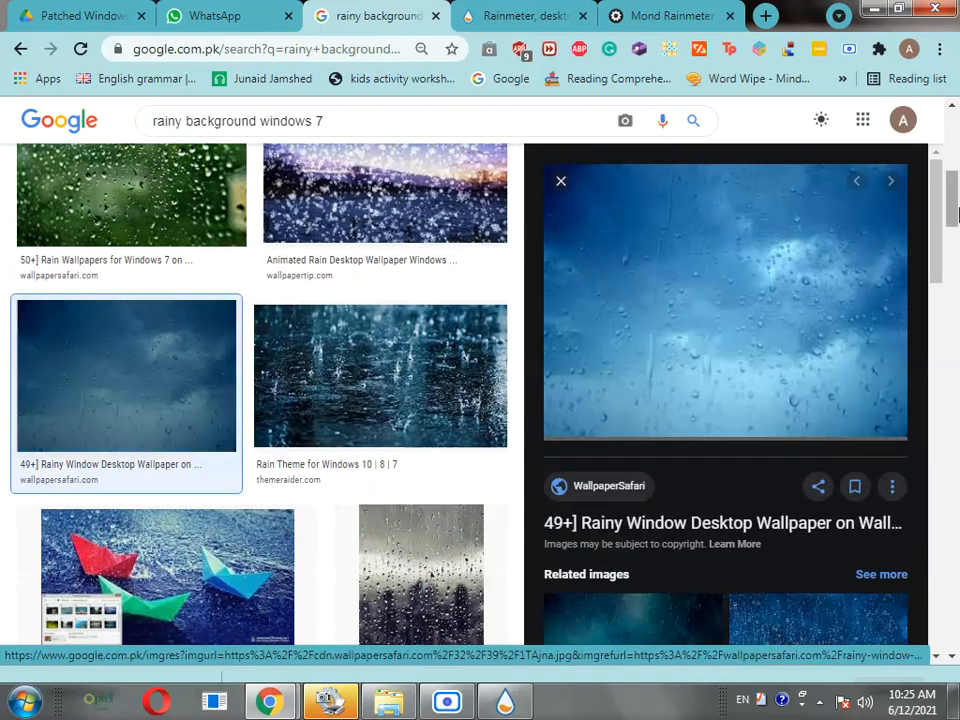
{"action": "scroll", "scroll_direction": "down", "scroll_amount": 3}
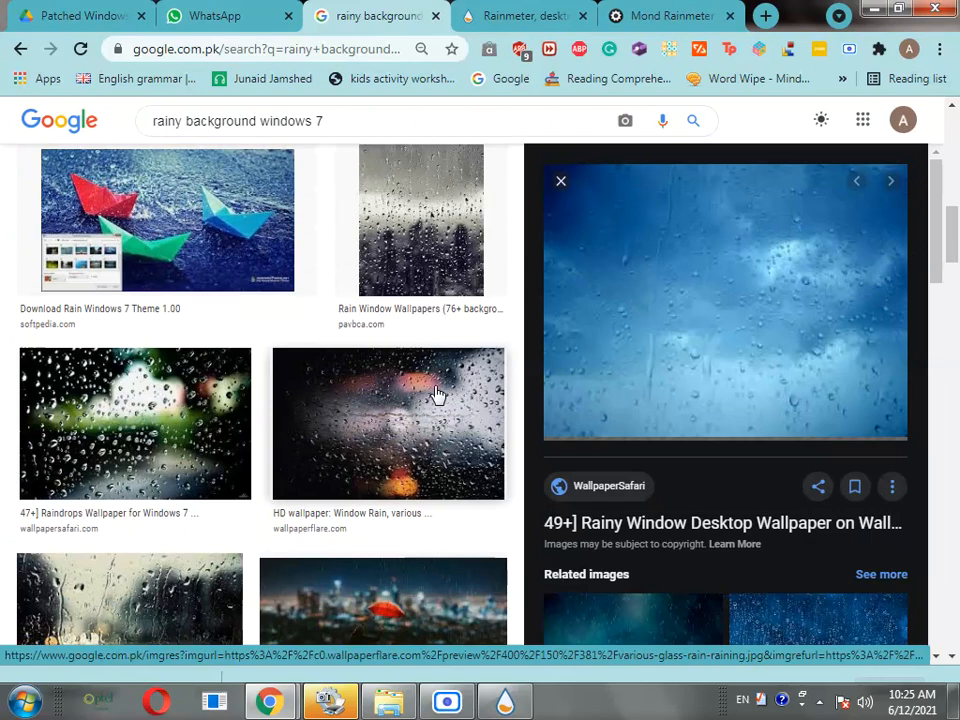
{"action": "left_click", "coordinate": [388, 422]}
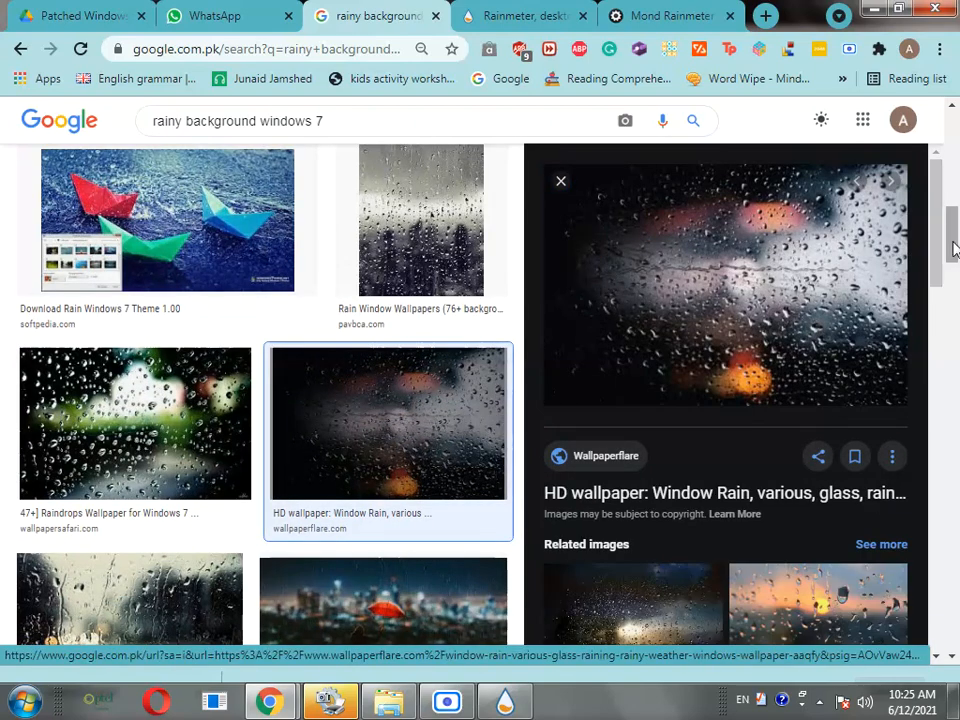
{"action": "scroll", "scroll_direction": "up", "scroll_amount": 3}
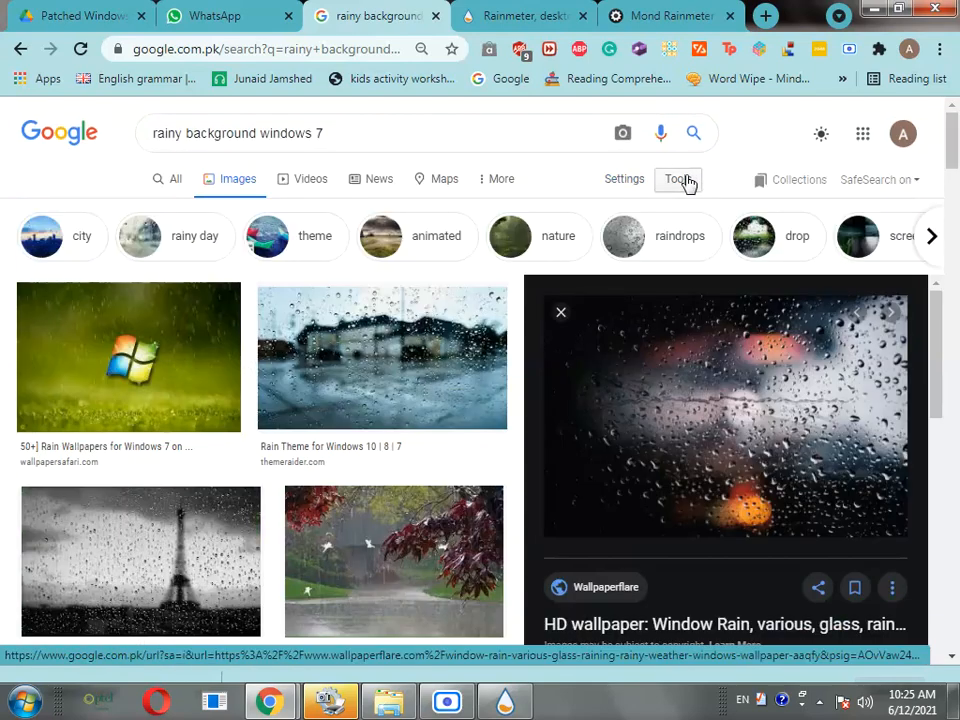
- Filter images to Large size and open save options for the golden rain picture
{"action": "left_click", "coordinate": [678, 179]}
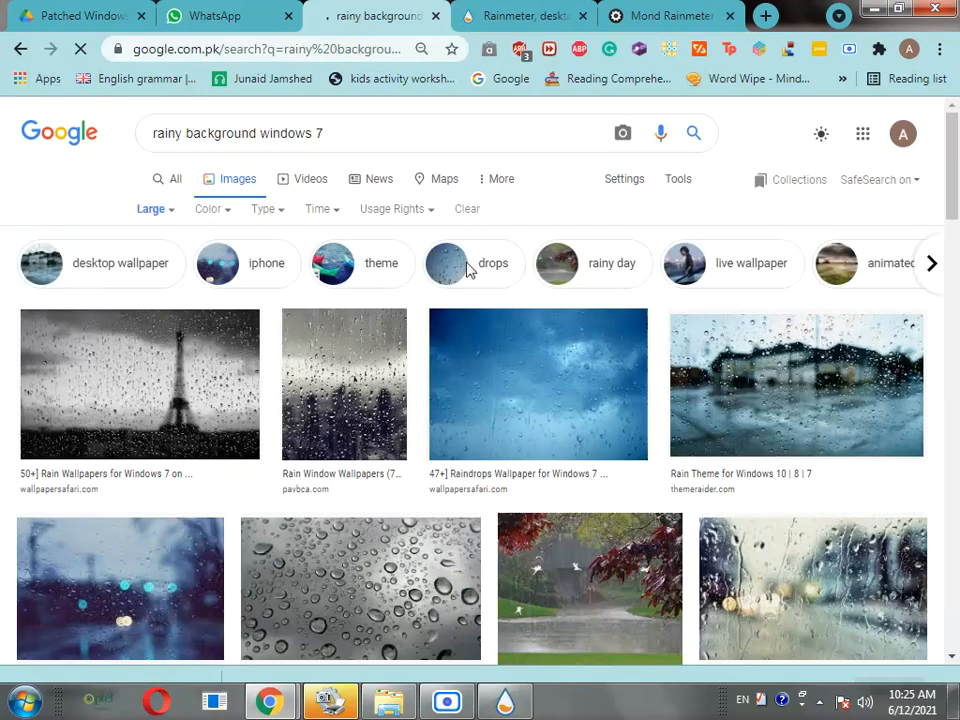
{"action": "scroll", "scroll_direction": "down", "scroll_amount": 3}
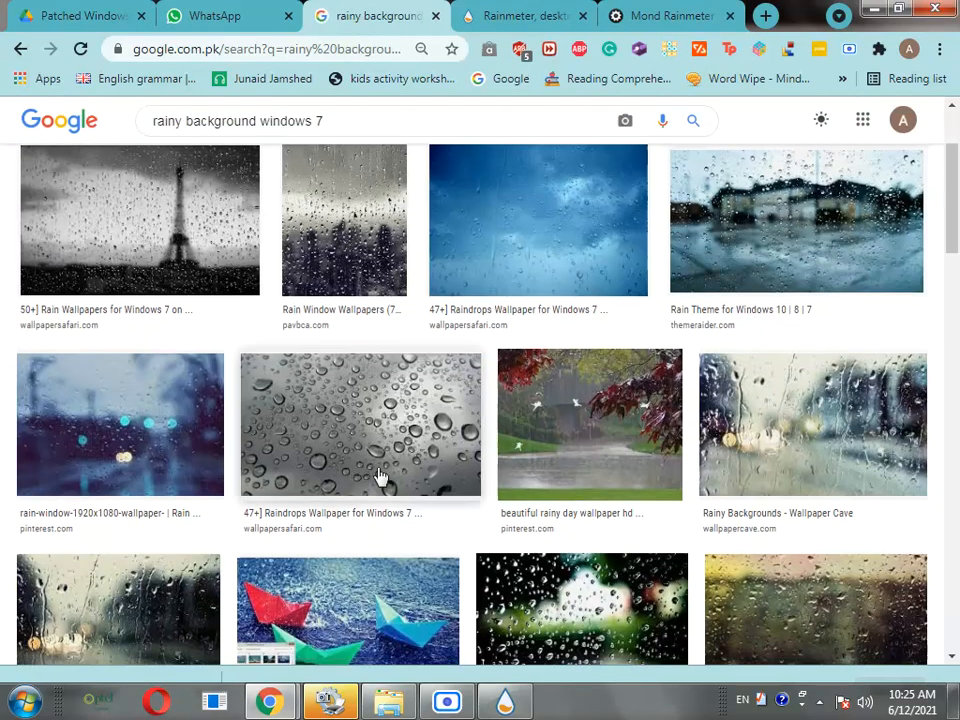
{"action": "left_click", "coordinate": [360, 425]}
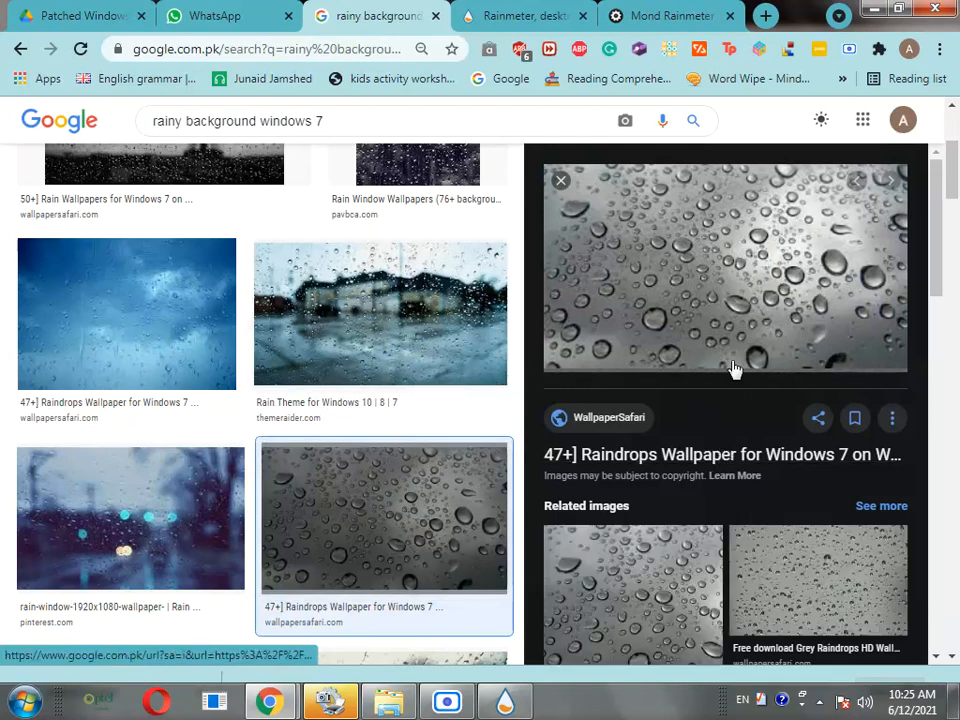
{"action": "left_click", "coordinate": [127, 313]}
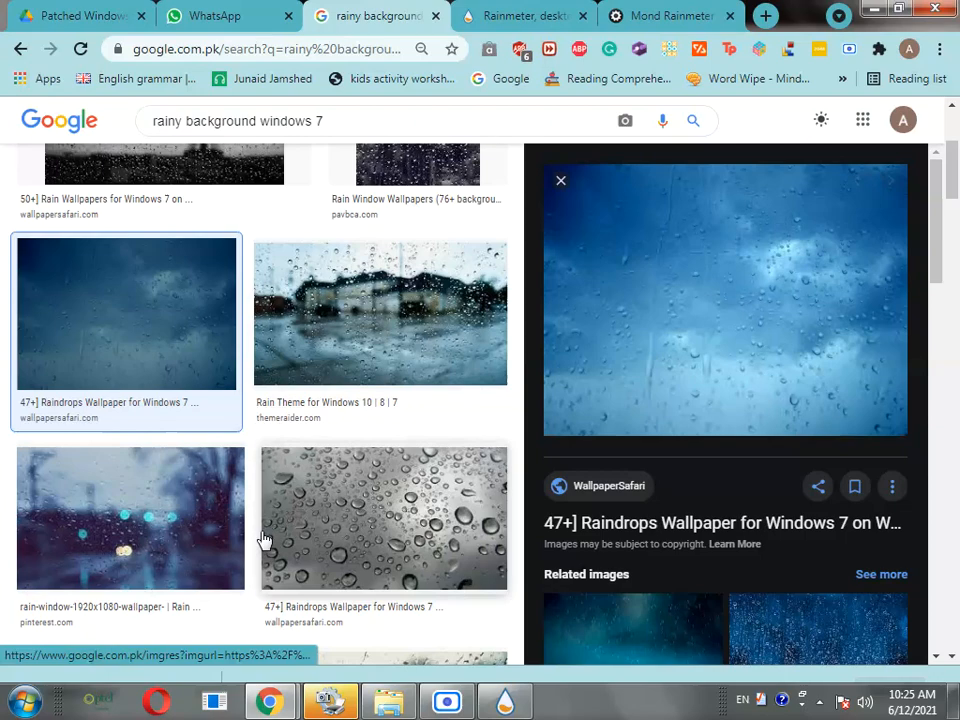
{"action": "left_click", "coordinate": [130, 518]}
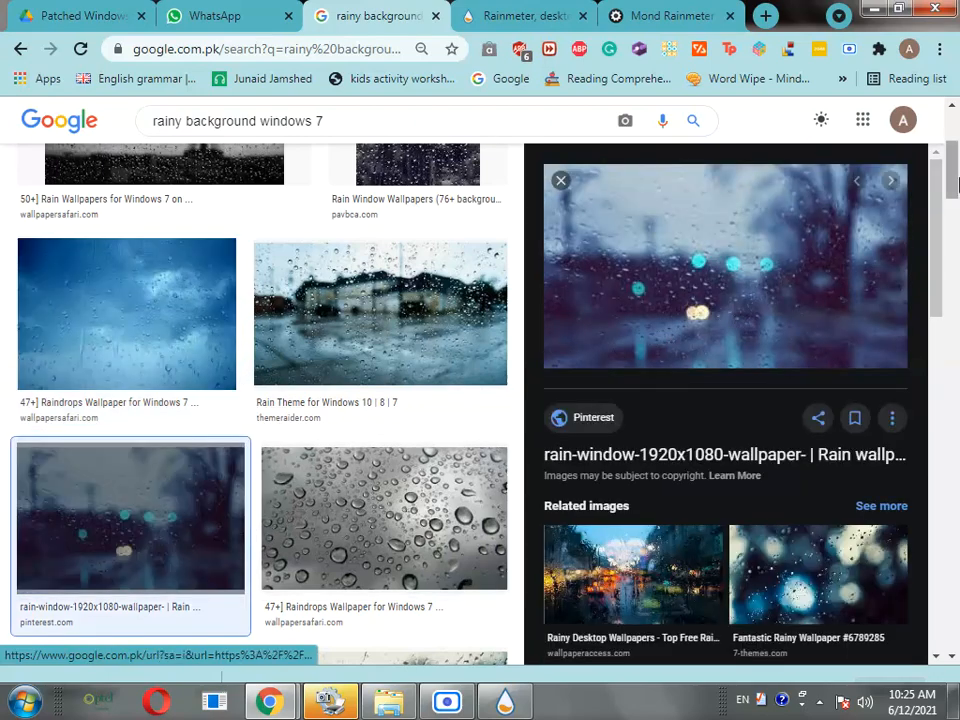
{"action": "scroll", "scroll_direction": "down", "scroll_amount": 3}
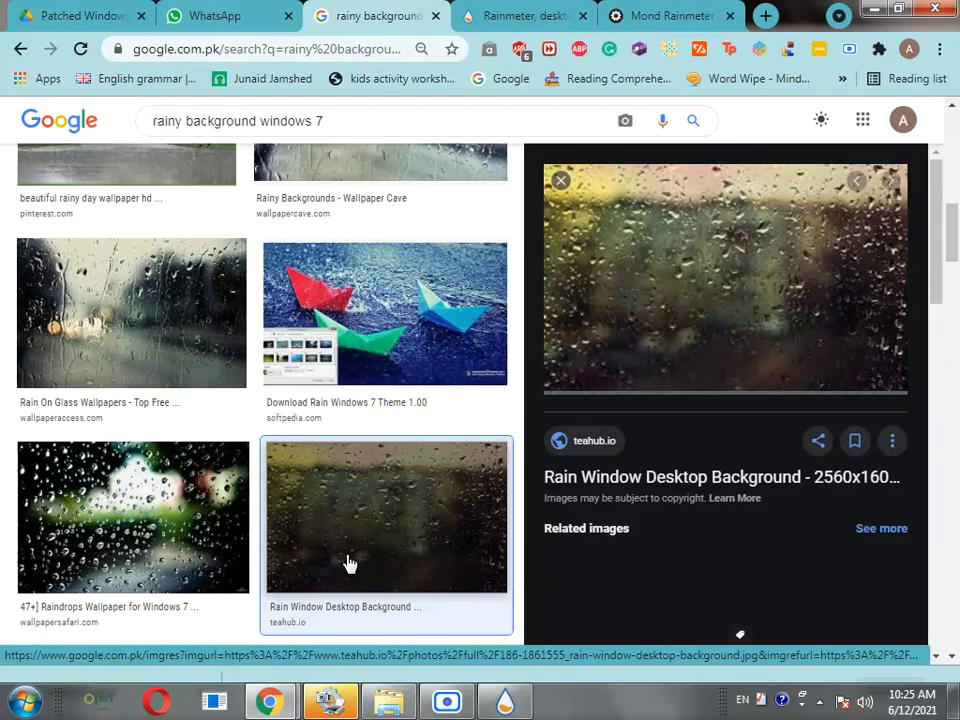
{"action": "right_click", "coordinate": [625, 285]}
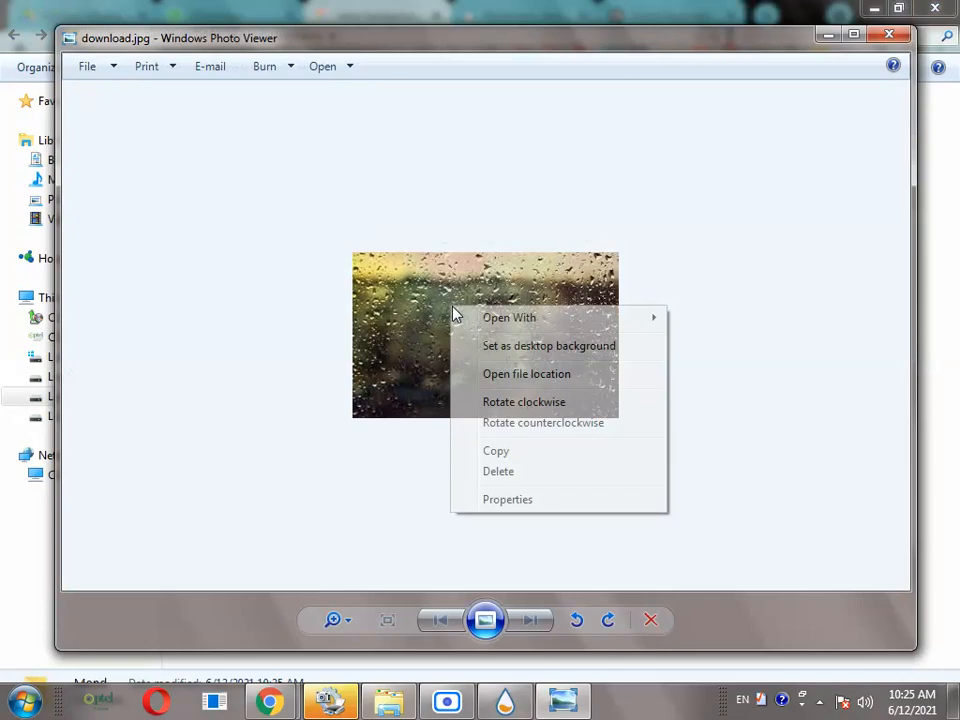
- Set the golden rain picture as desktop background and close Photo Viewer
{"action": "left_click", "coordinate": [737, 120]}
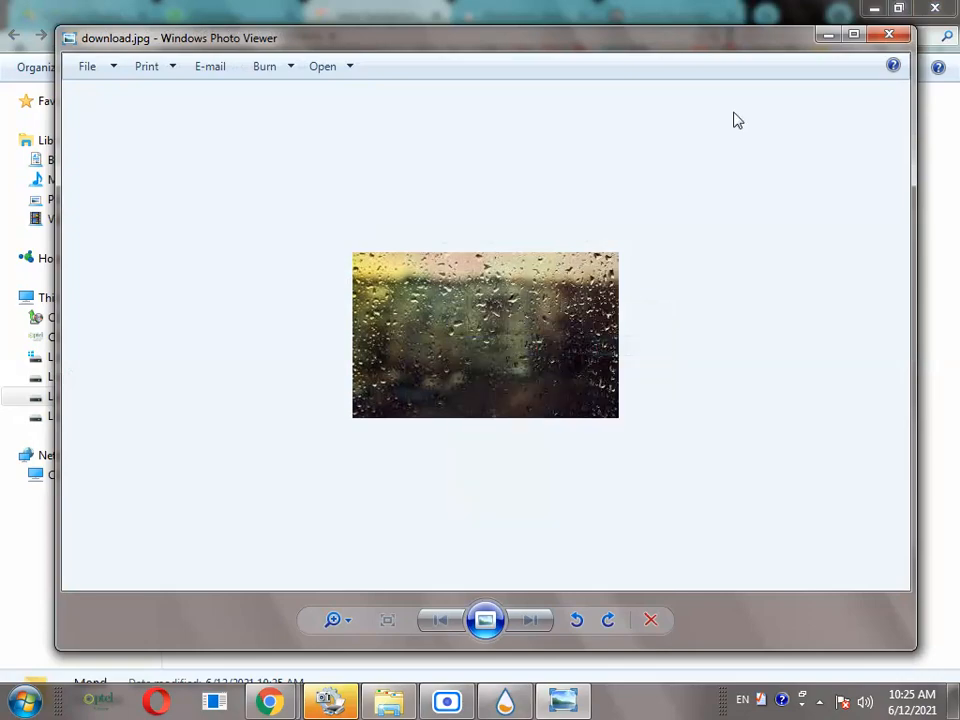
{"action": "left_click", "coordinate": [888, 37]}
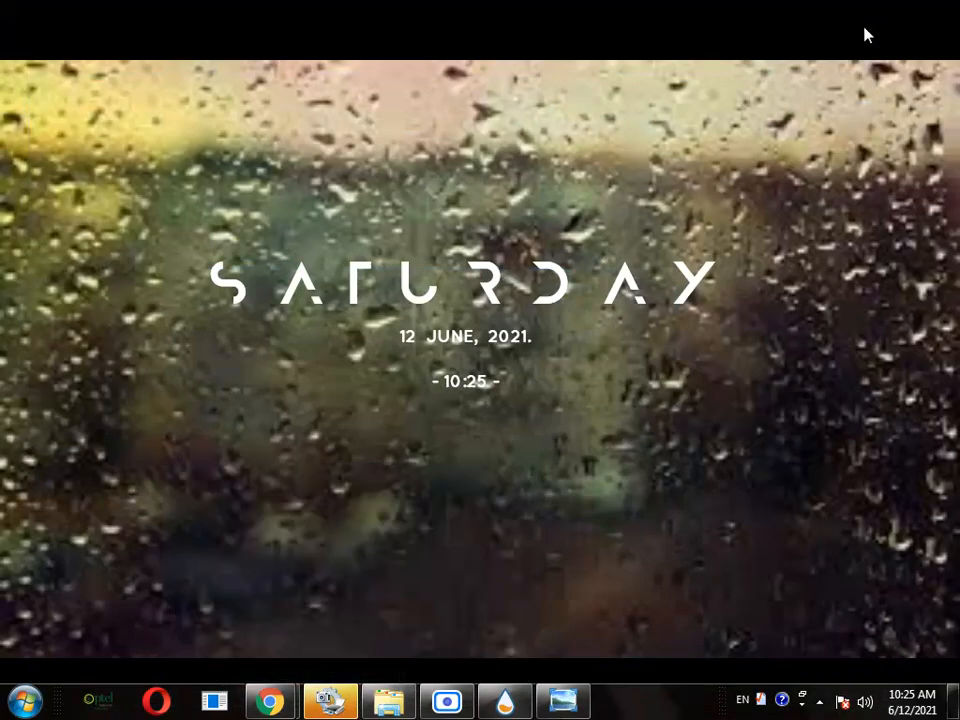
{"action": "mouse_move", "coordinate": [533, 48]}
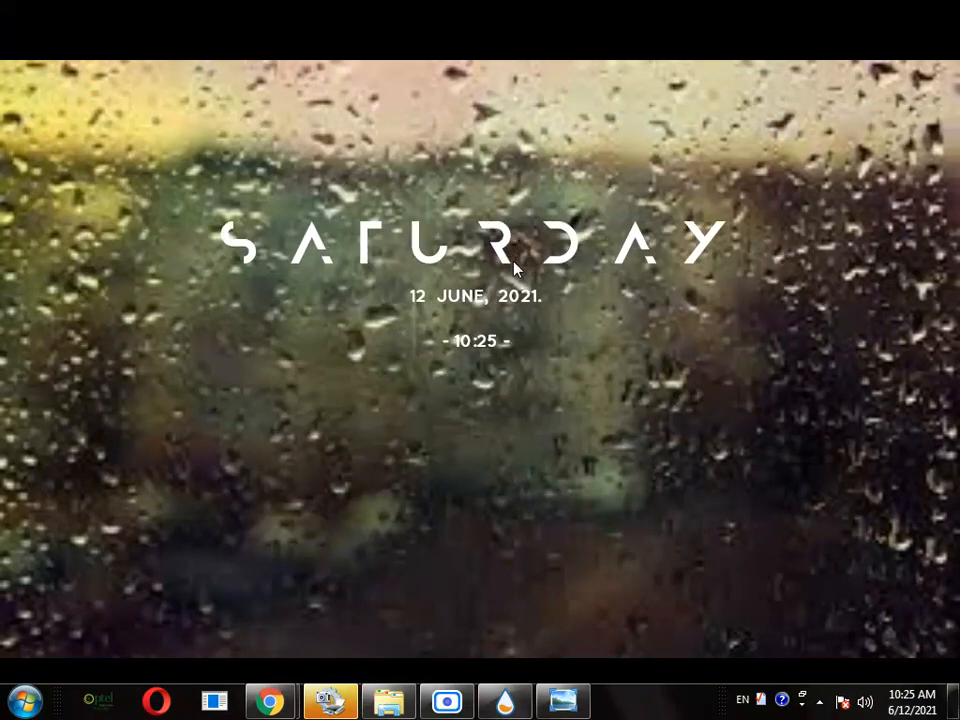
{"action": "mouse_move", "coordinate": [490, 638]}
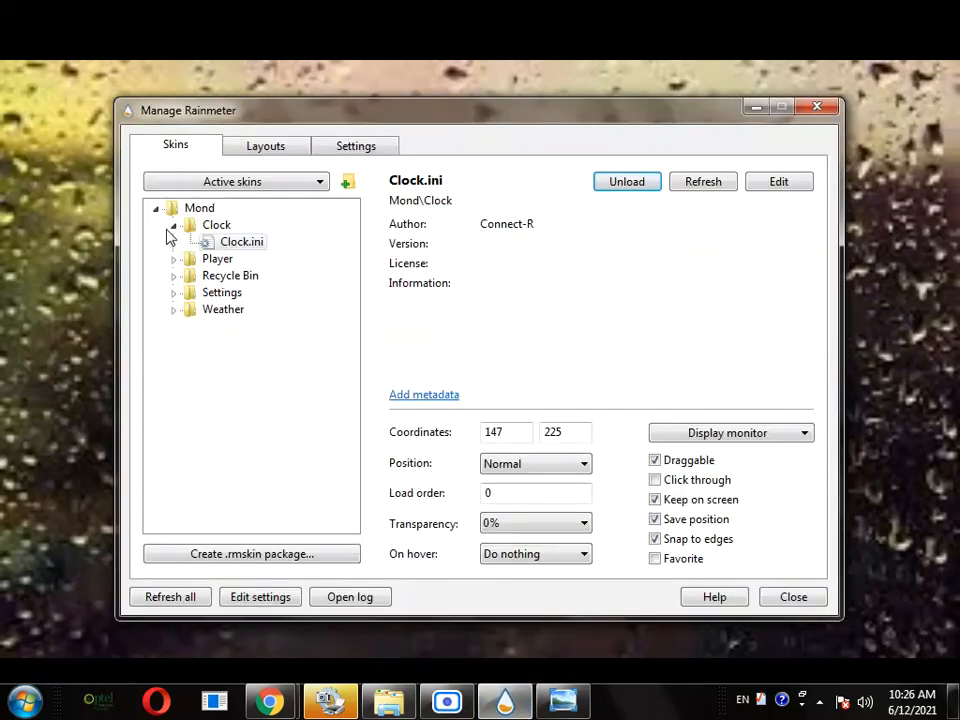
- Select Player.ini and expand the Recycle Bin skin folder
{"action": "left_click", "coordinate": [217, 241]}
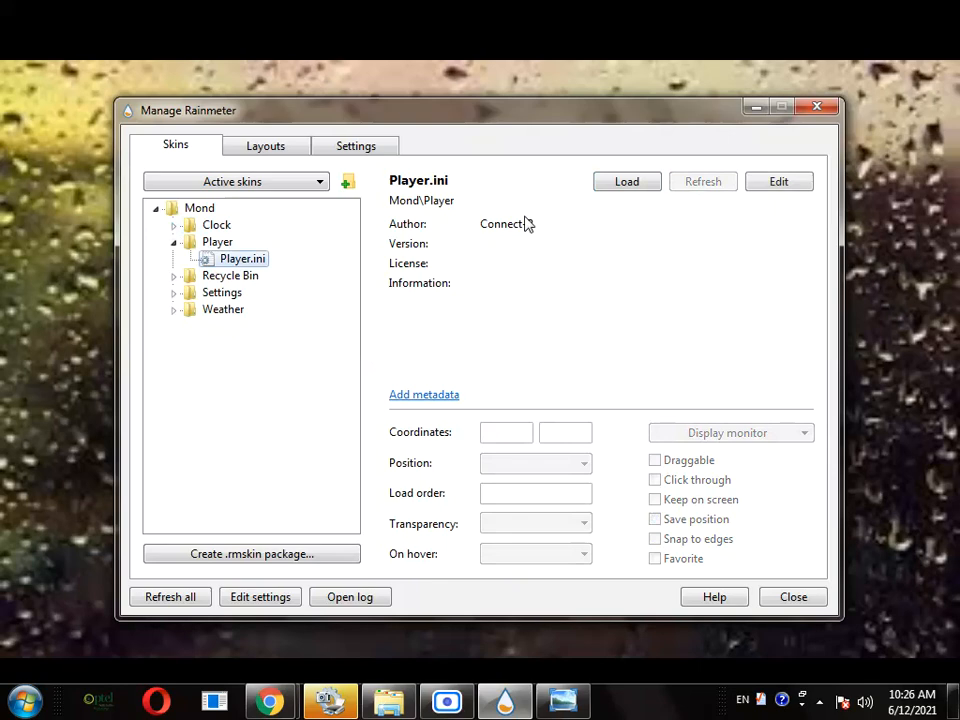
{"action": "left_click", "coordinate": [793, 596]}
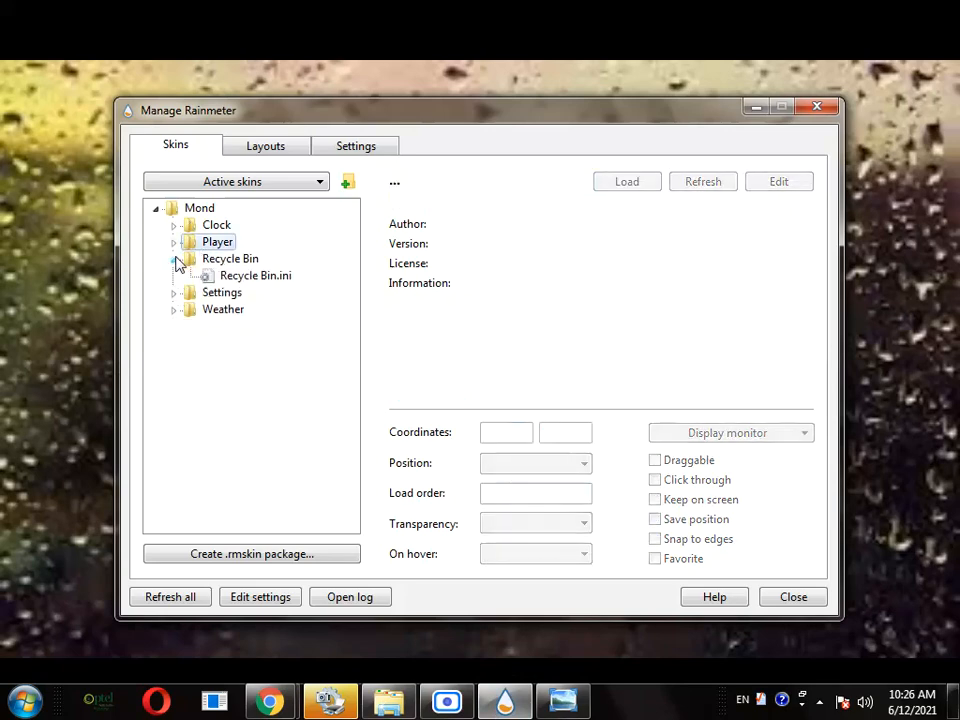
- Load Recycle Bin.ini, collapse its folder, and select the Settings skin file
{"action": "left_click", "coordinate": [255, 275]}
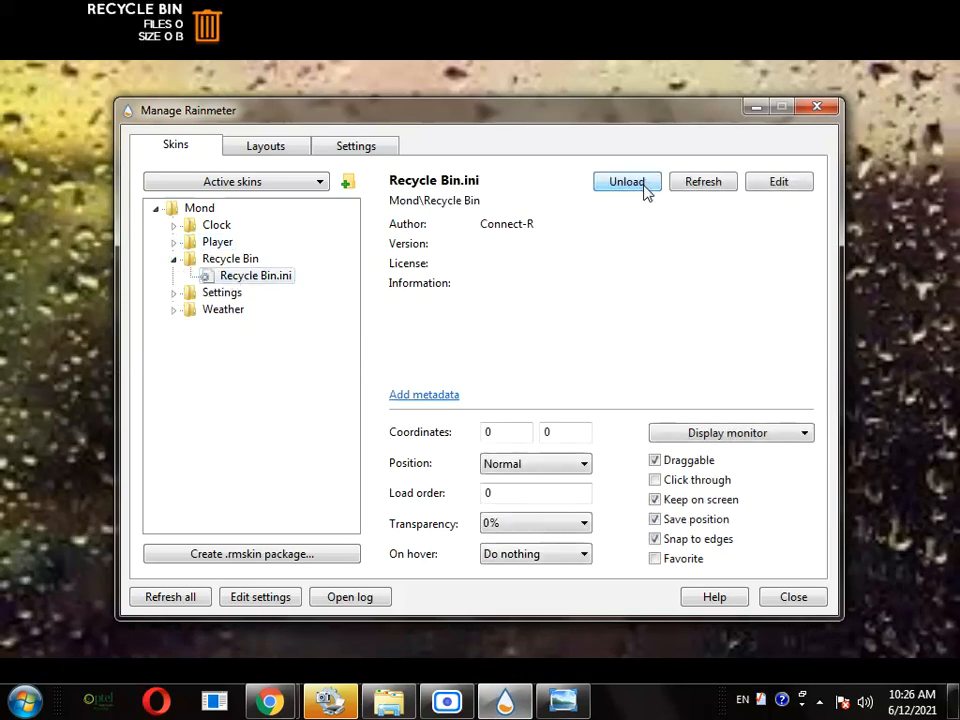
{"action": "left_click", "coordinate": [626, 181]}
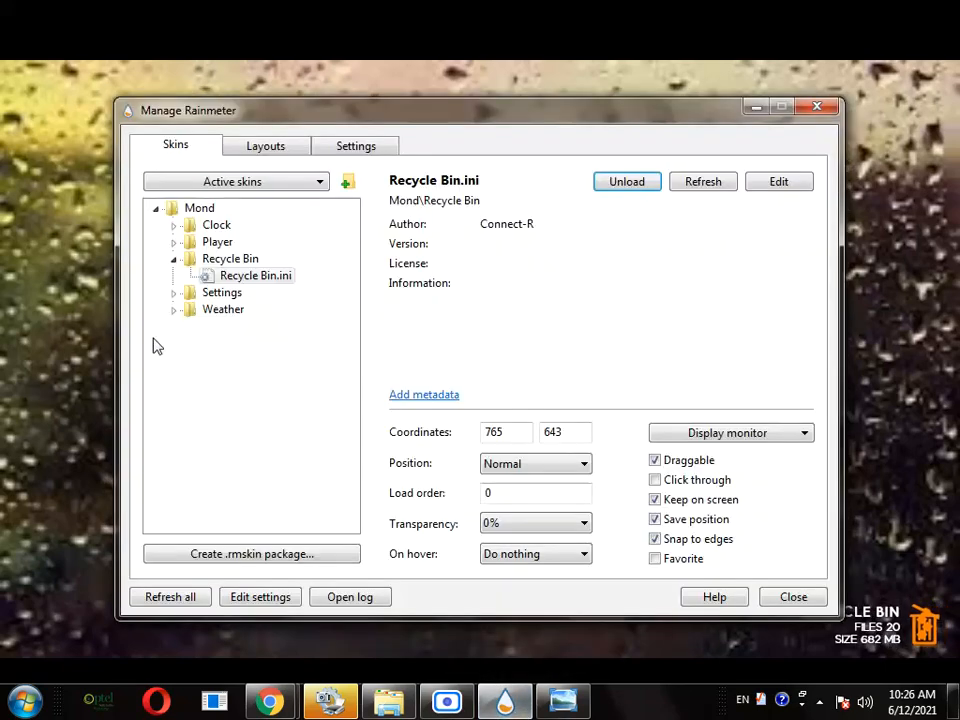
{"action": "left_click", "coordinate": [221, 275]}
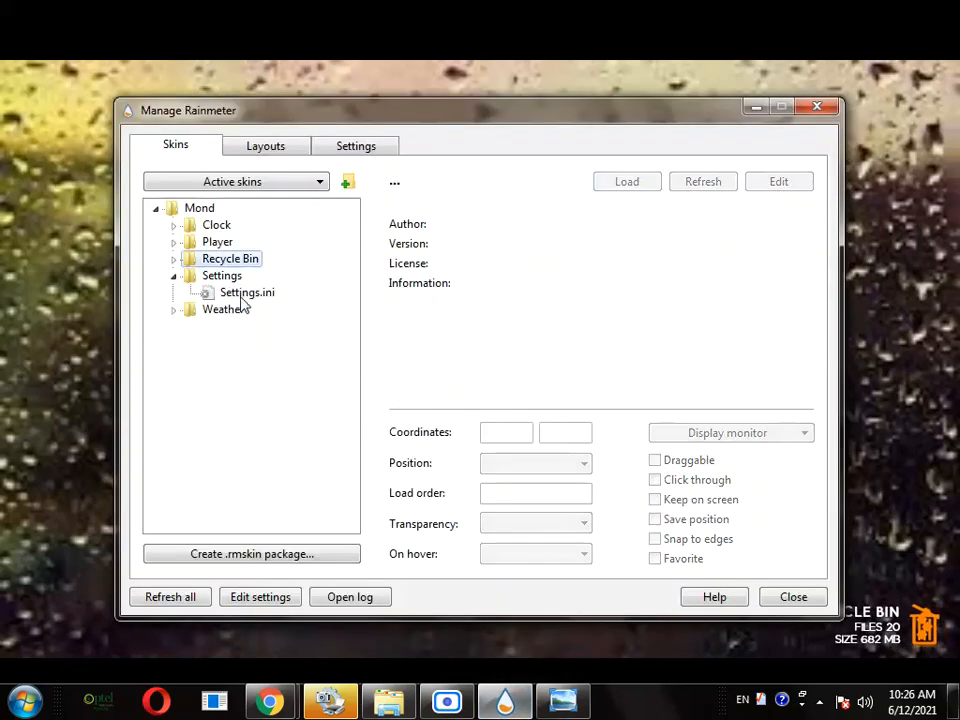
{"action": "left_click", "coordinate": [174, 275]}
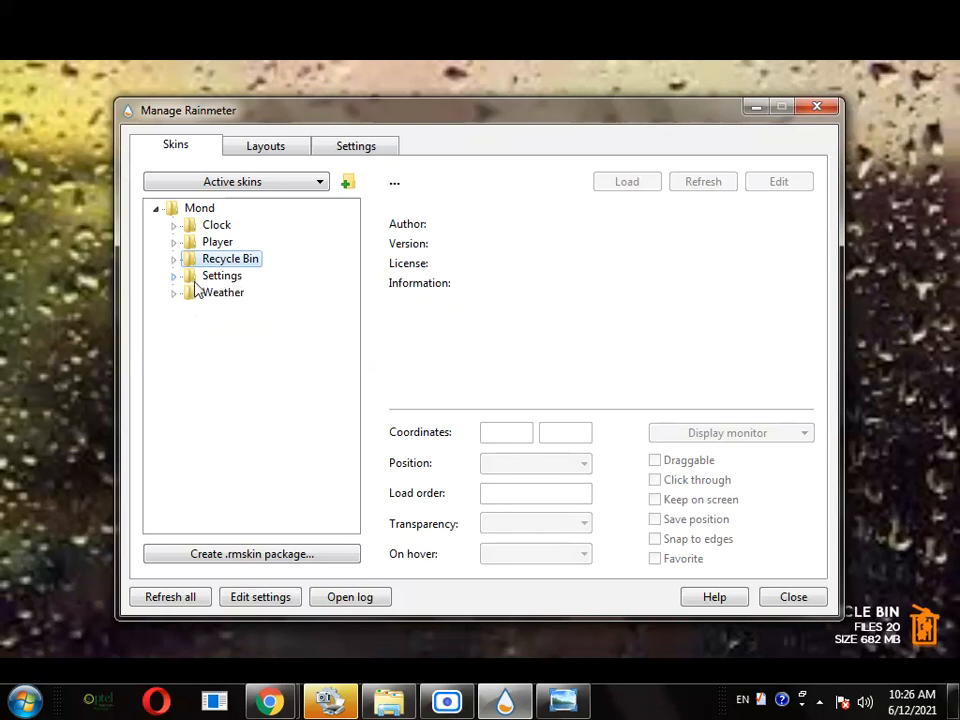
{"action": "left_click", "coordinate": [174, 275]}
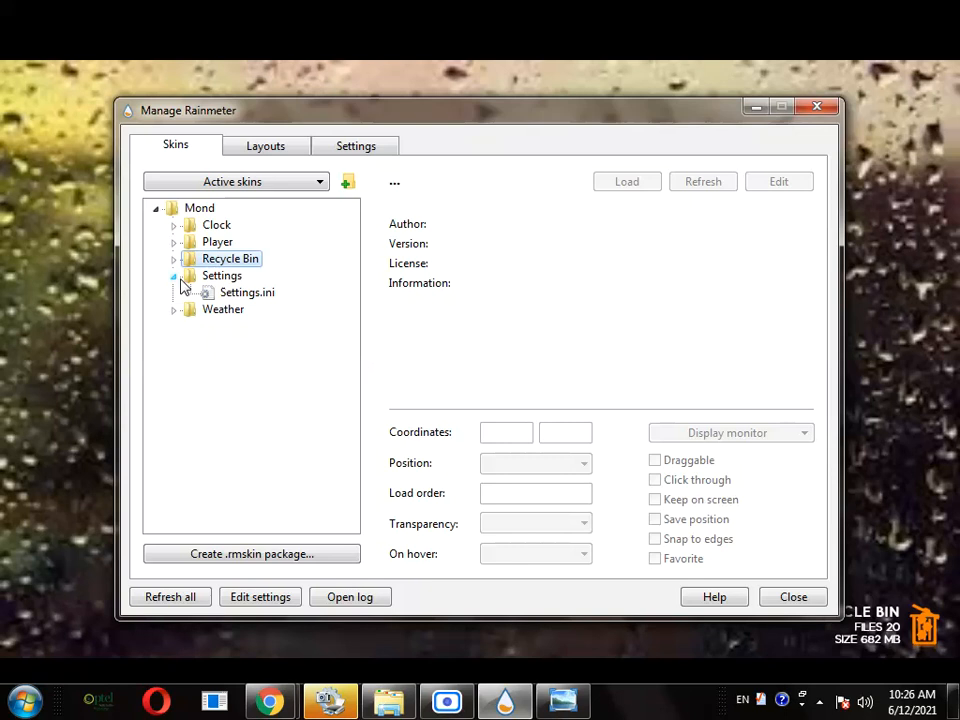
{"action": "left_click", "coordinate": [175, 275]}
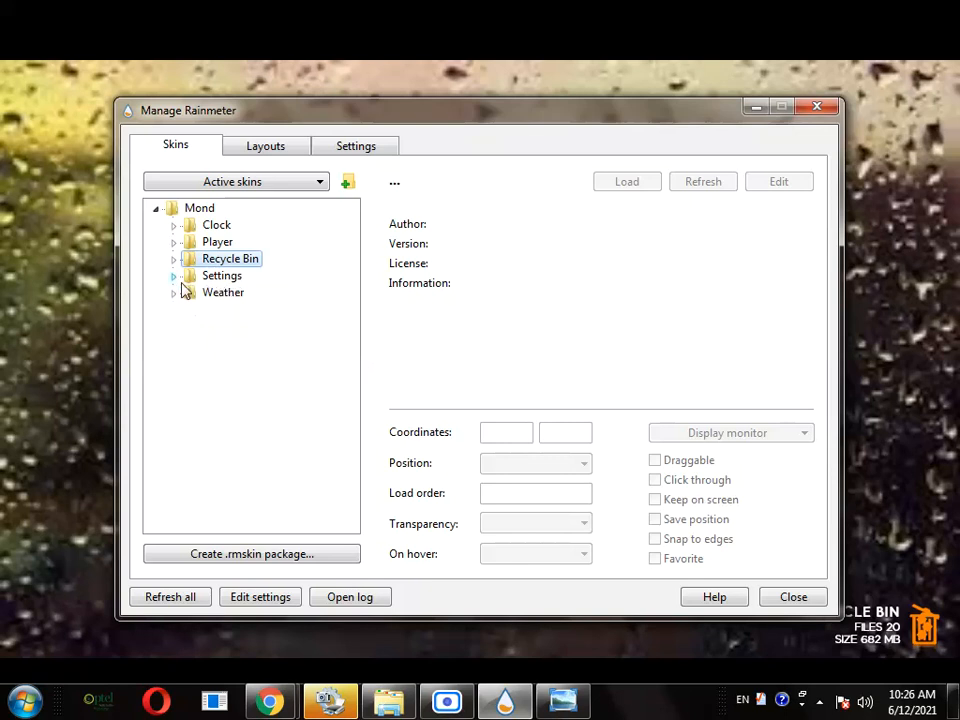
{"action": "left_click", "coordinate": [247, 292]}
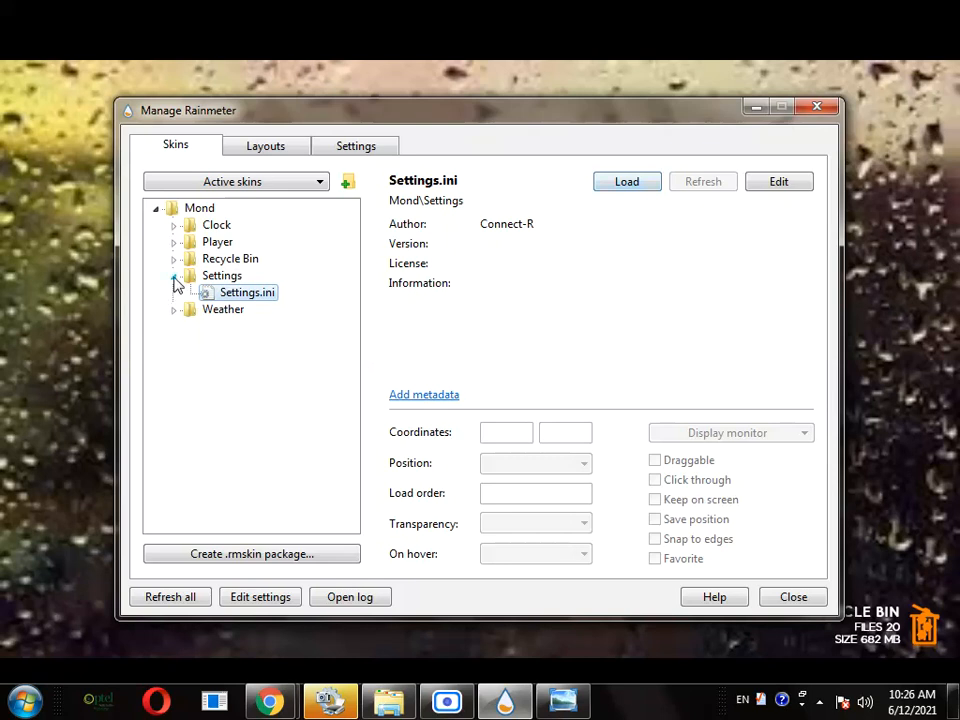
- Expand the Weather folder, minimize Manage Rainmeter, and right-click the desktop
{"action": "left_click", "coordinate": [223, 292]}
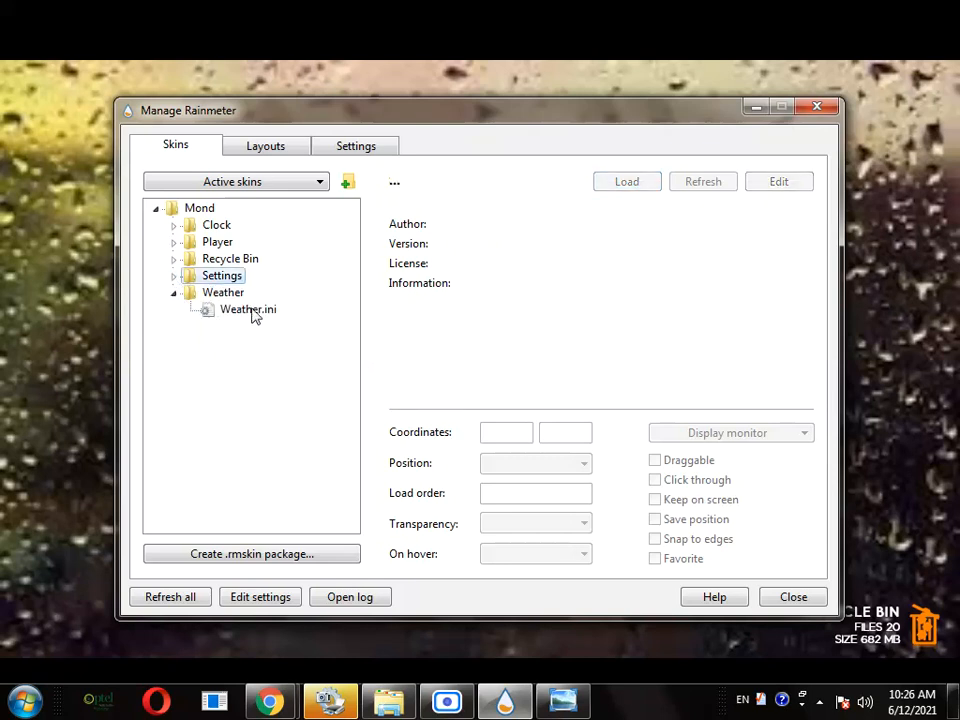
{"action": "left_click", "coordinate": [247, 309]}
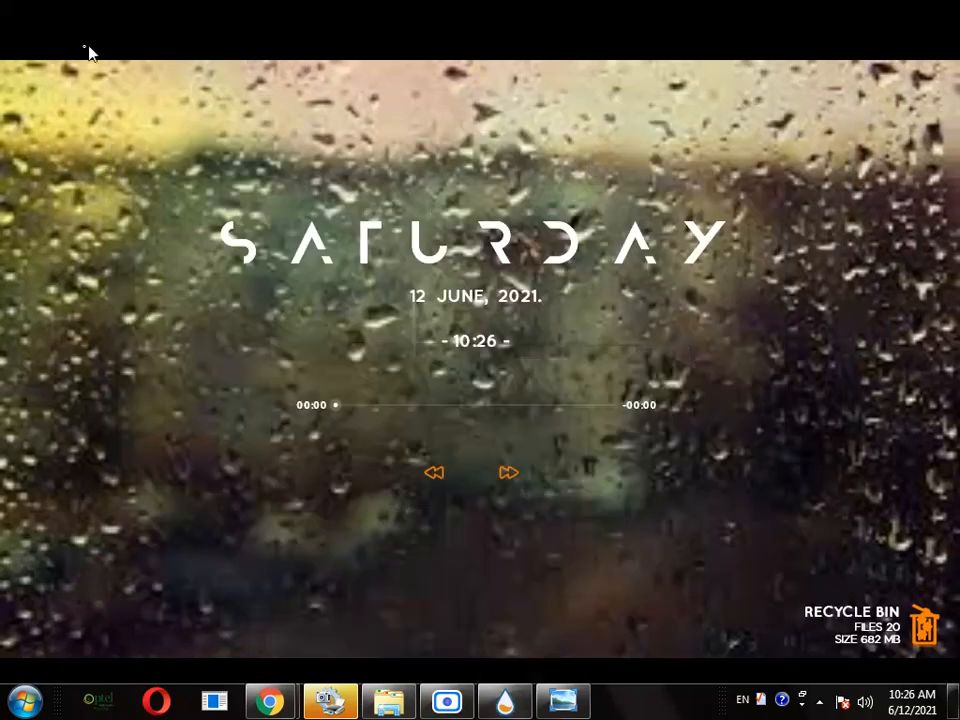
{"action": "mouse_move", "coordinate": [325, 164]}
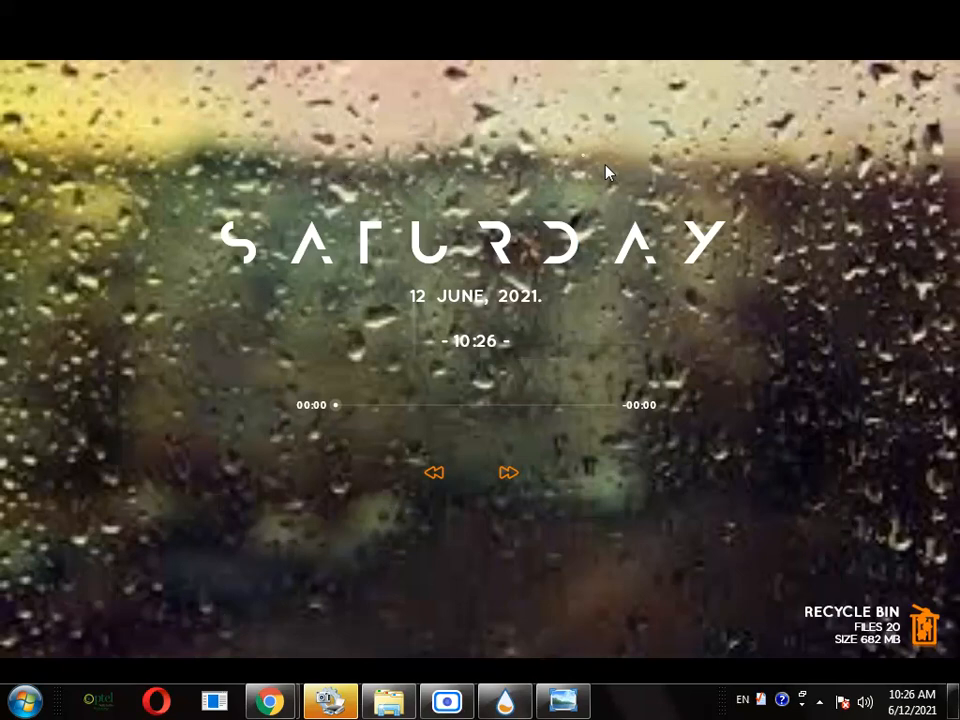
{"action": "mouse_move", "coordinate": [583, 165]}
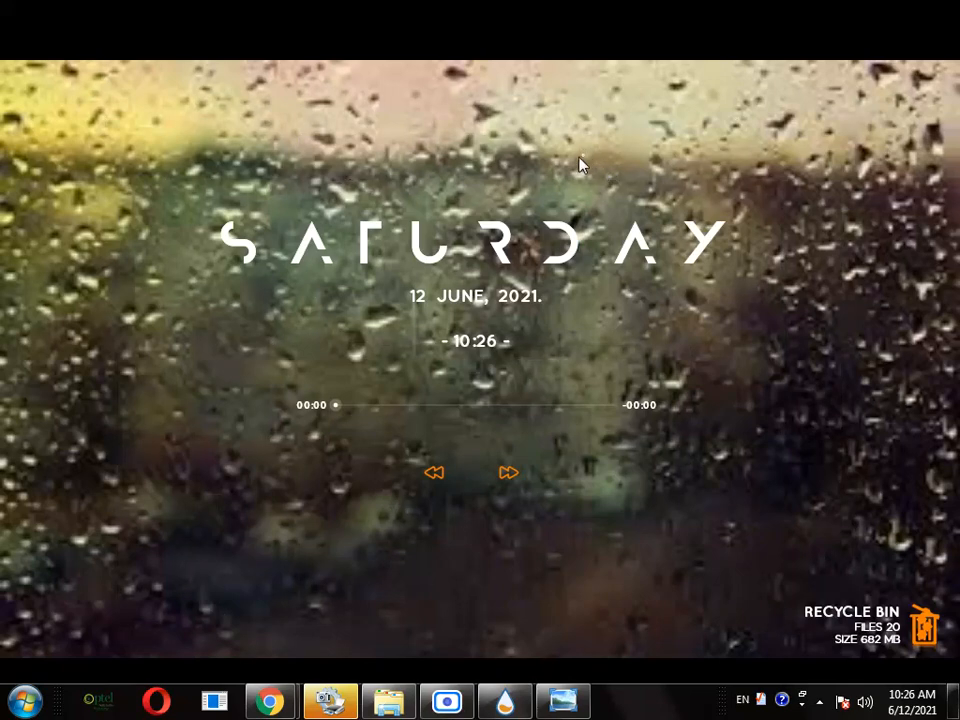
{"action": "right_click", "coordinate": [583, 165]}
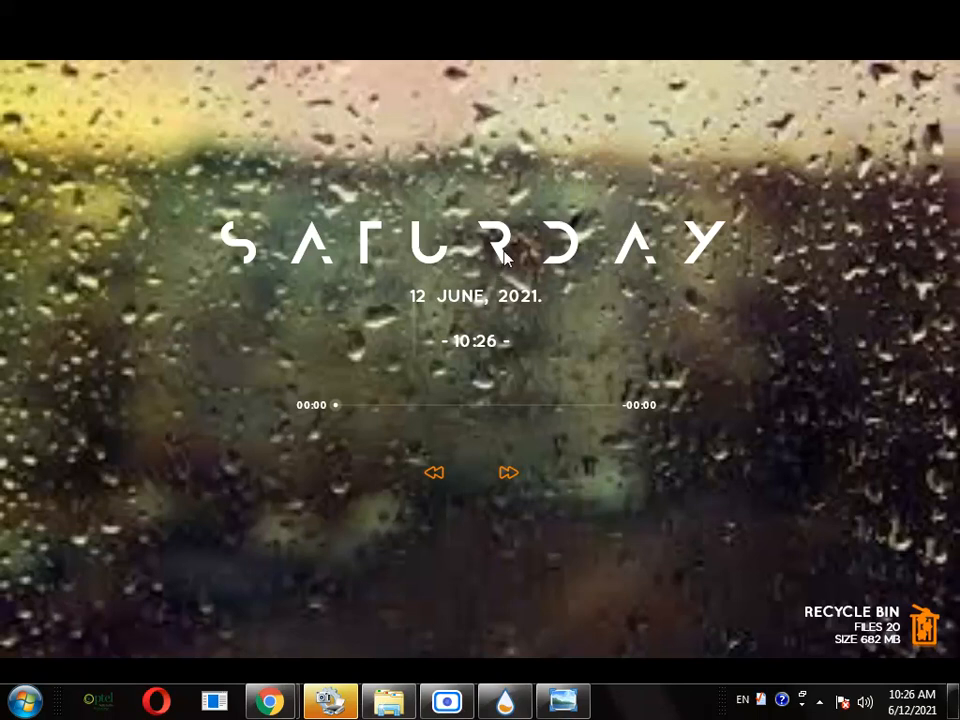
{"action": "mouse_move", "coordinate": [590, 263]}
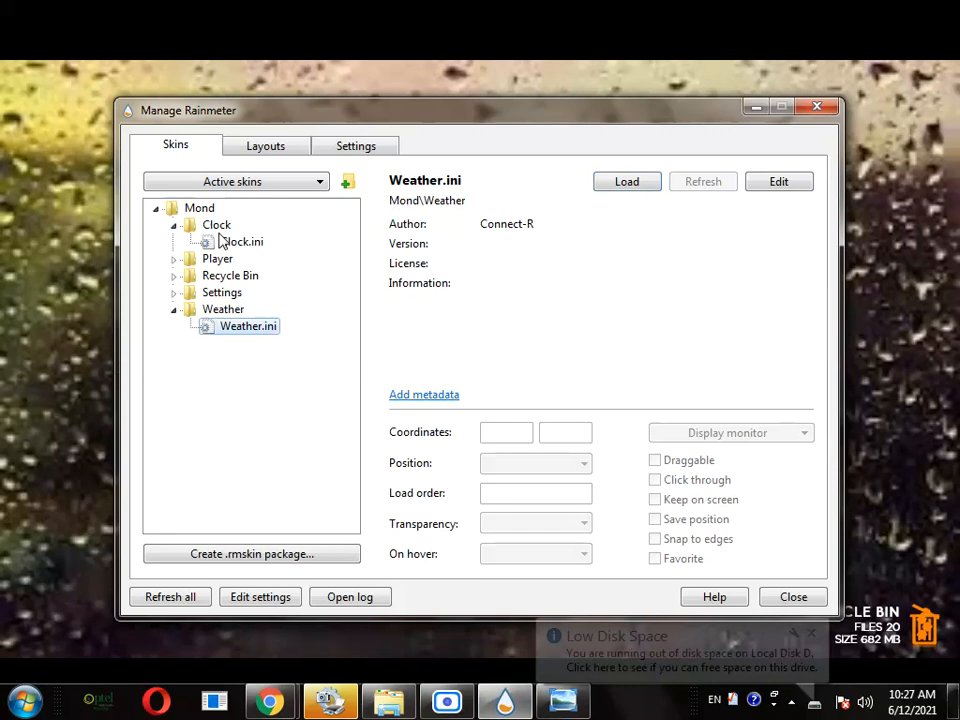
- Select Clock.ini and briefly minimize the skin manager to check the desktop
{"action": "left_click", "coordinate": [241, 241]}
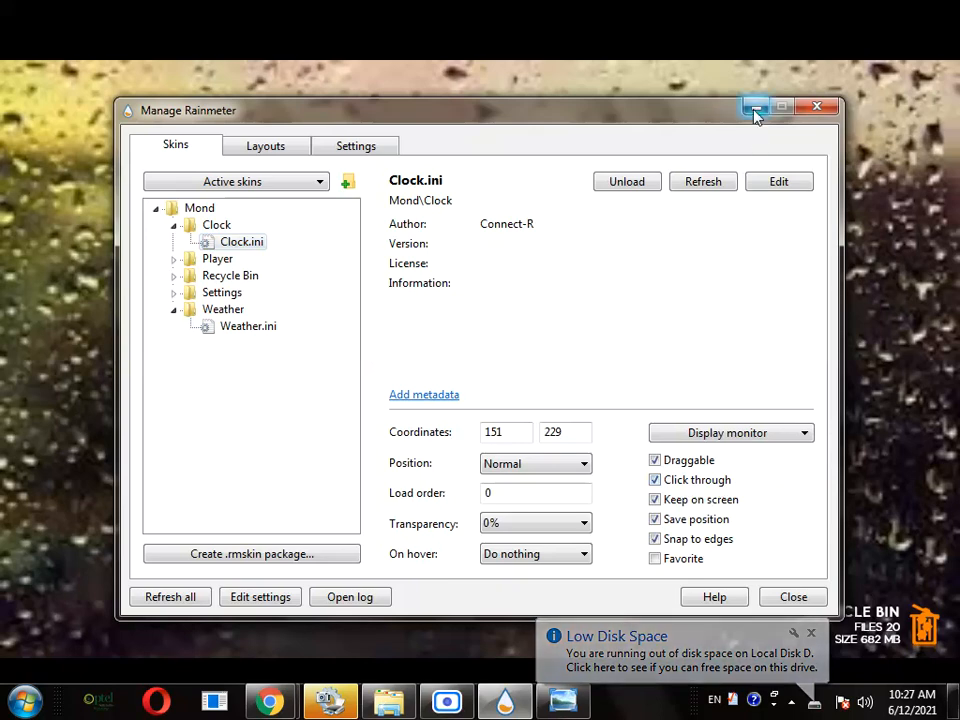
{"action": "left_click", "coordinate": [755, 107]}
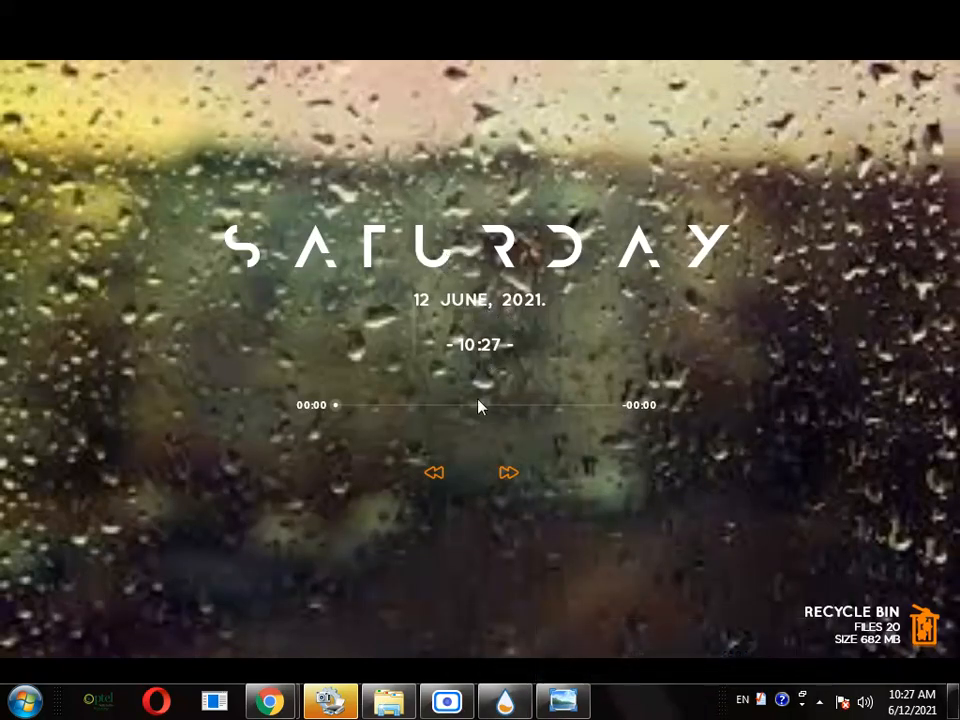
{"action": "left_click", "coordinate": [504, 700]}
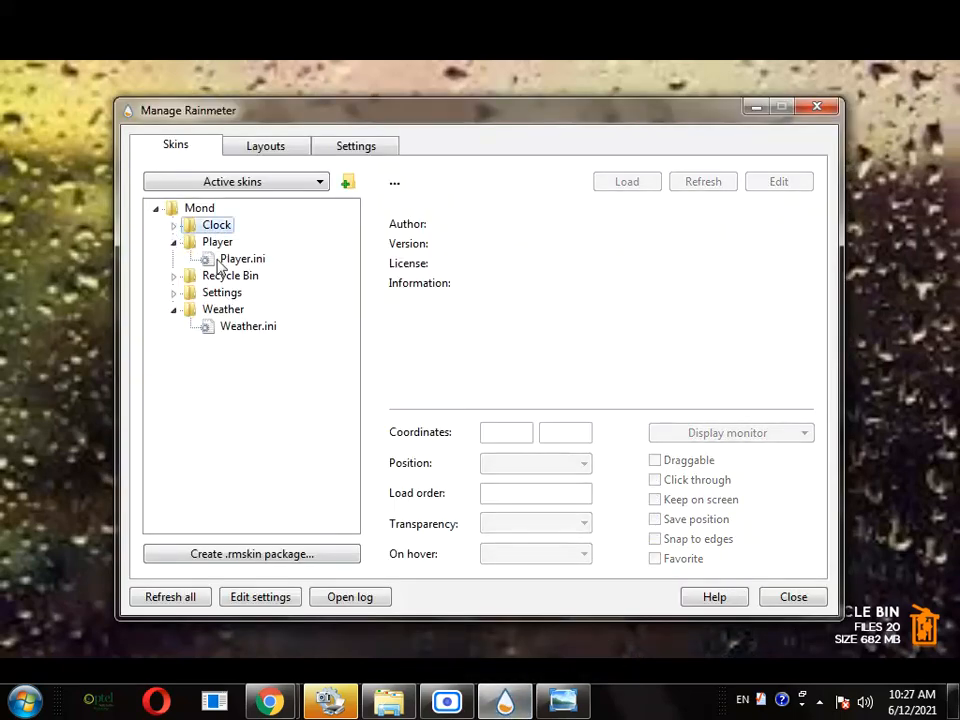
- Load the Mond Player.ini widget, then minimize and restore the skin manager
{"action": "left_click", "coordinate": [242, 258]}
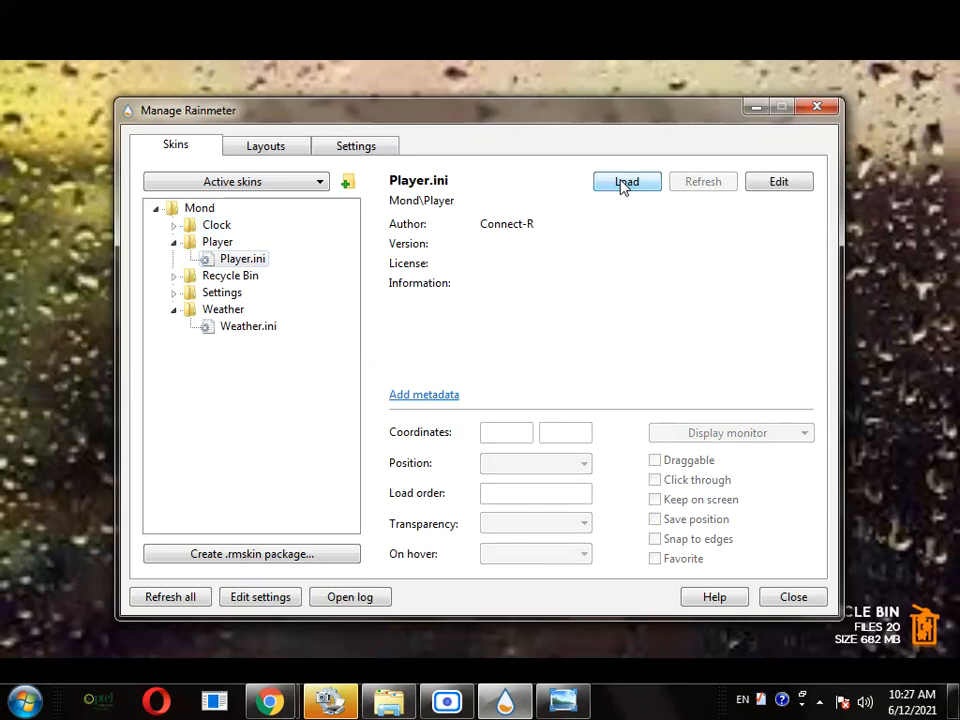
{"action": "left_click", "coordinate": [627, 181]}
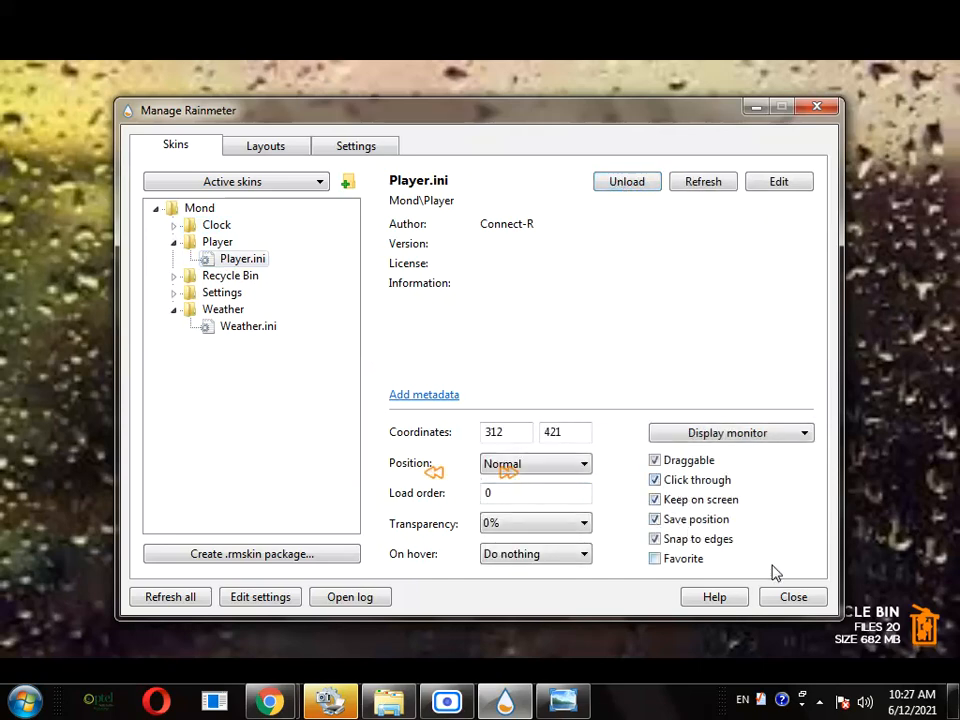
{"action": "left_click", "coordinate": [792, 597]}
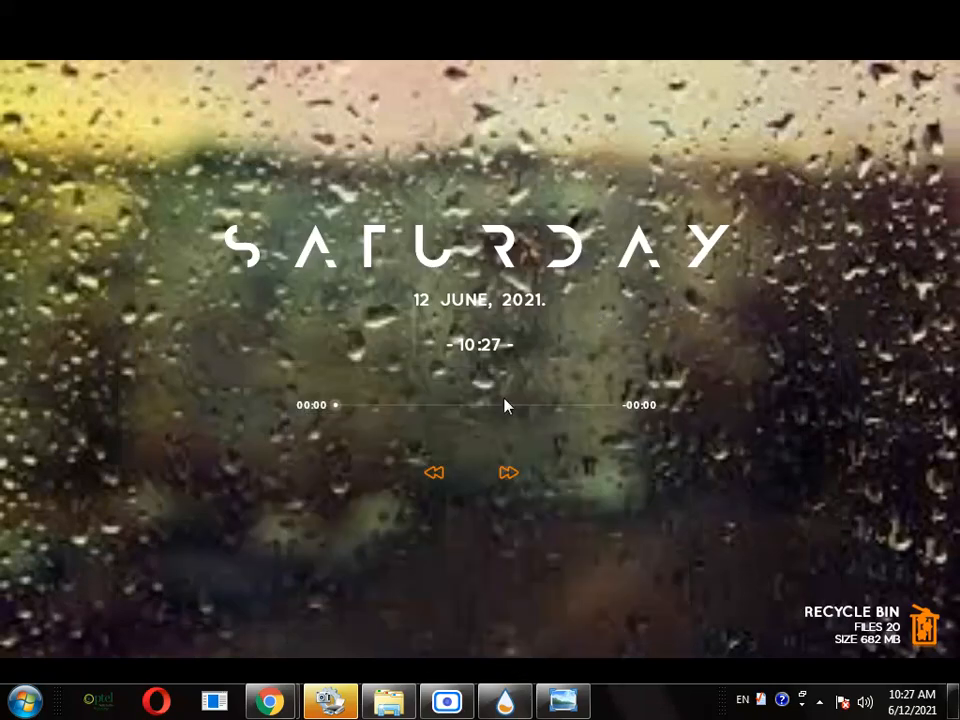
{"action": "mouse_move", "coordinate": [547, 478]}
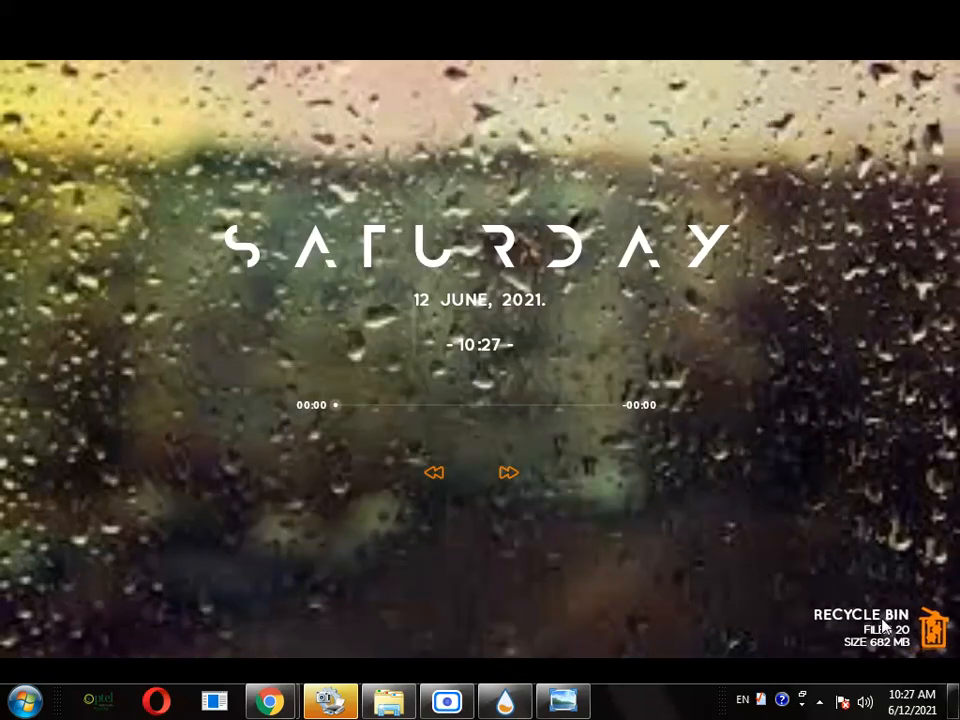
{"action": "left_click", "coordinate": [505, 700]}
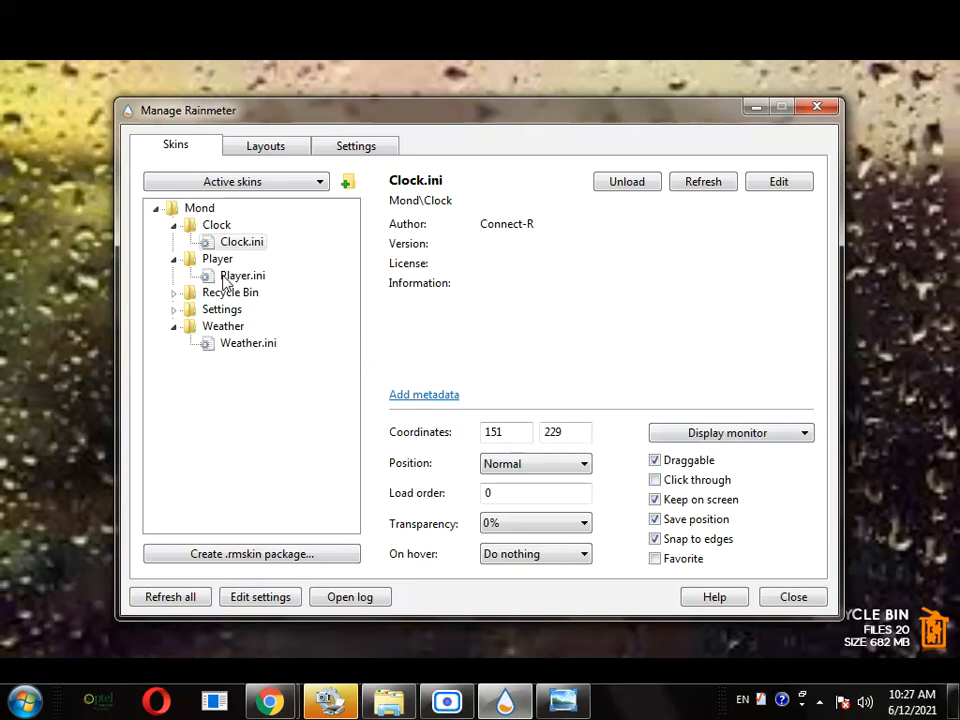
- Collapse the Clock and Mond skin folders, then close Manage Rainmeter
{"action": "left_click", "coordinate": [242, 275]}
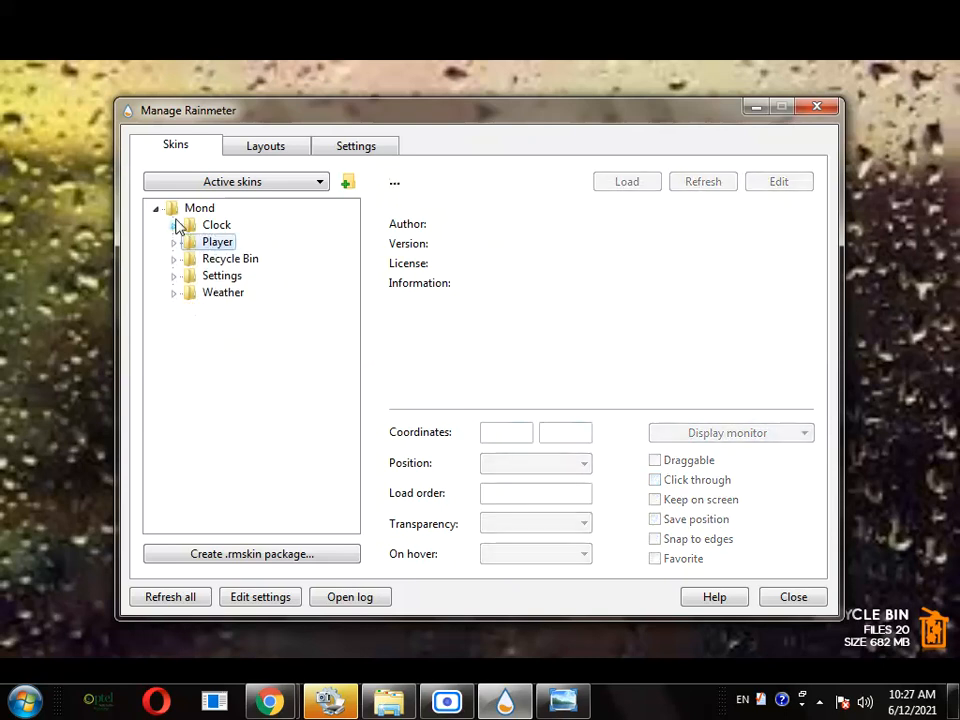
{"action": "left_click", "coordinate": [156, 207]}
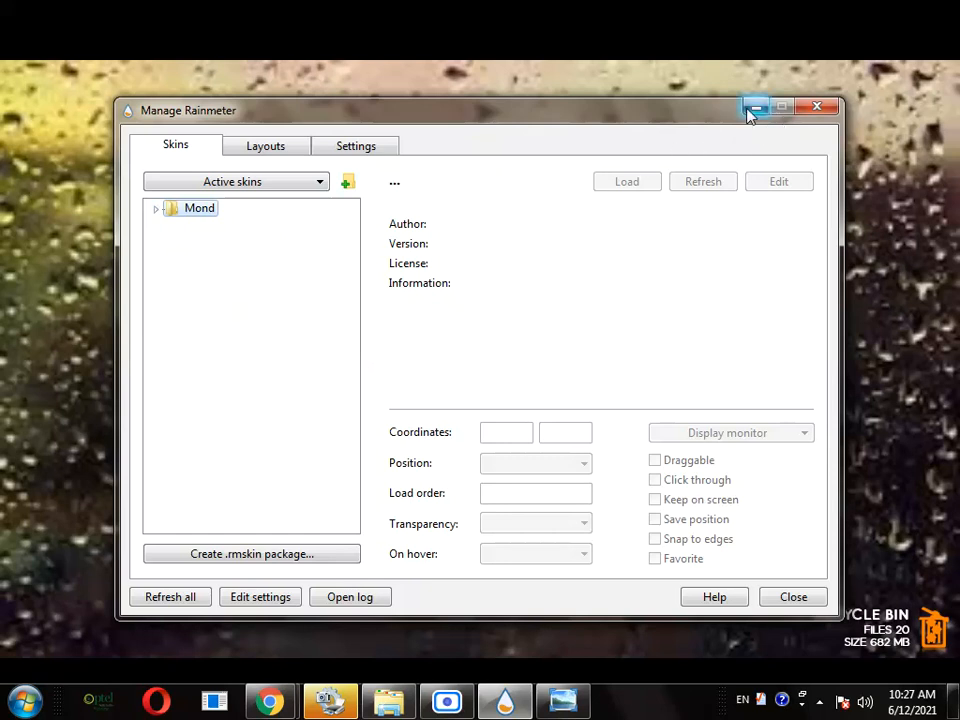
{"action": "mouse_move", "coordinate": [755, 107]}
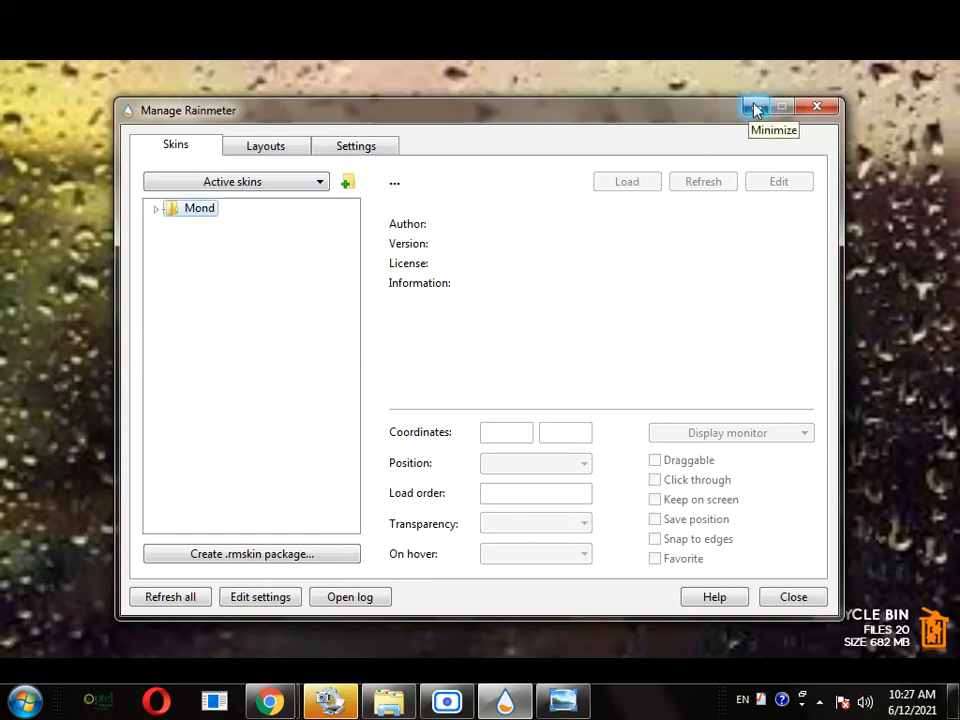
{"action": "mouse_move", "coordinate": [756, 107]}
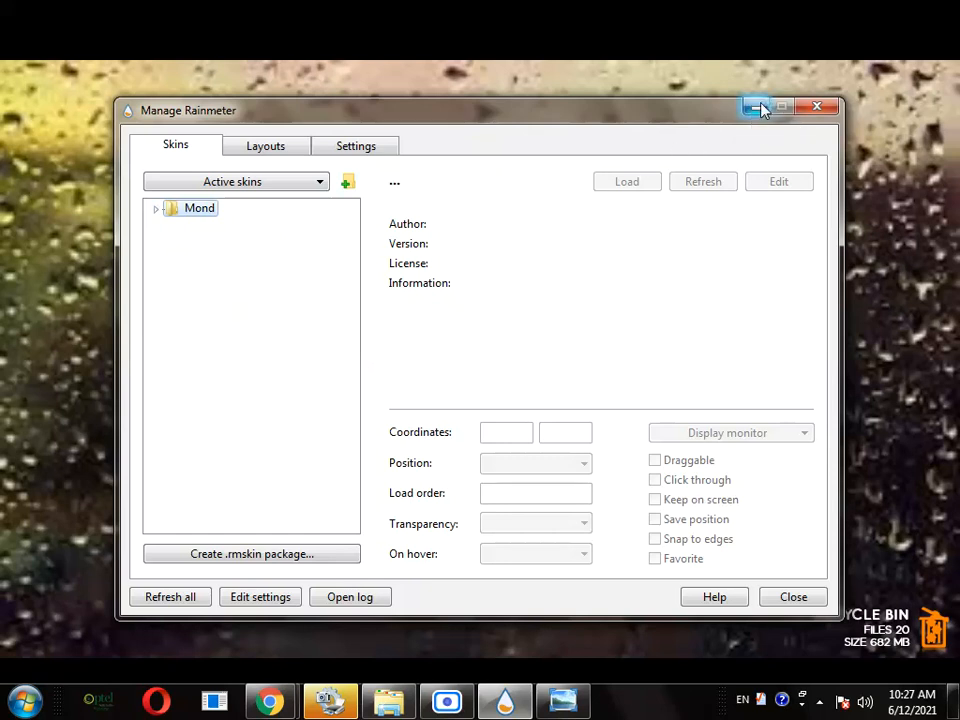
{"action": "mouse_move", "coordinate": [756, 107]}
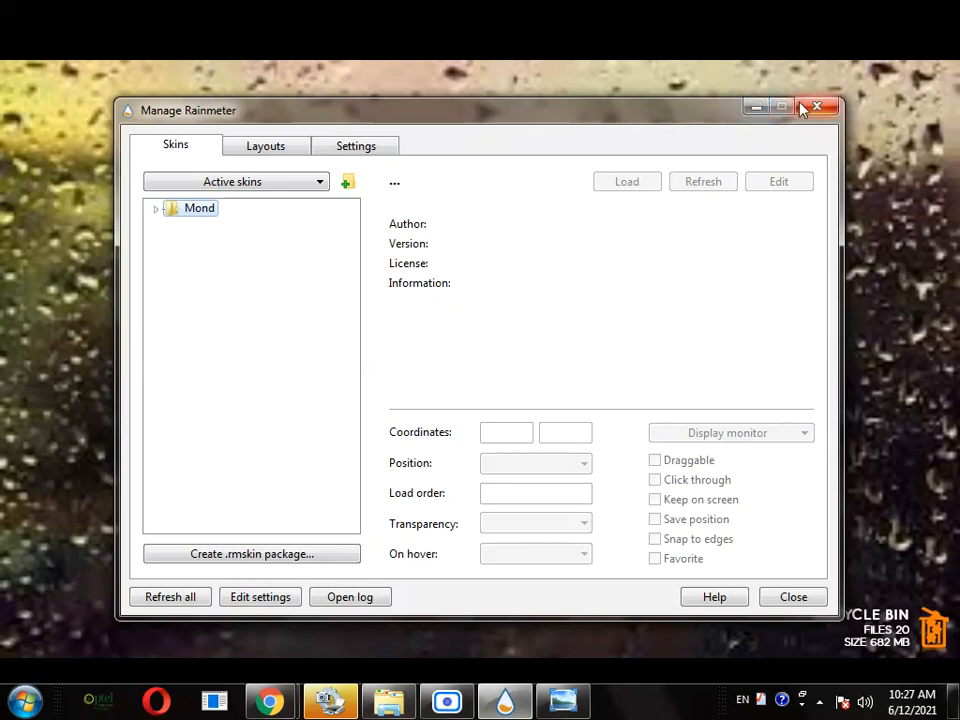
{"action": "mouse_move", "coordinate": [815, 107]}
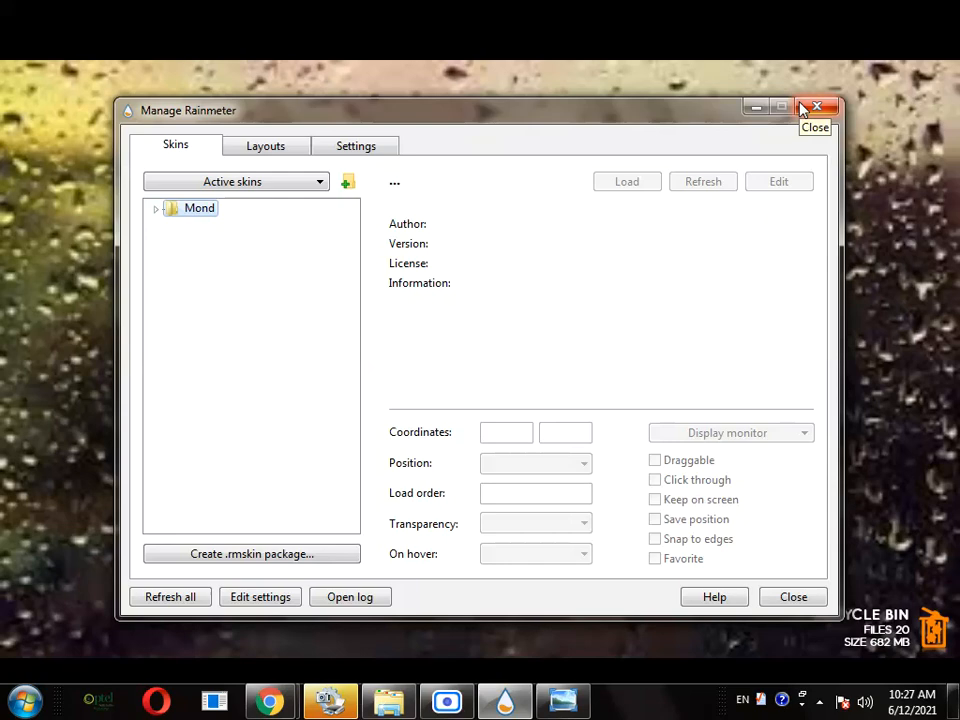
{"action": "left_click", "coordinate": [816, 107]}
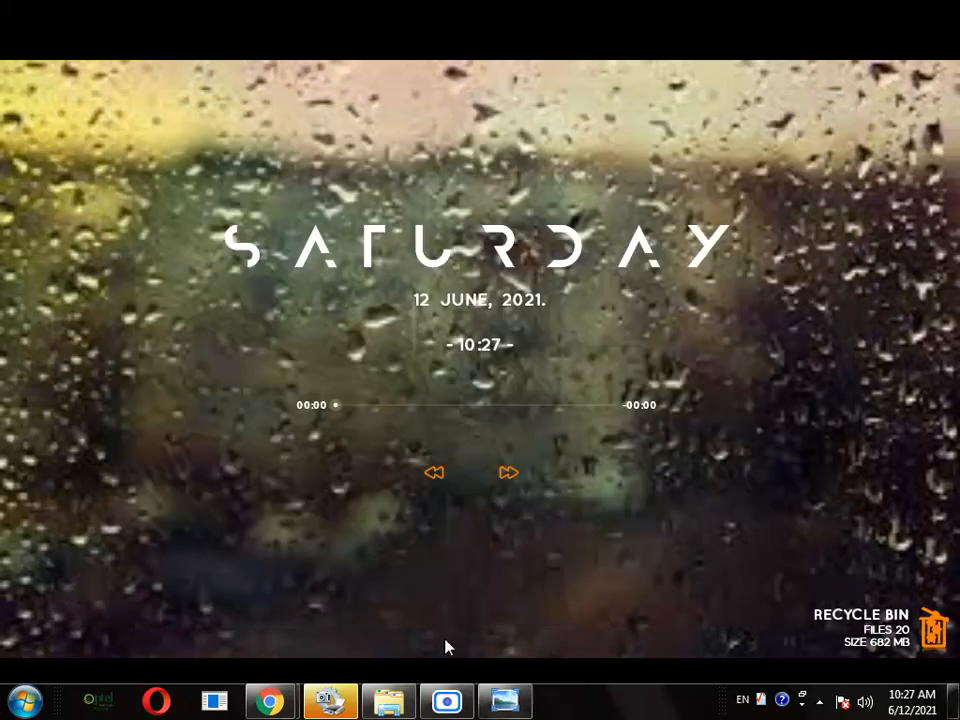